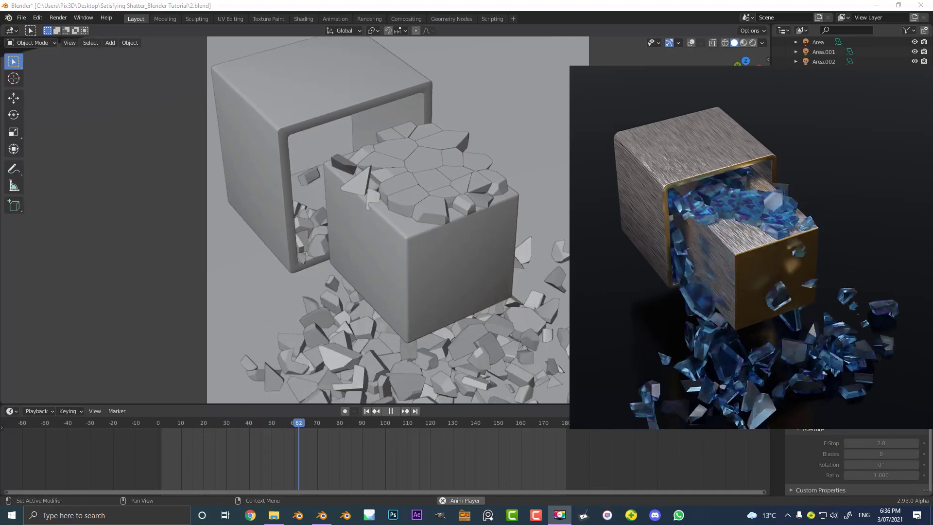
- Browse the Properties editor panels to reach the render settings
click(389, 410)
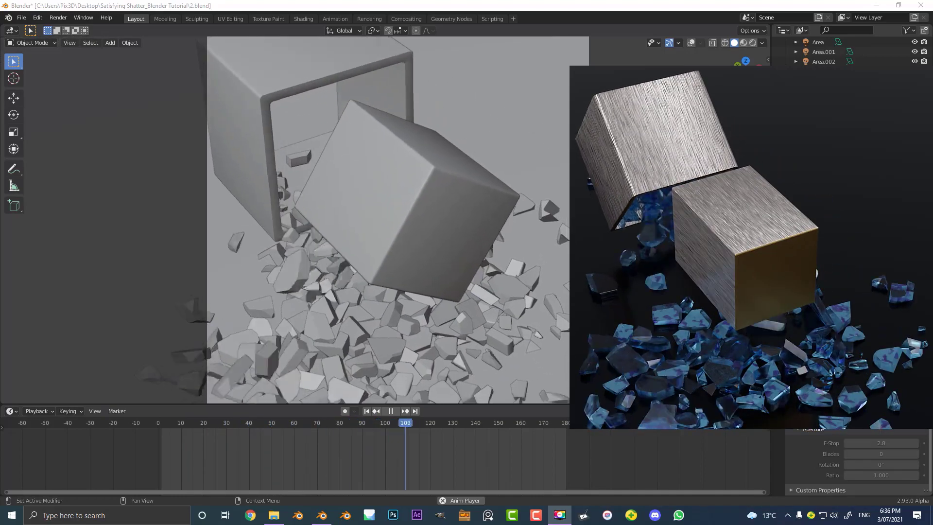
click(518, 422)
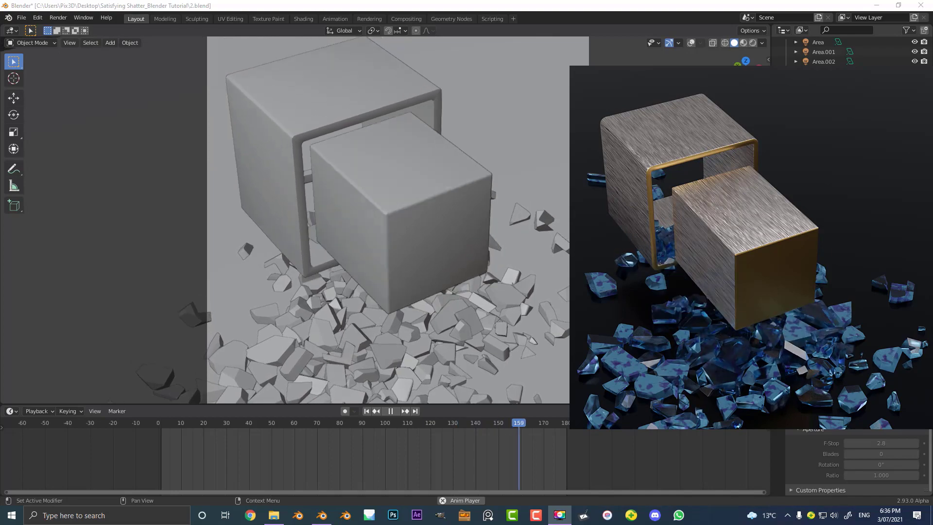
click(218, 423)
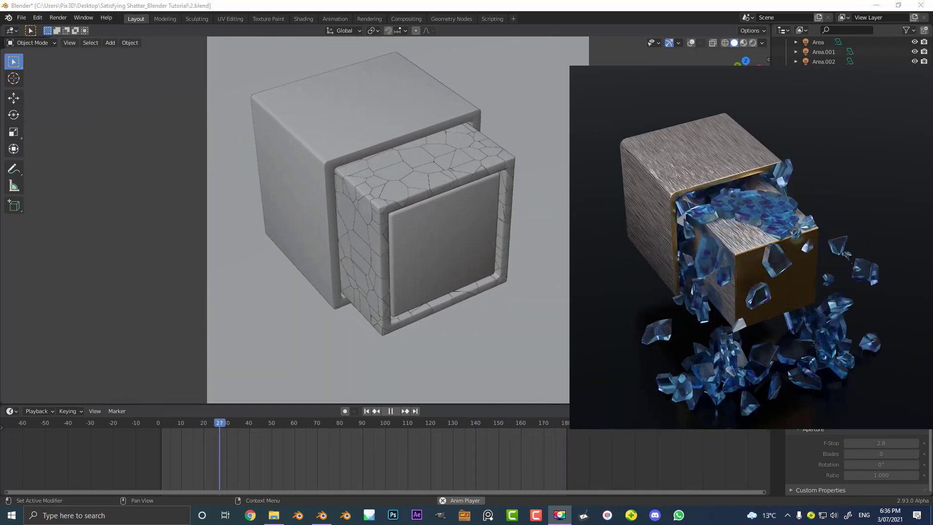
click(327, 423)
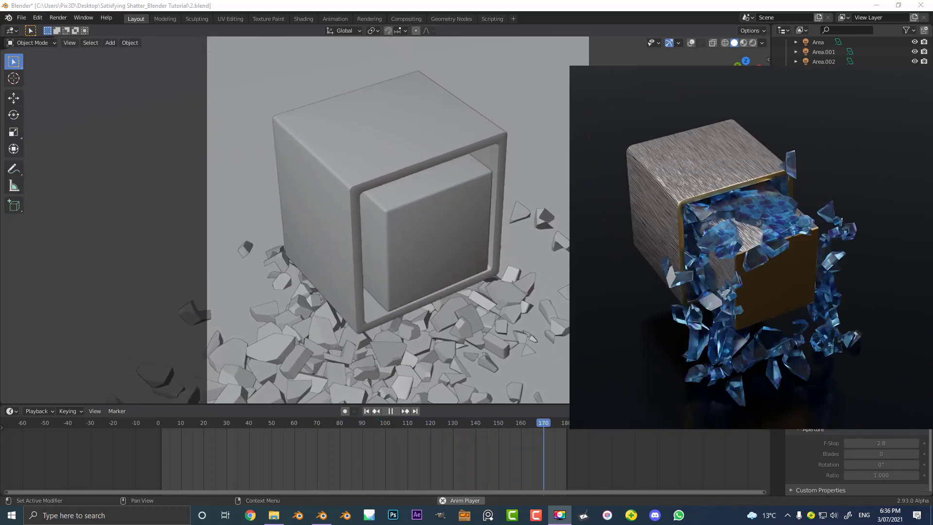
click(244, 423)
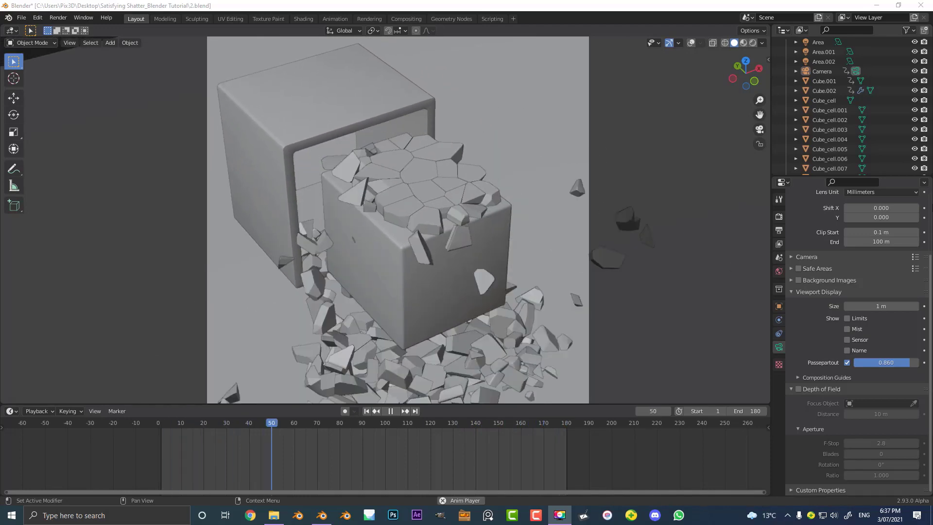
click(391, 411)
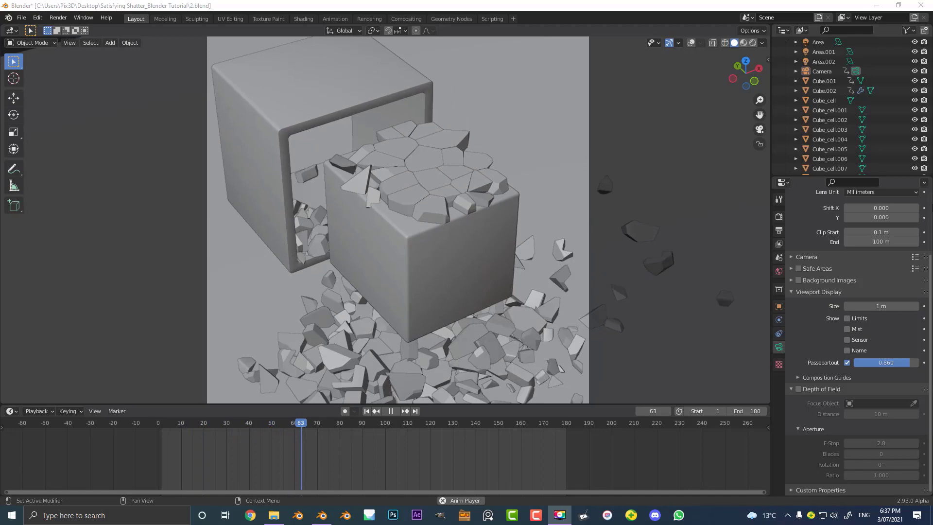
click(391, 410)
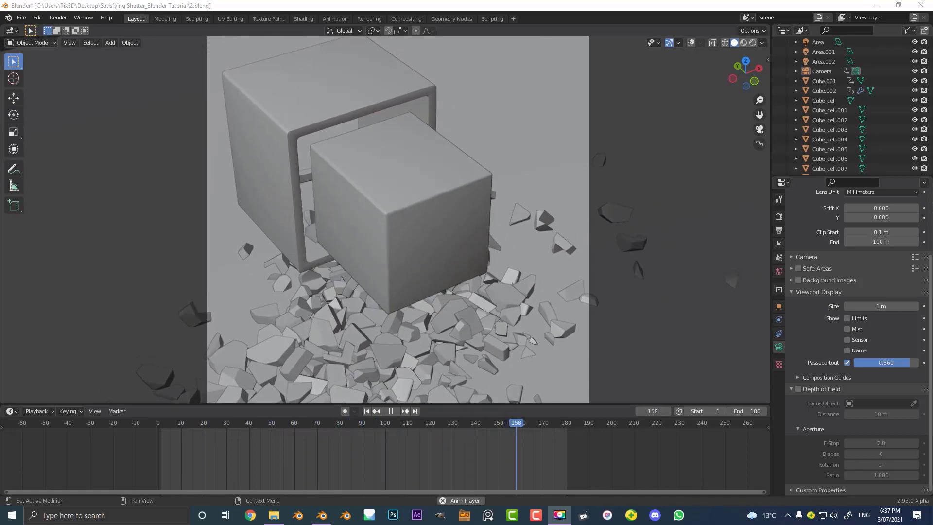
click(217, 423)
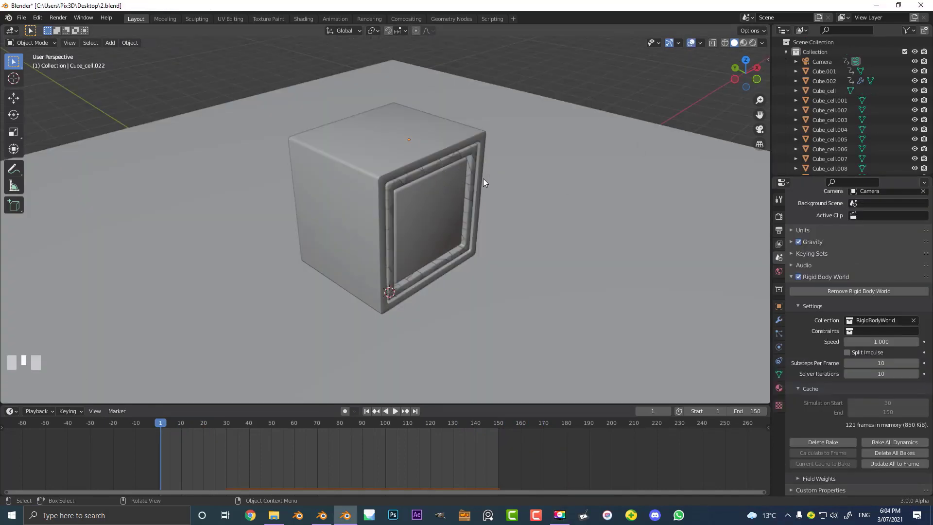
scroll(down, 3)
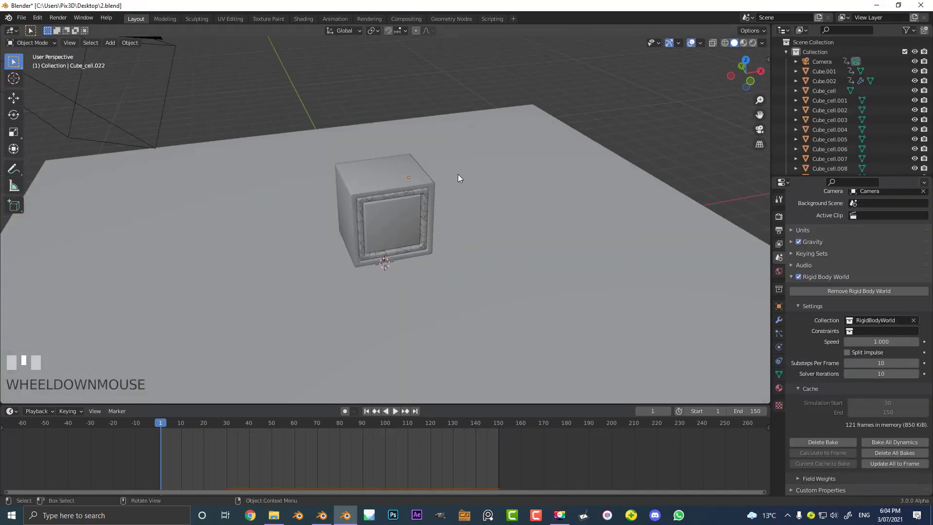
scroll(up, 3)
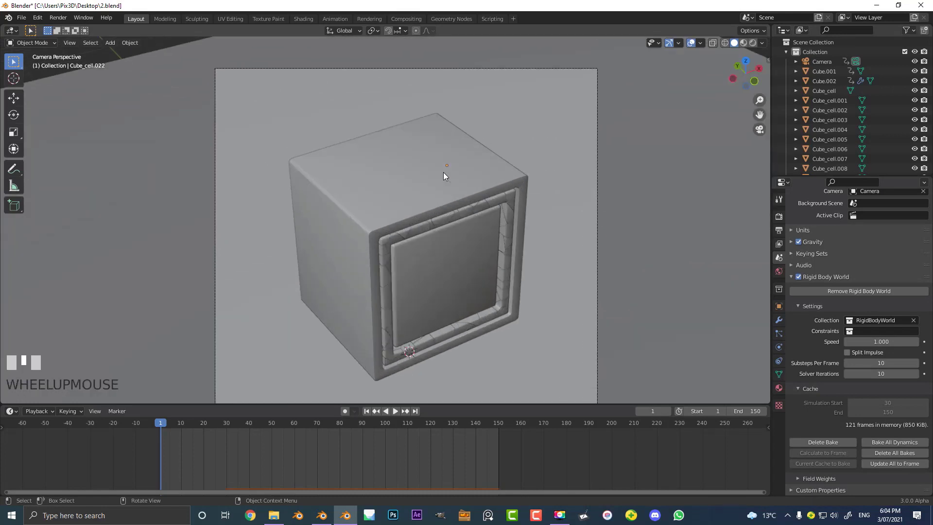
scroll(down, 3)
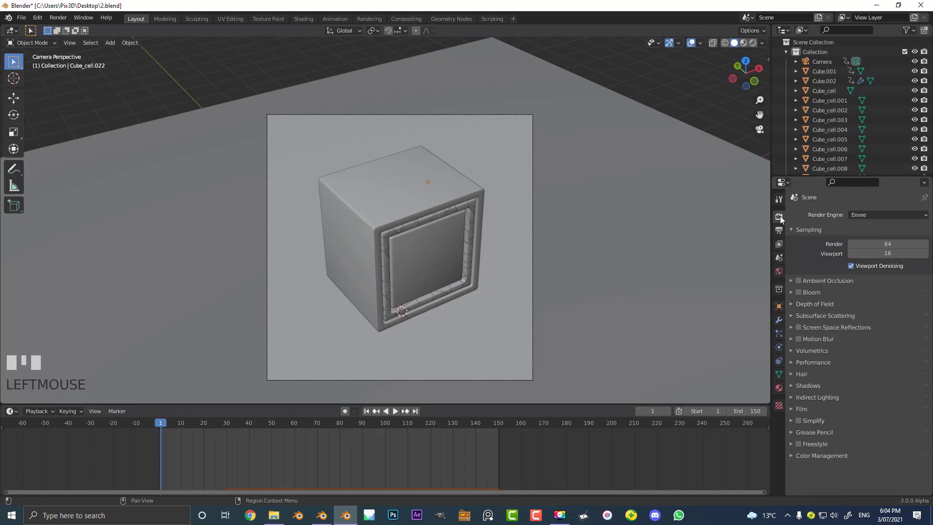
- Set the render engine to Cycles with GPU Compute as the device
click(886, 215)
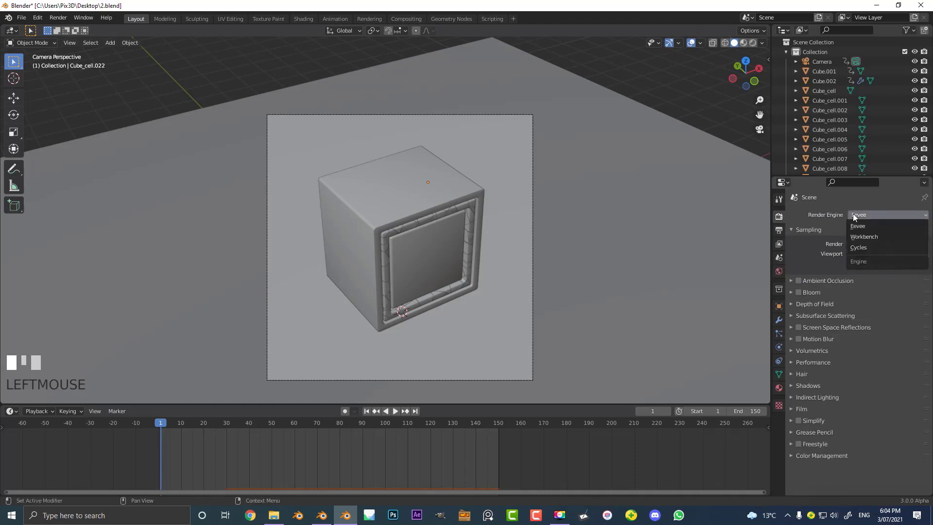
mouse_move(862, 247)
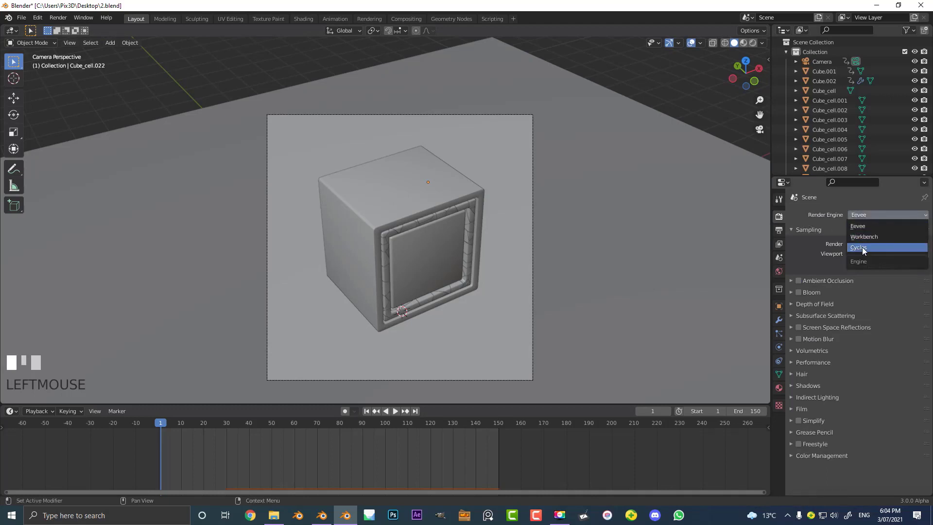
click(860, 248)
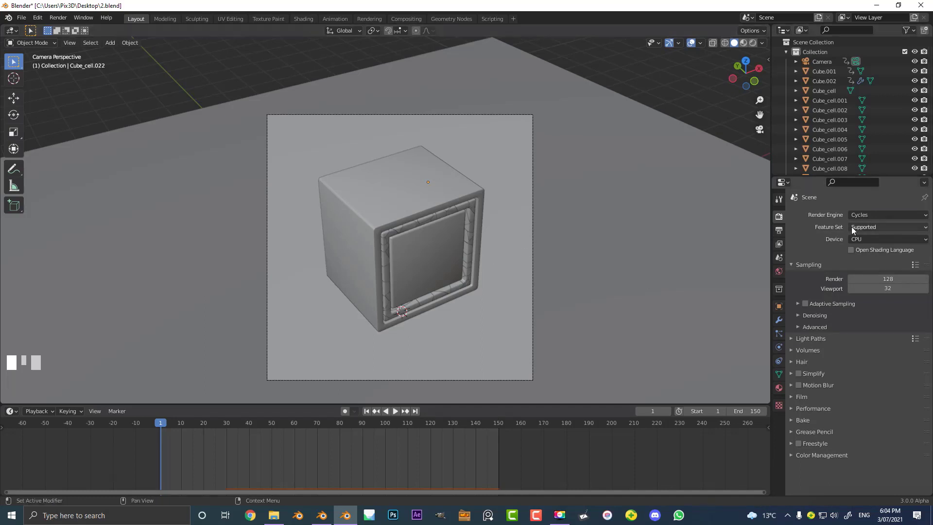
click(886, 239)
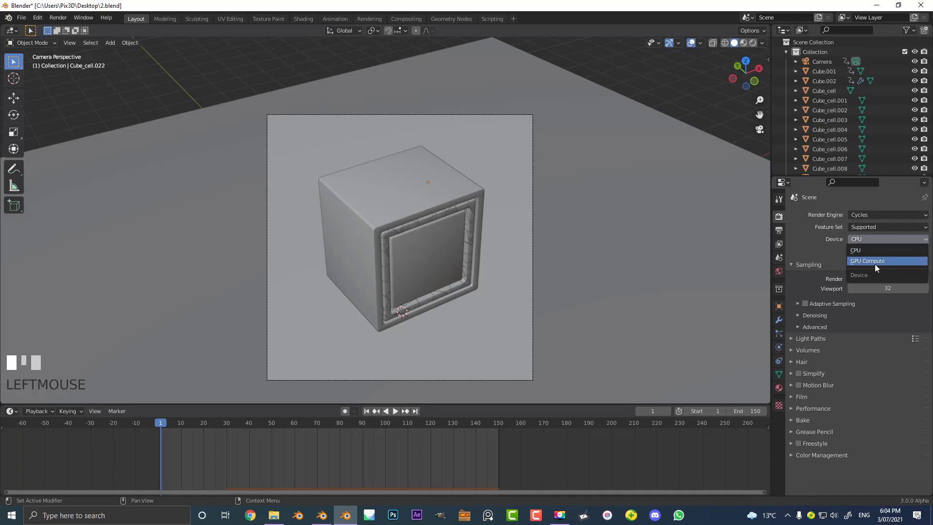
click(866, 260)
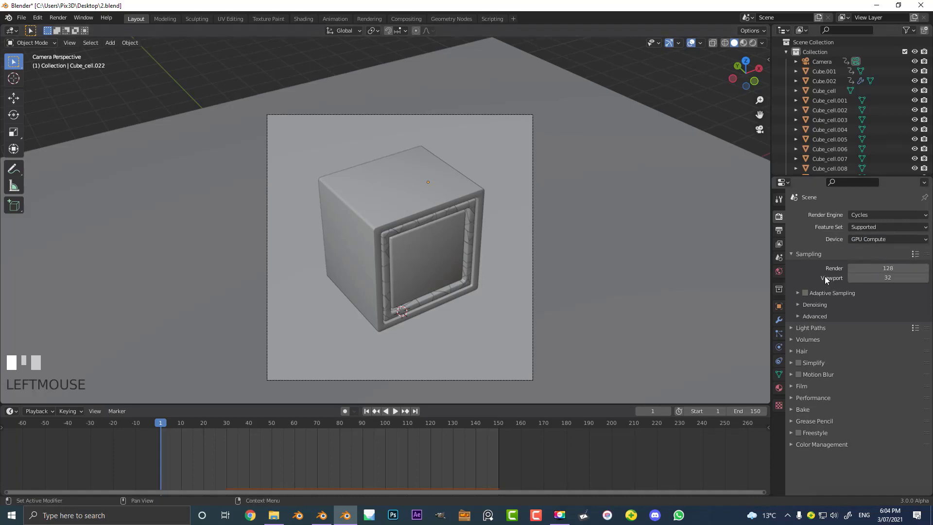
- Enable OptiX denoising for final renders in the Denoising settings
click(797, 304)
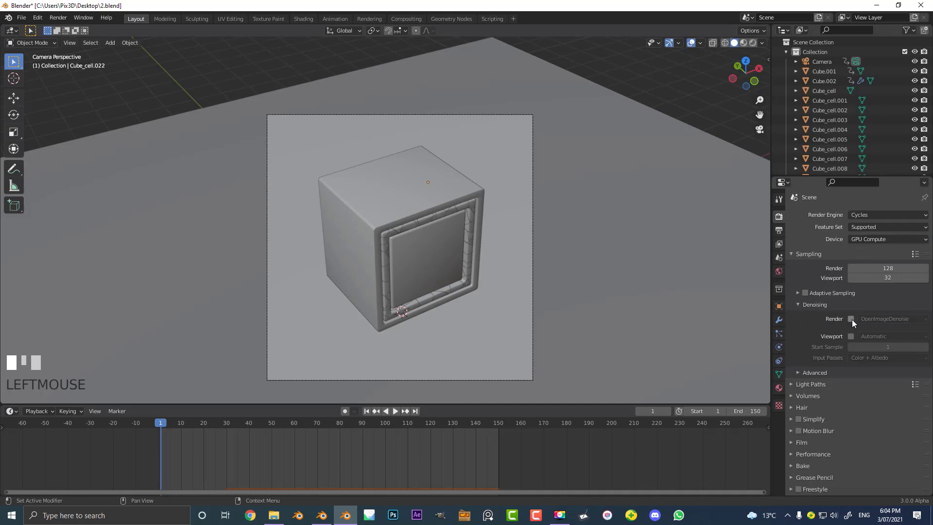
click(852, 319)
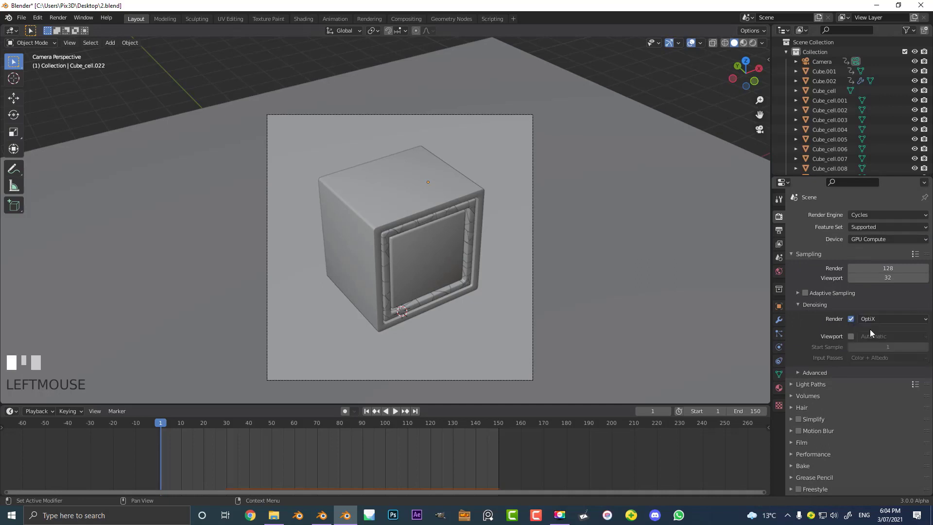
scroll(down, 3)
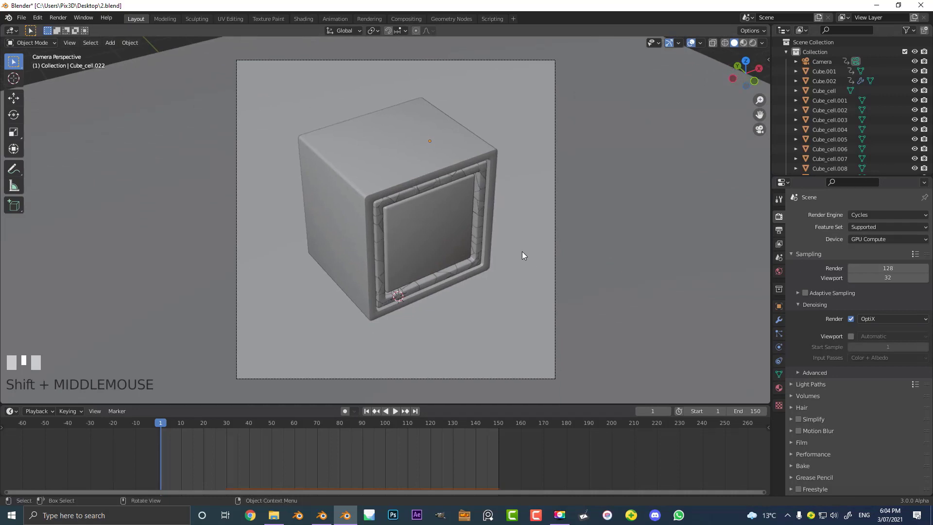
scroll(up, 3)
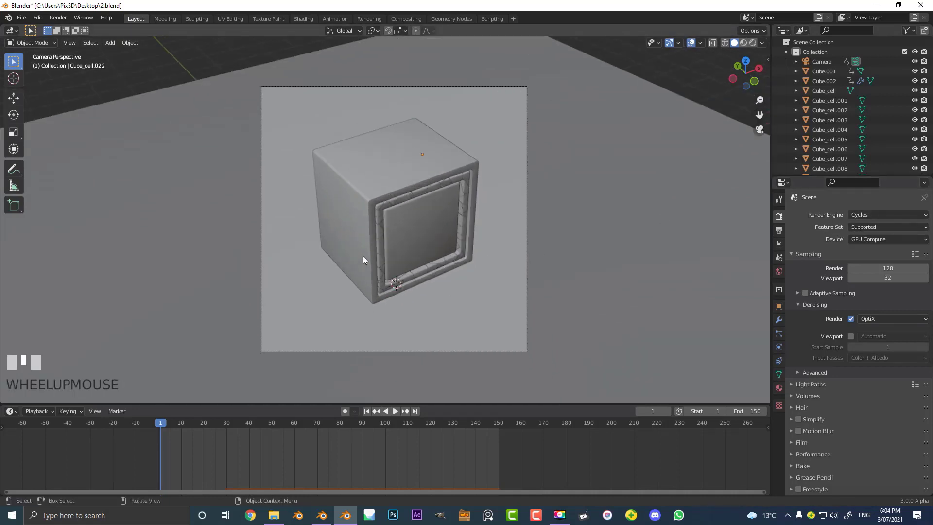
key(ctrl+b)
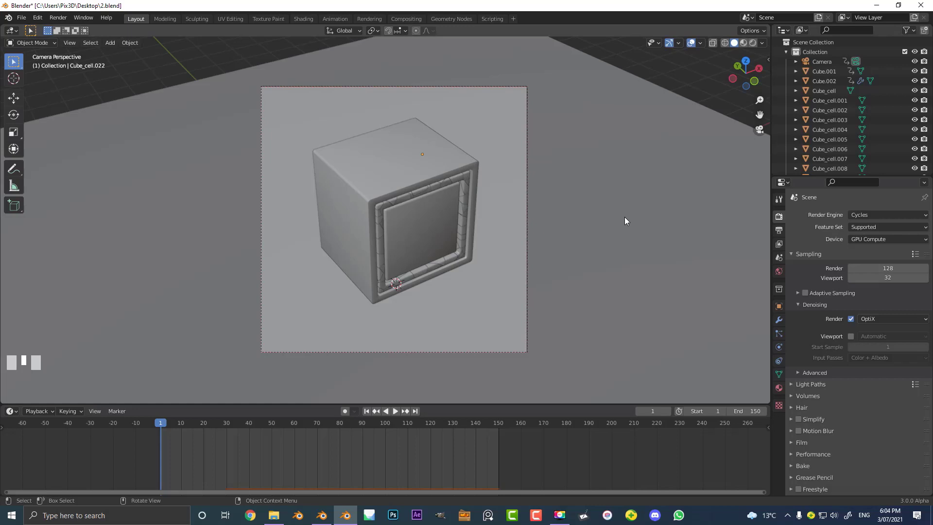
mouse_move(471, 299)
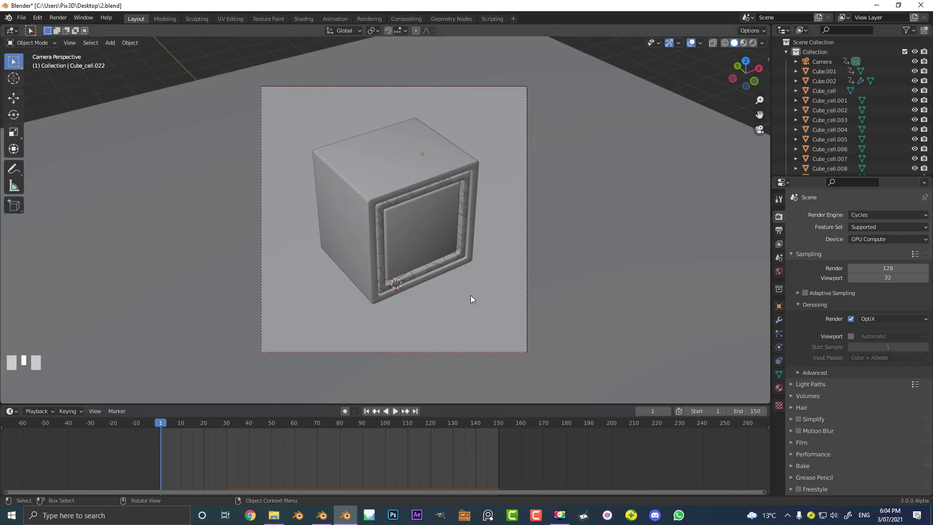
mouse_move(463, 294)
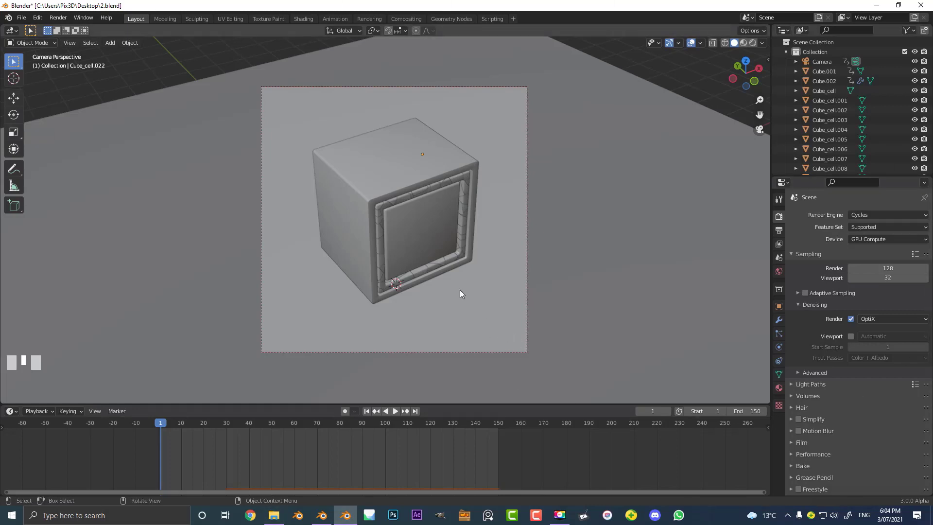
scroll(down, 3)
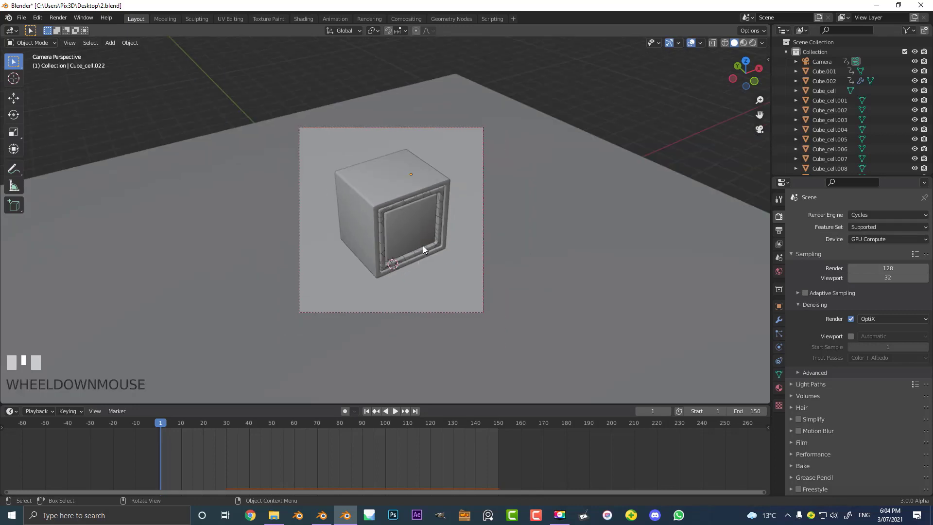
- Add an area light above the cube with 150 W power and 3 m size
key(shift+a)
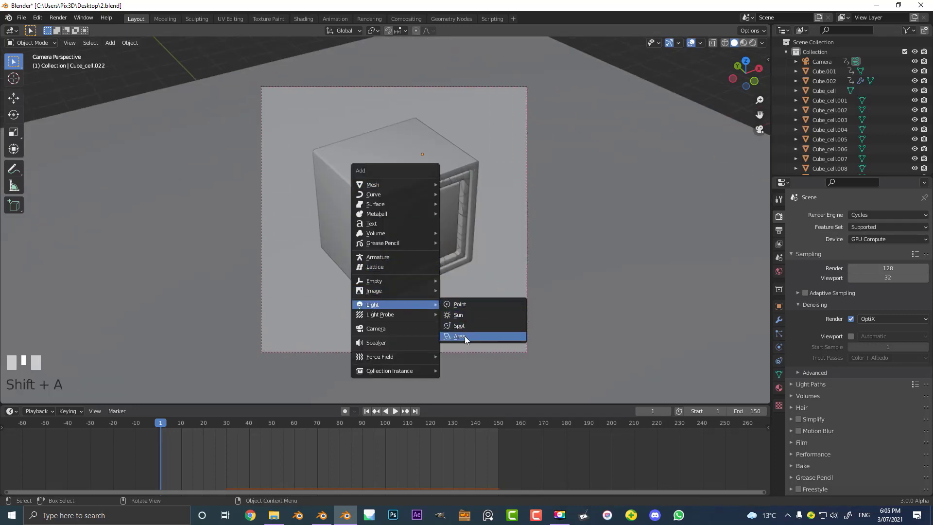
click(460, 336)
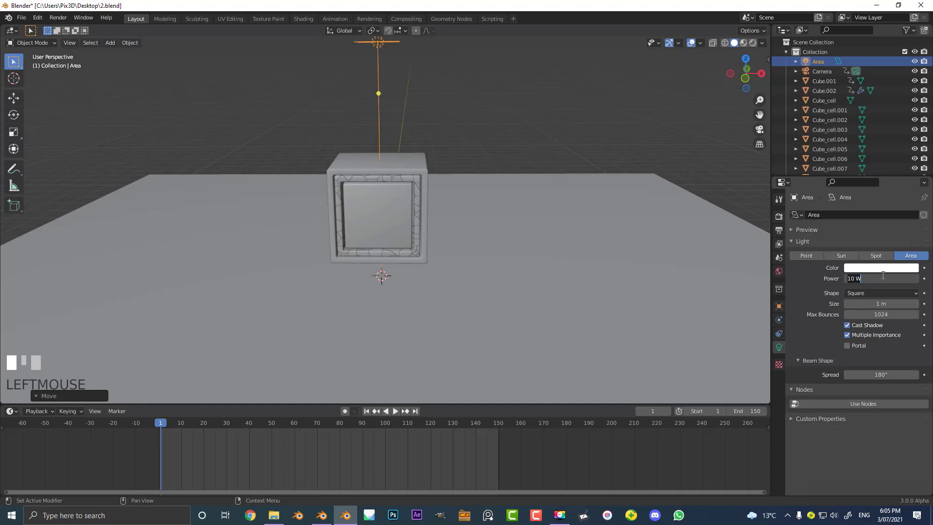
key(Return)
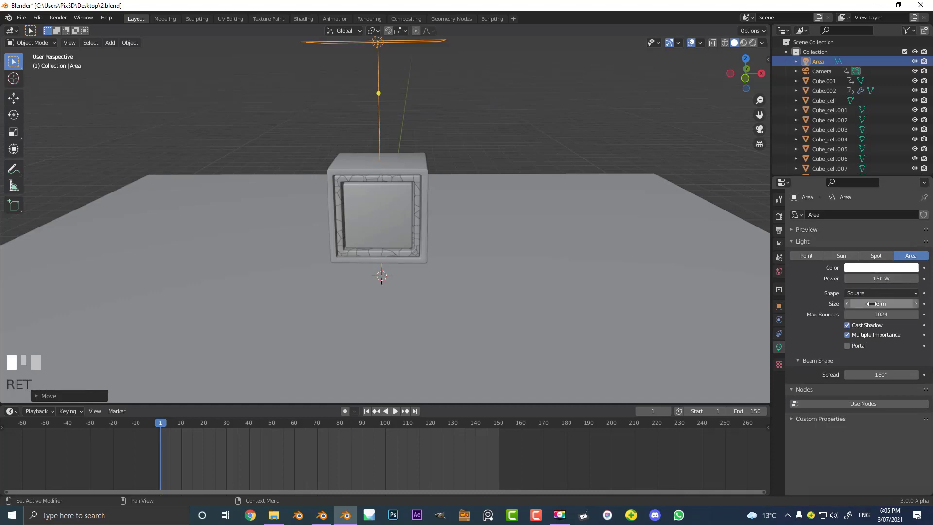
key(z)
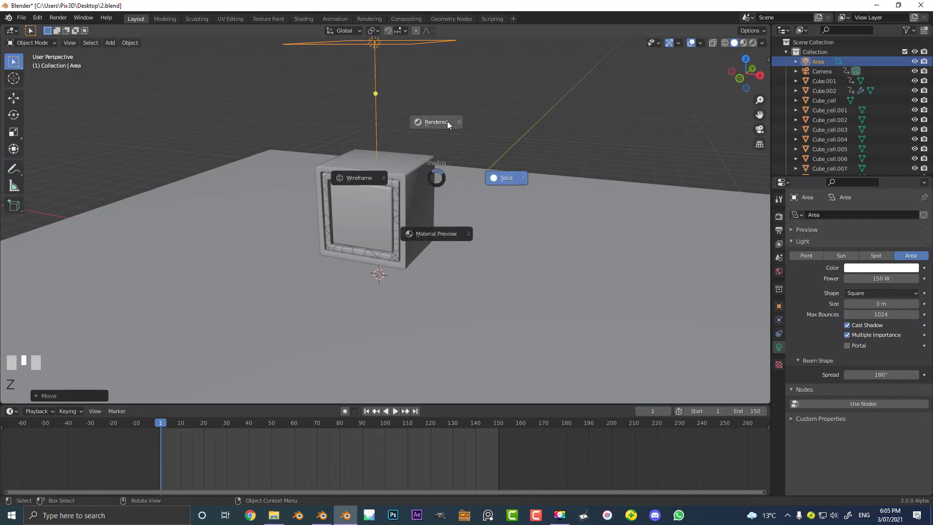
- In rendered preview, move and rotate the area light to aim at the cube
click(436, 122)
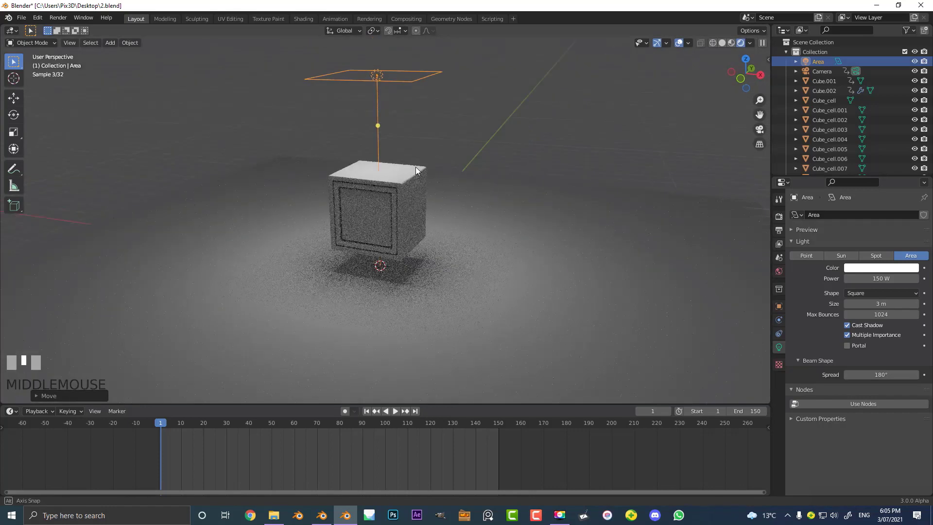
scroll(up, 3)
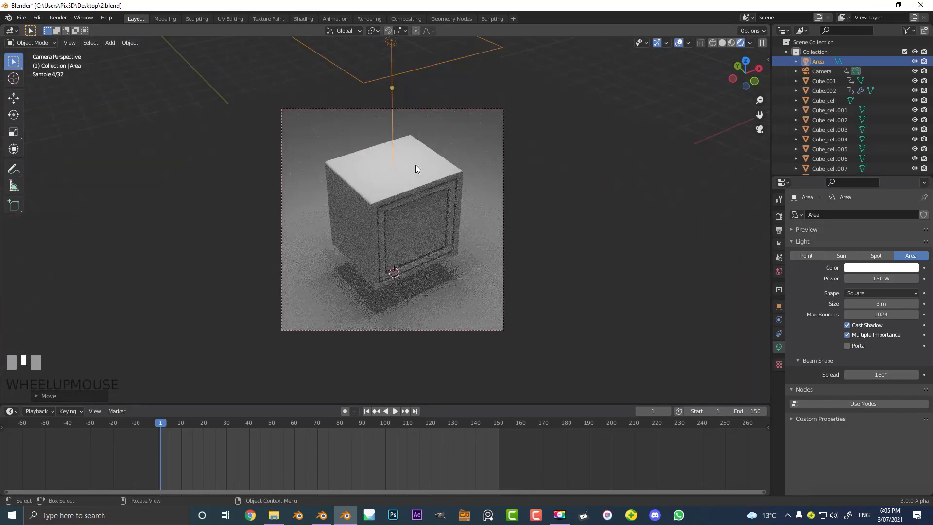
key(g)
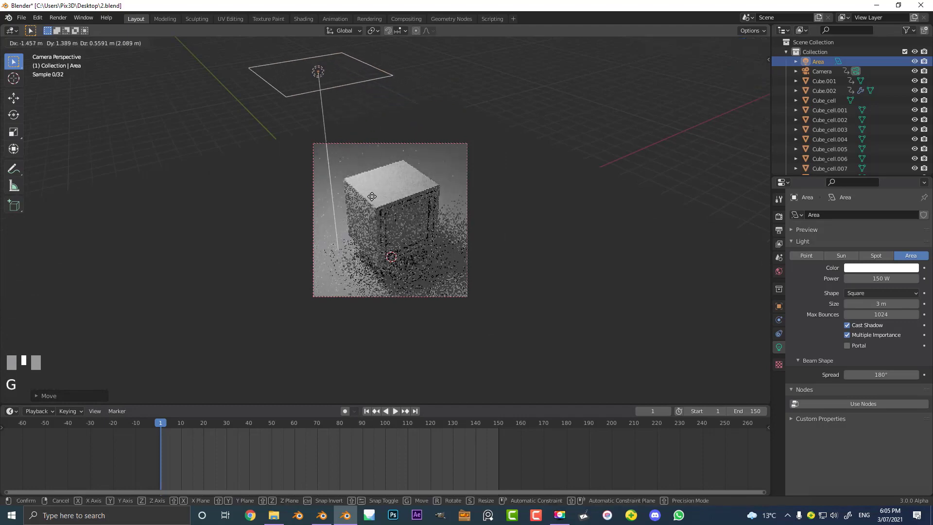
click(326, 231)
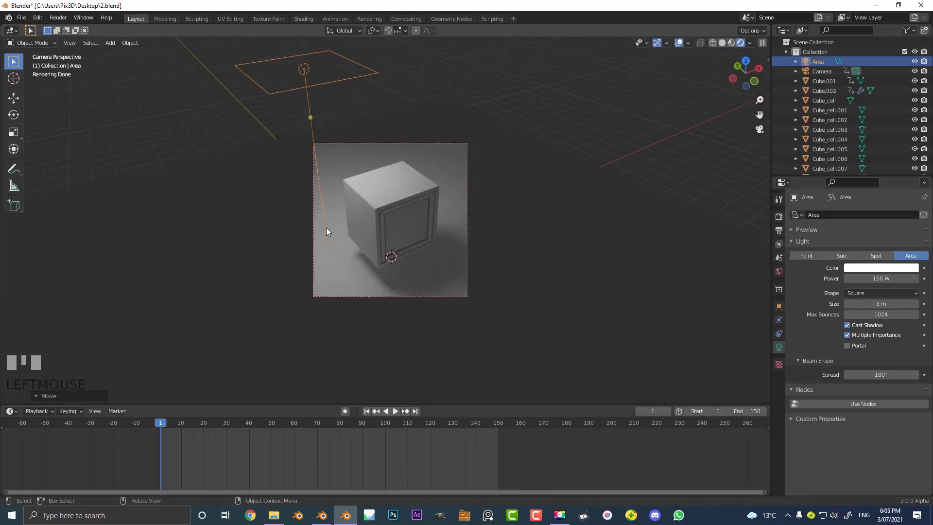
key(r)
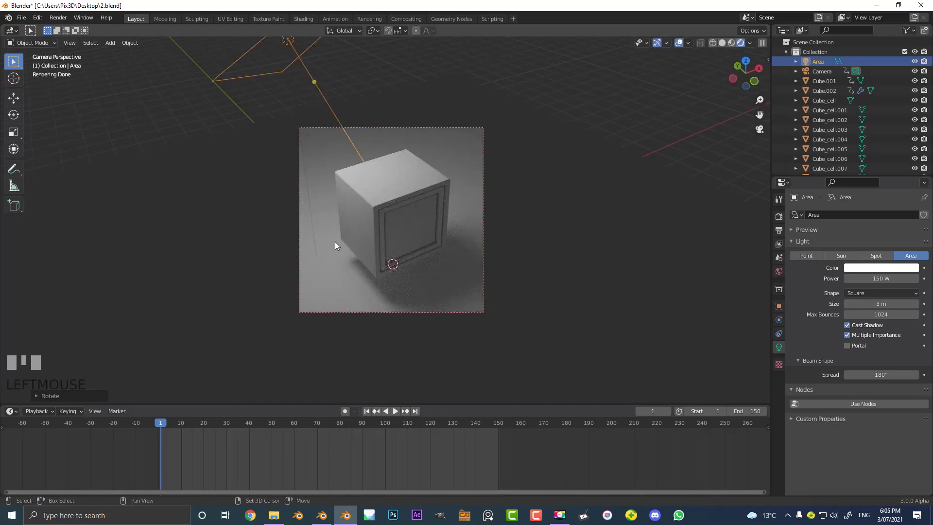
- Duplicate the area light twice as Area.001 and Area.002, rotated around the cube
key(shift+d)
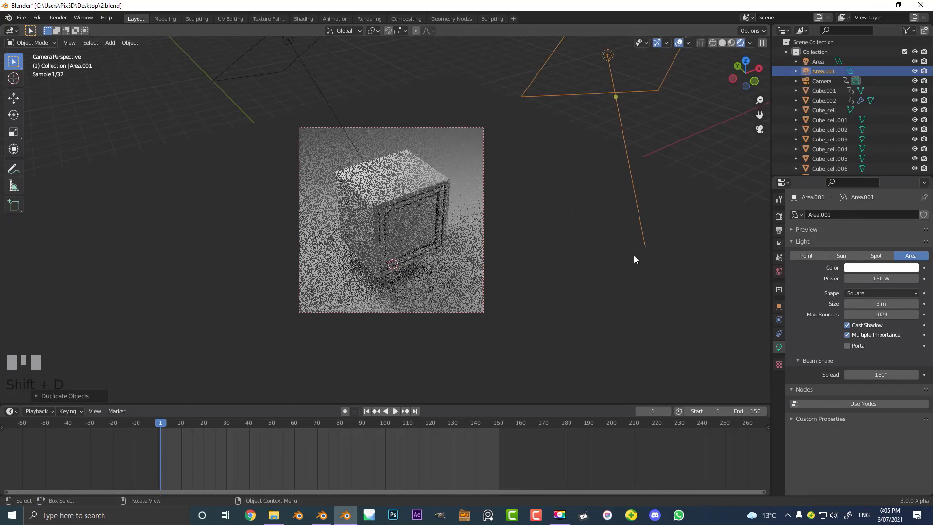
key(r)
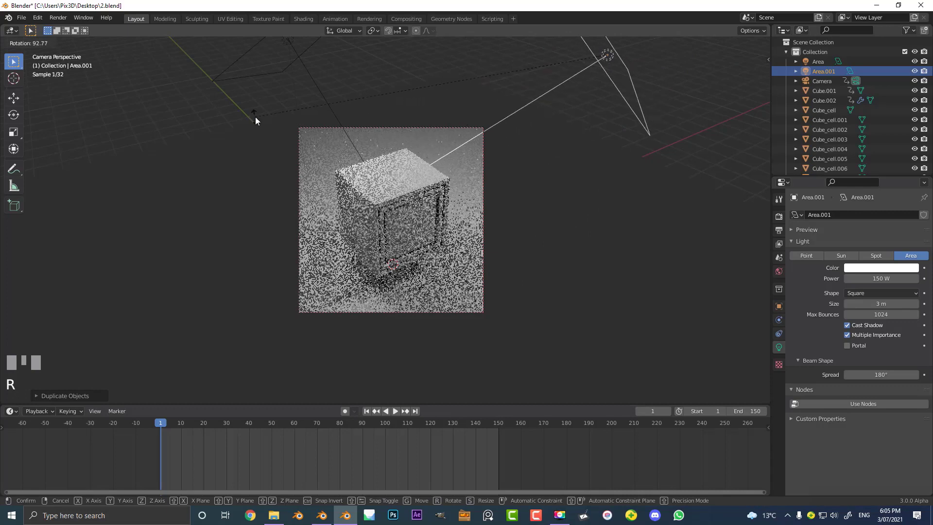
click(403, 249)
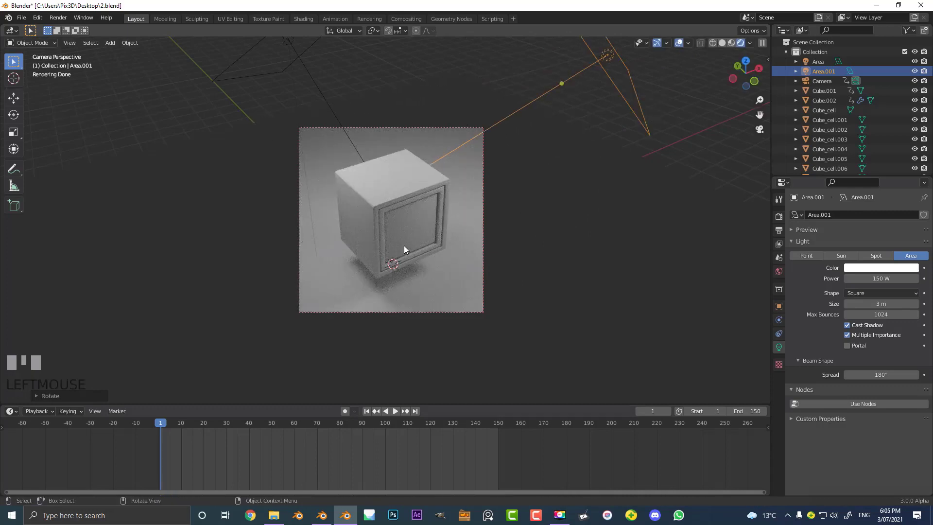
scroll(down, 3)
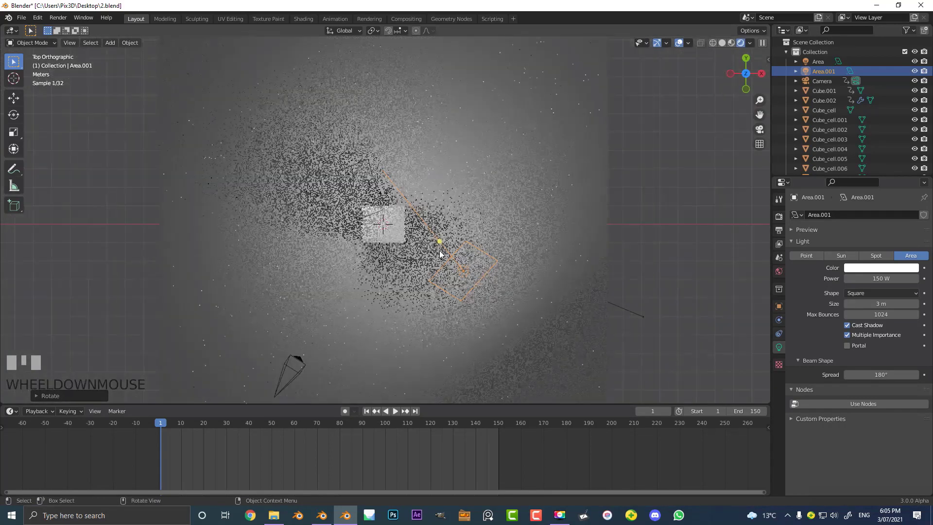
key(shift+d)
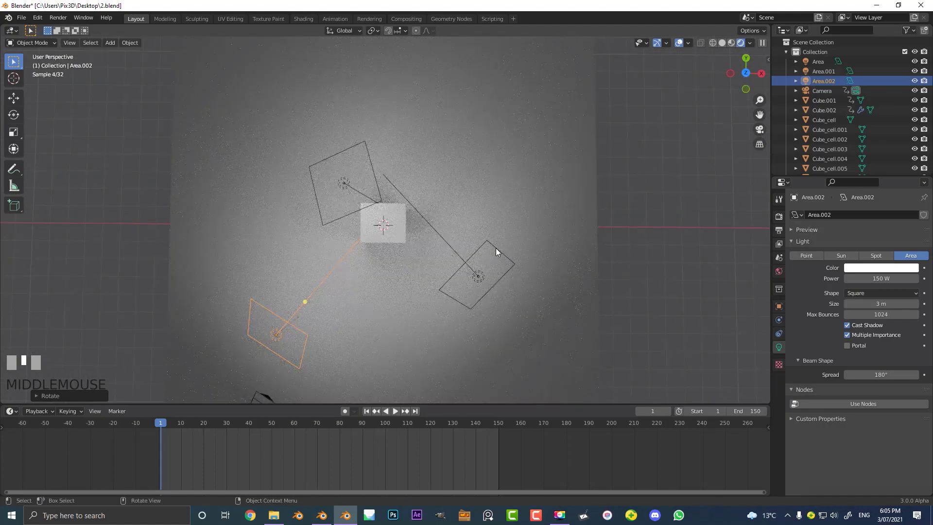
scroll(up, 3)
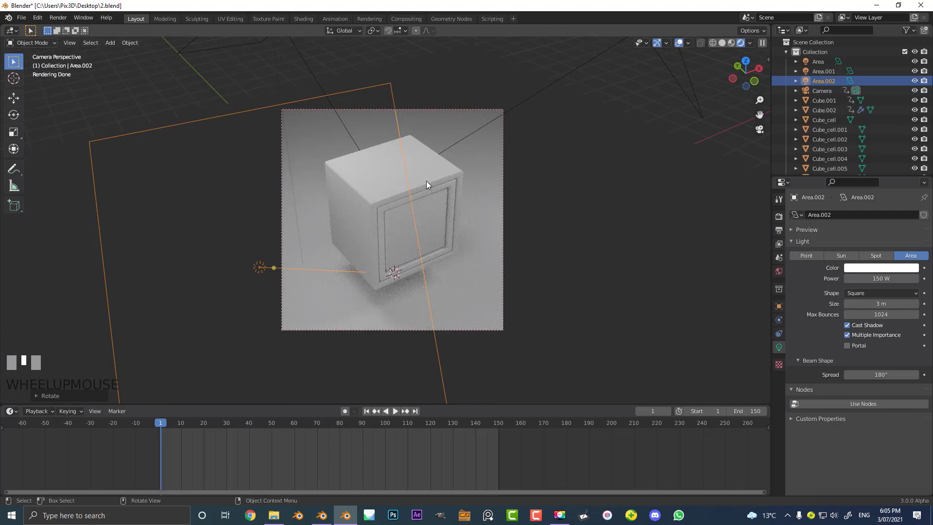
- Lighten the world background colour in World properties
click(779, 272)
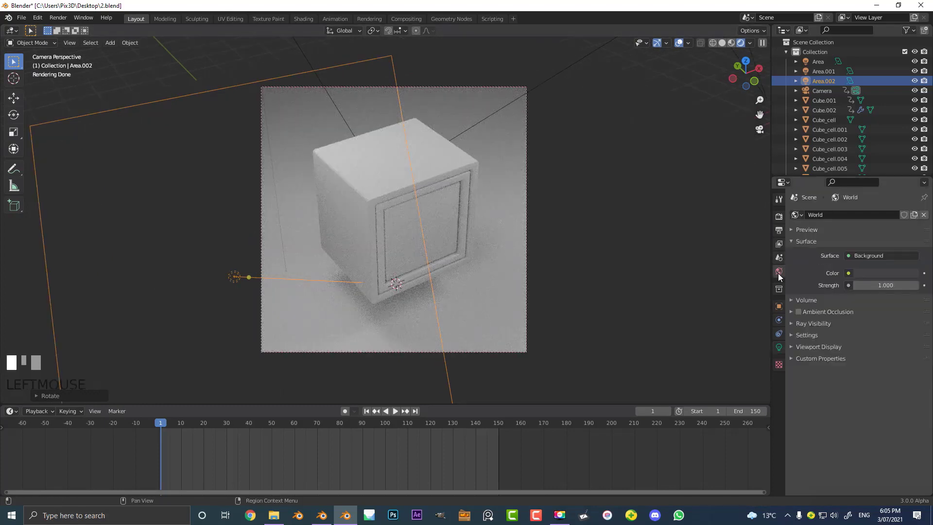
click(849, 272)
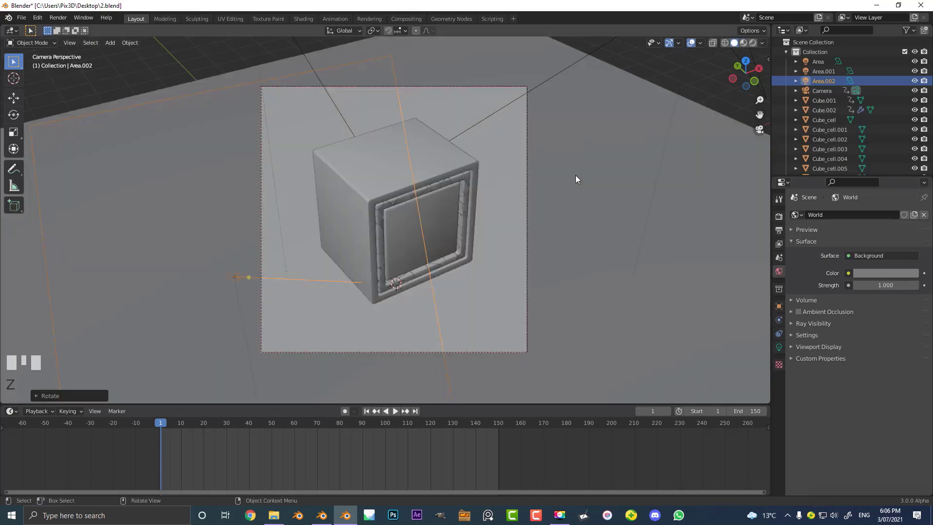
scroll(down, 3)
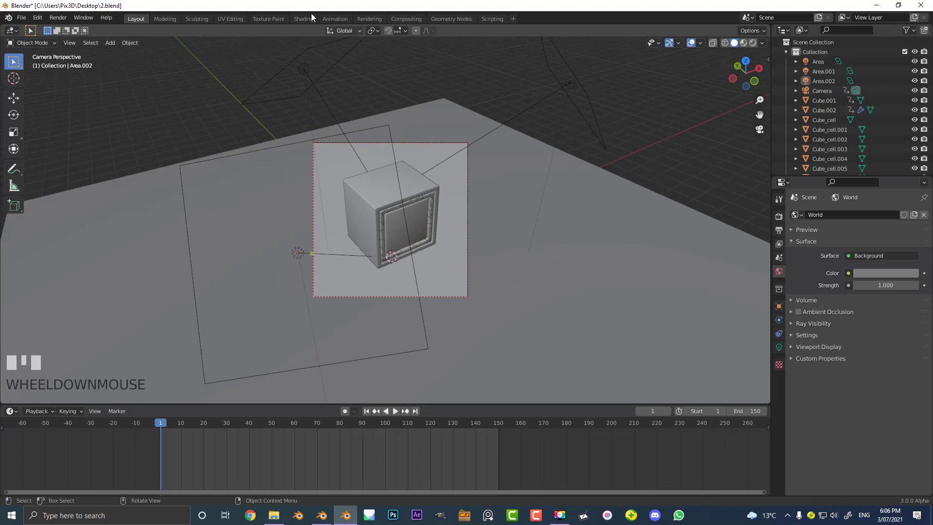
- In Shading, select the drawer cube and add a Noise Texture node to its METAL material
click(303, 19)
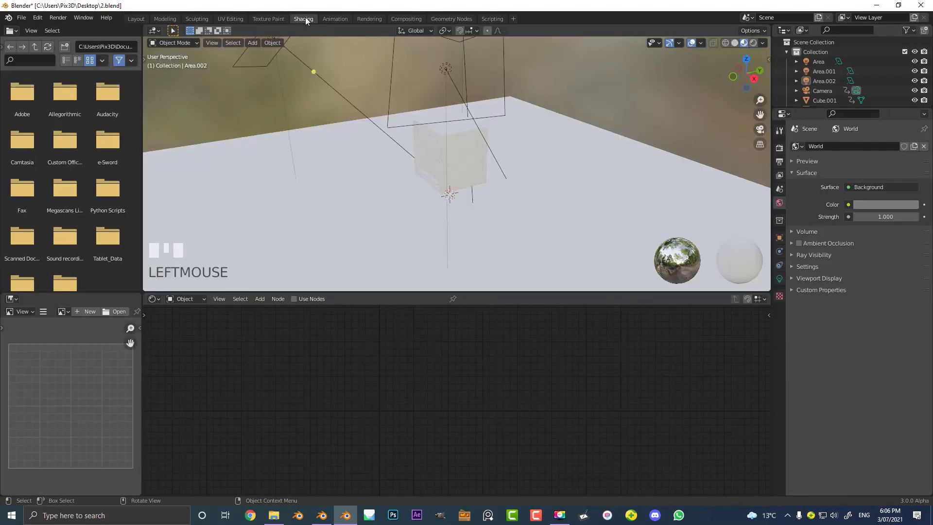
scroll(up, 3)
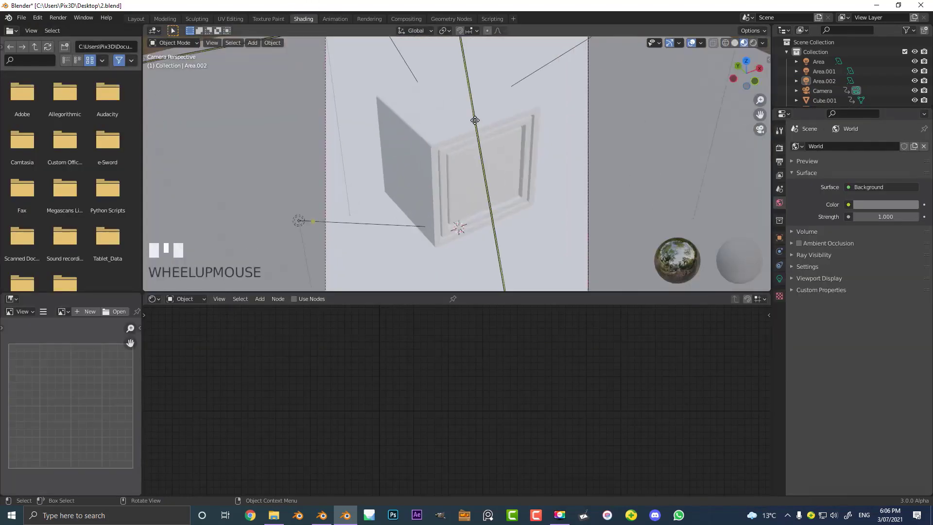
click(443, 113)
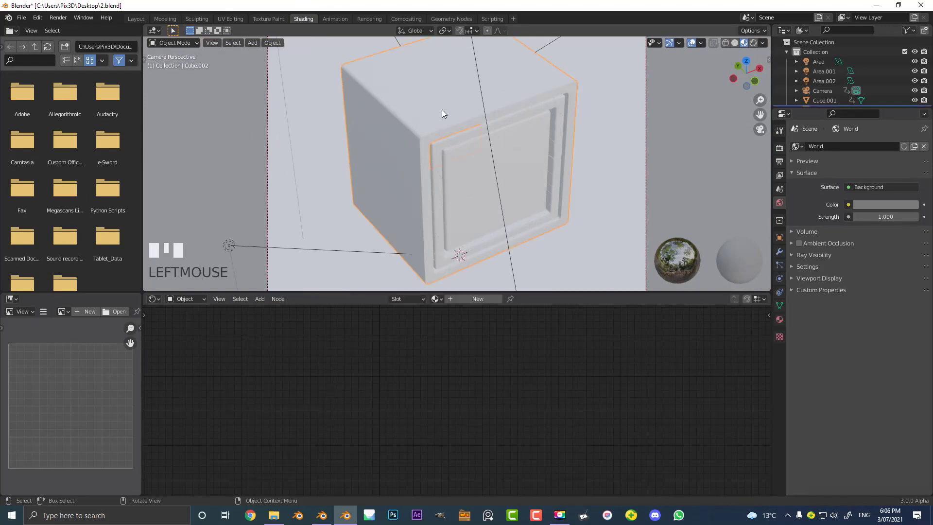
scroll(down, 3)
text(METAL)
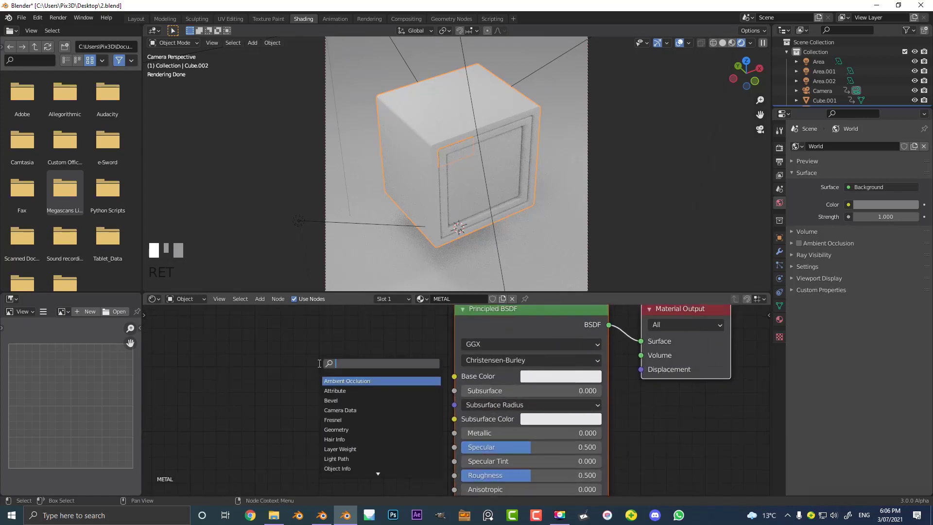
text(NOIS)
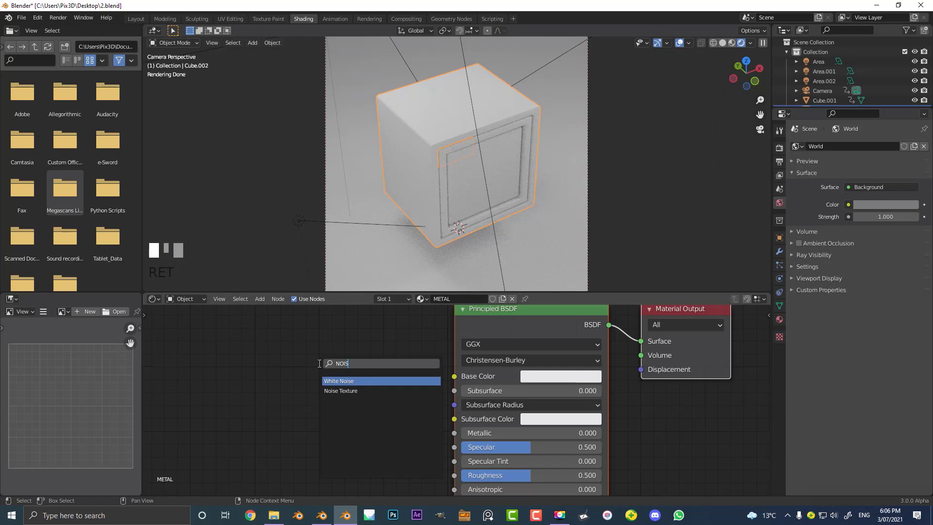
click(340, 391)
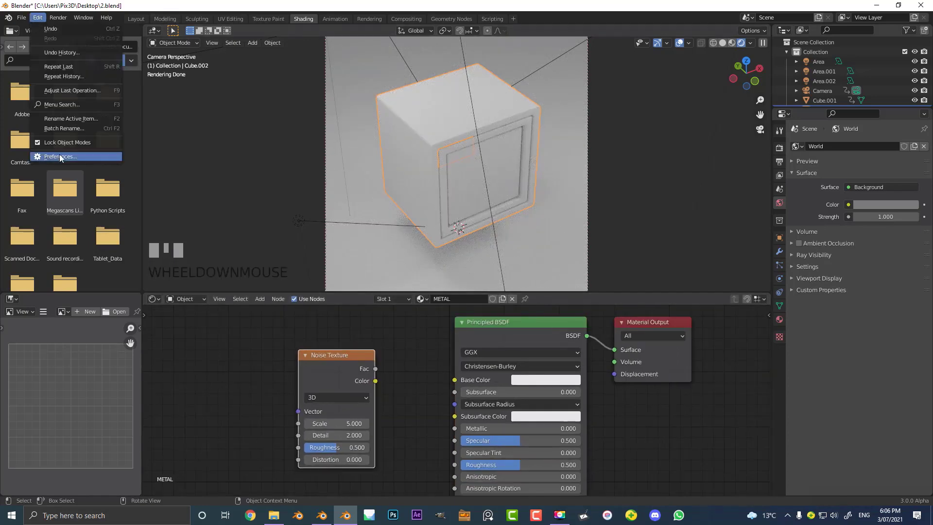
click(59, 155)
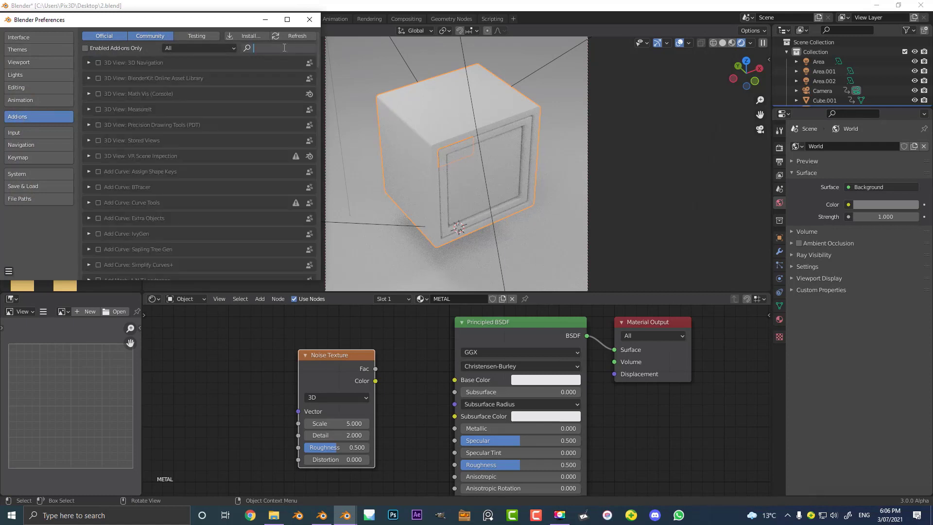
text(NODE)
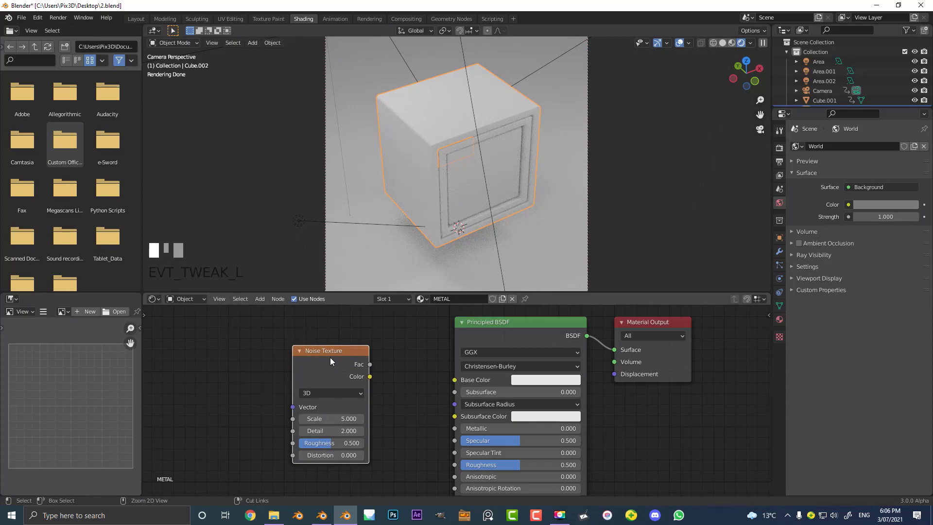
- Add Texture Coordinate and Mapping nodes to the Noise Texture, scale X 25 into Base Color
key(ctrl+t)
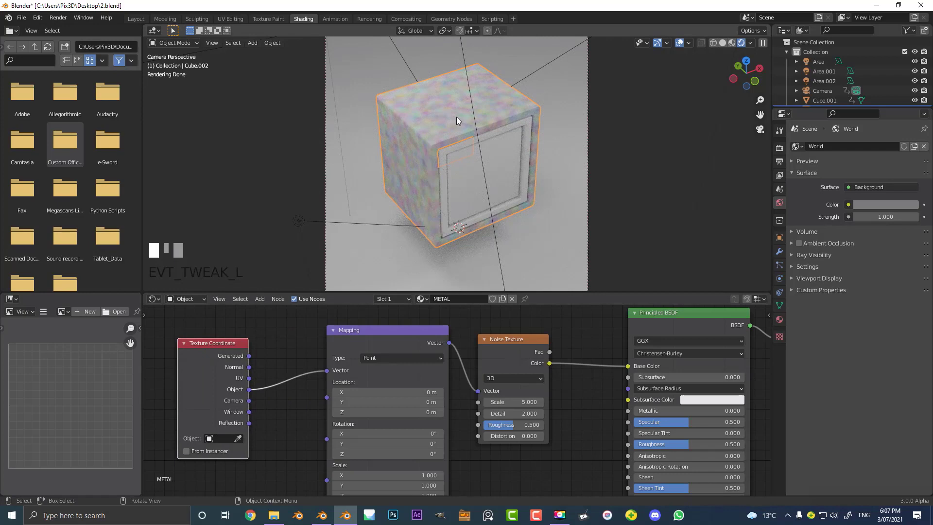
mouse_move(519, 79)
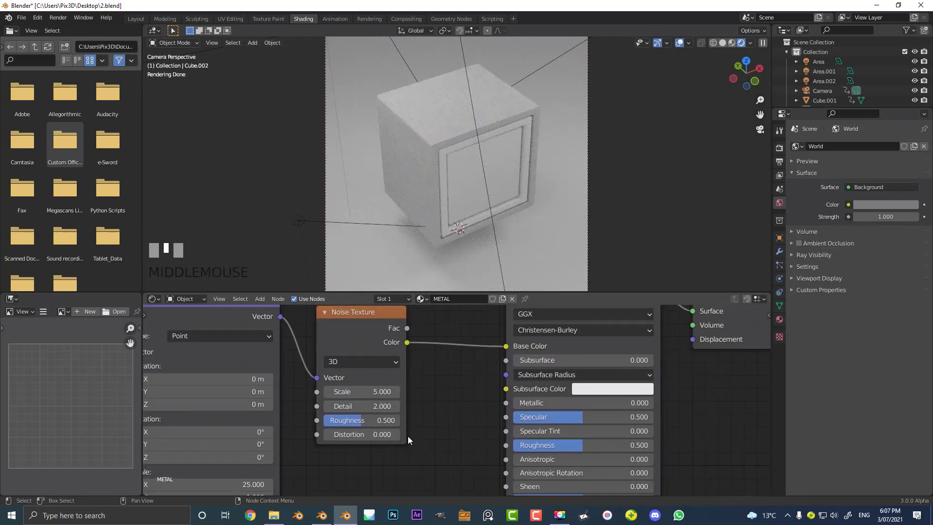
scroll(down, 3)
text(co)
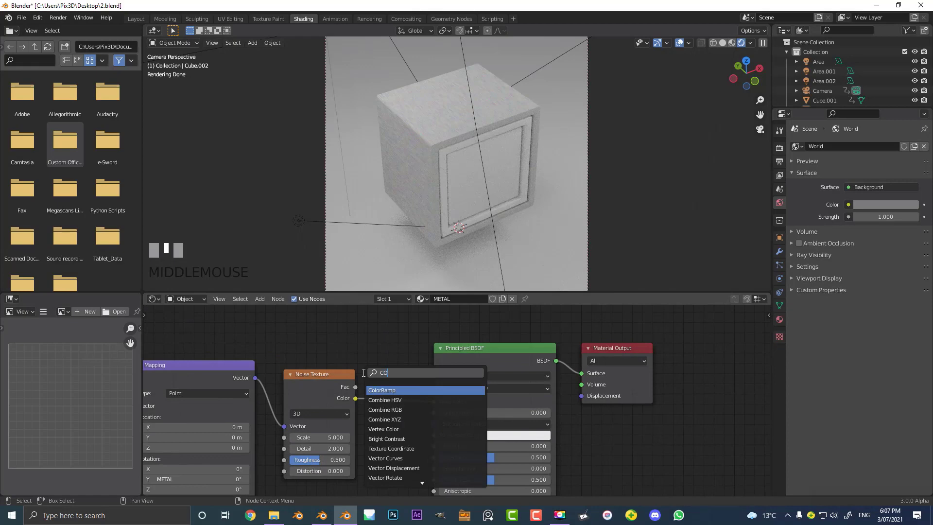
- Add a ColorRamp between the noise and Base Color for dark brushed metal, Metallic 1, Roughness 0.386
click(381, 390)
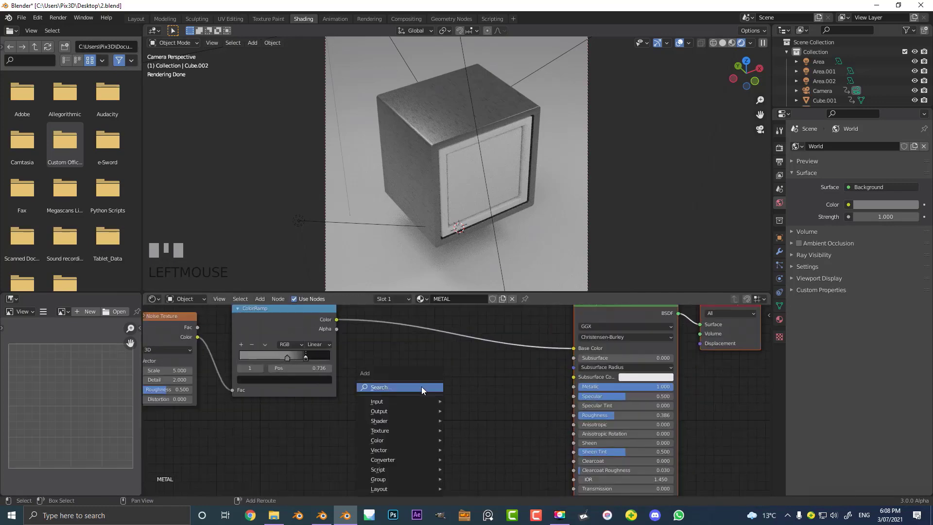
- Add a Bump node at strength 0.3 on METAL's normals, then select the inner drawer piece
text(BUM)
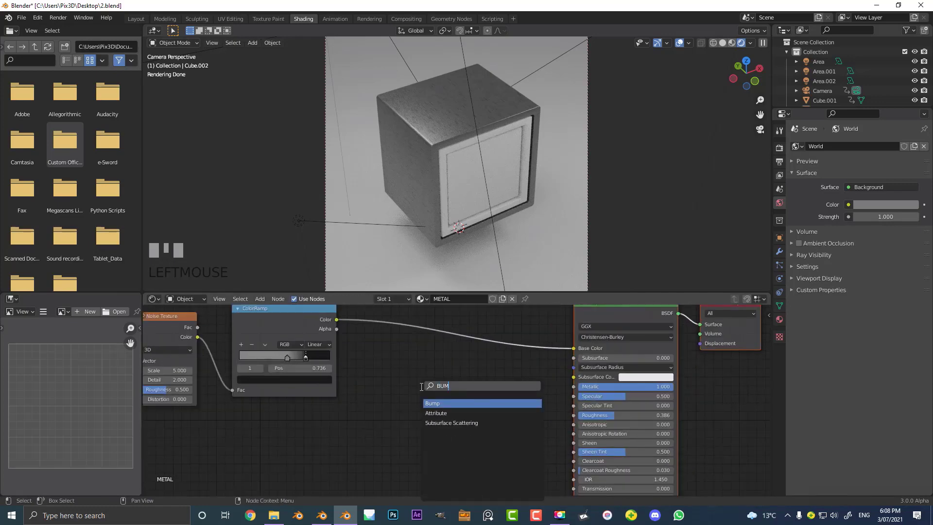
text(P)
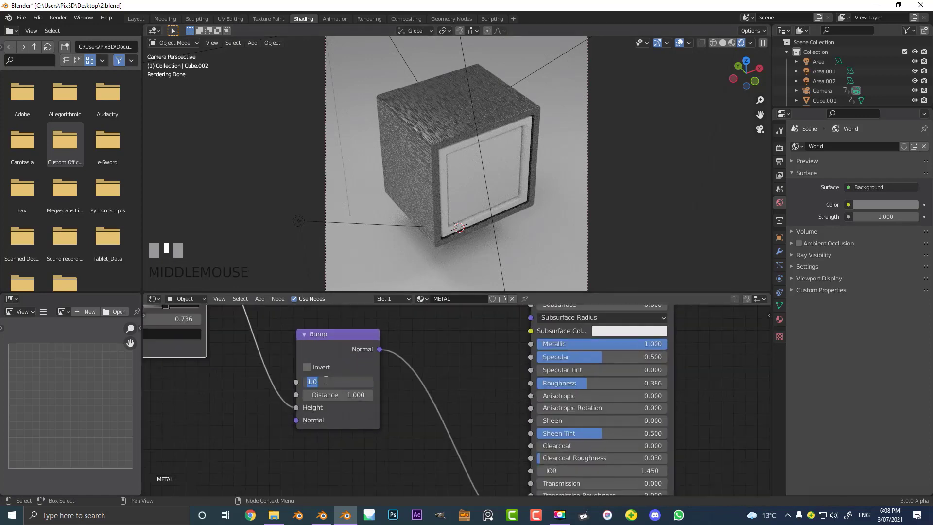
text(-3)
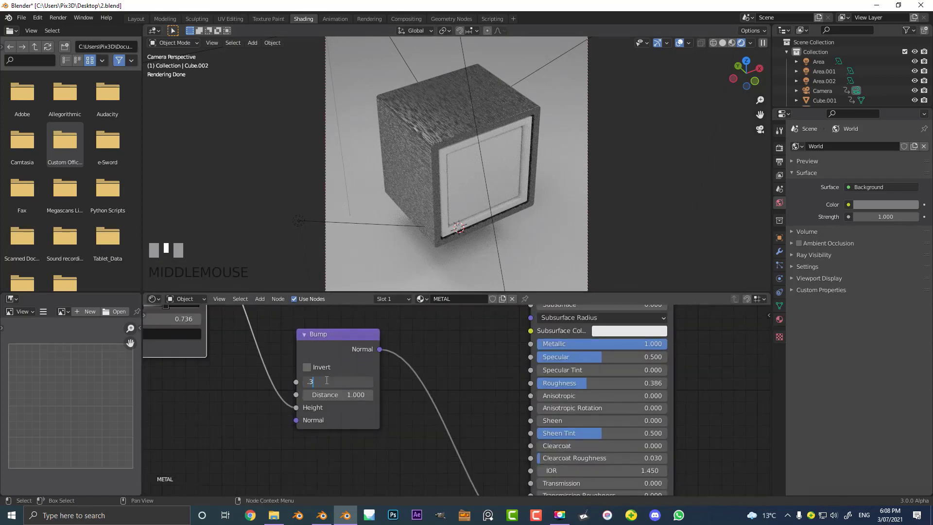
scroll(up, 3)
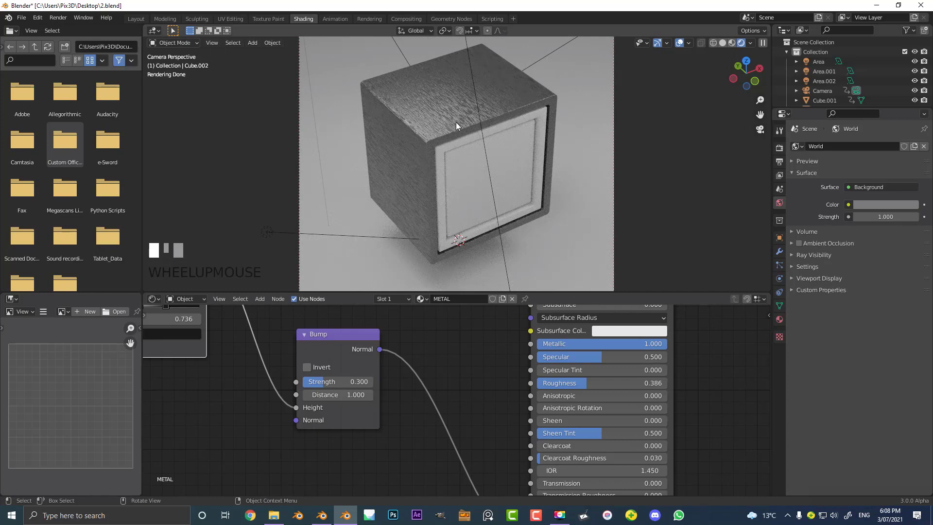
click(472, 162)
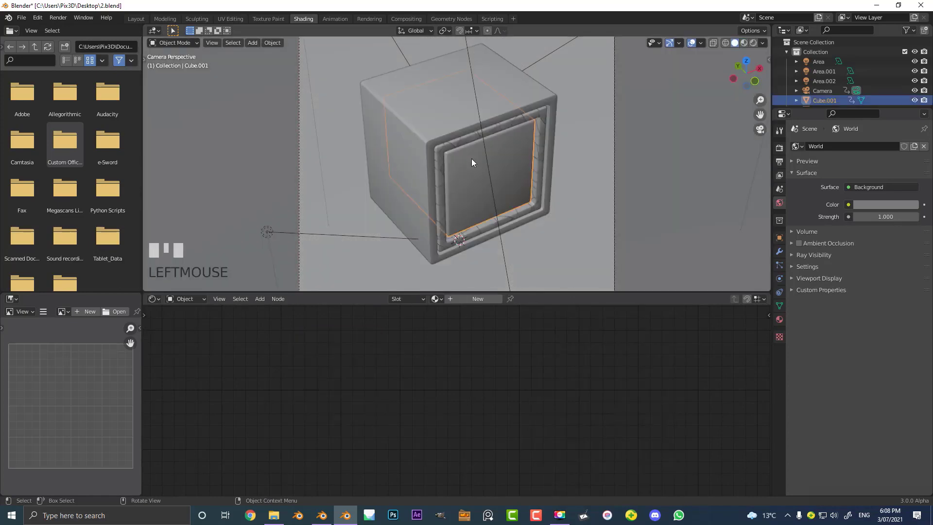
- Select the outer cube Cube.002 and add an empty second material slot
key(g)
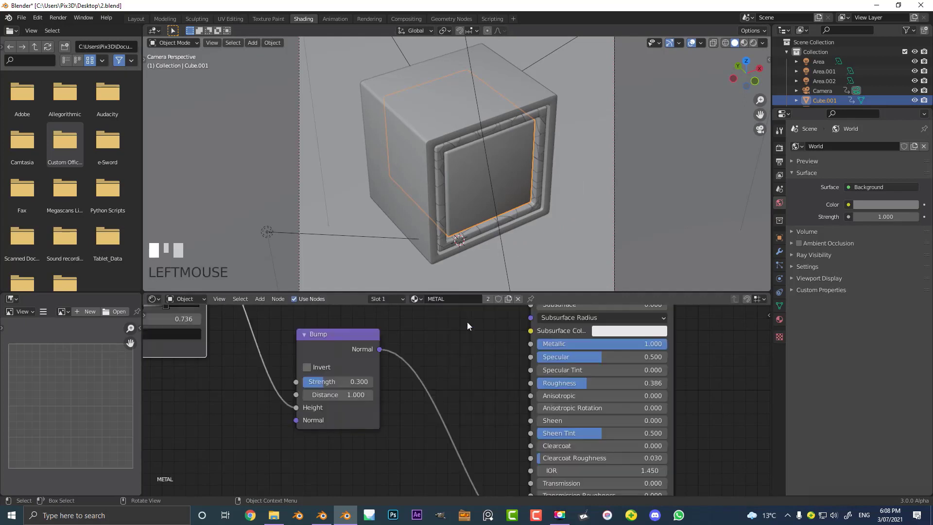
scroll(up, 3)
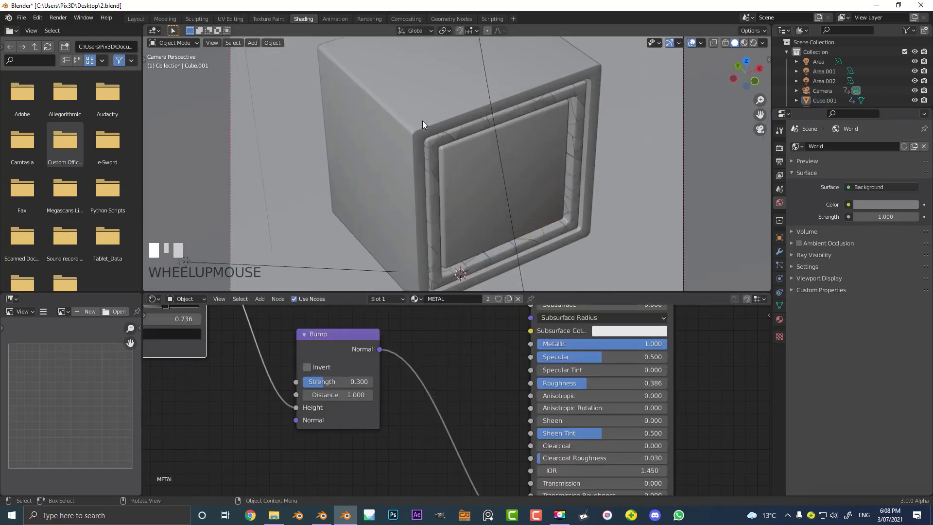
scroll(up, 3)
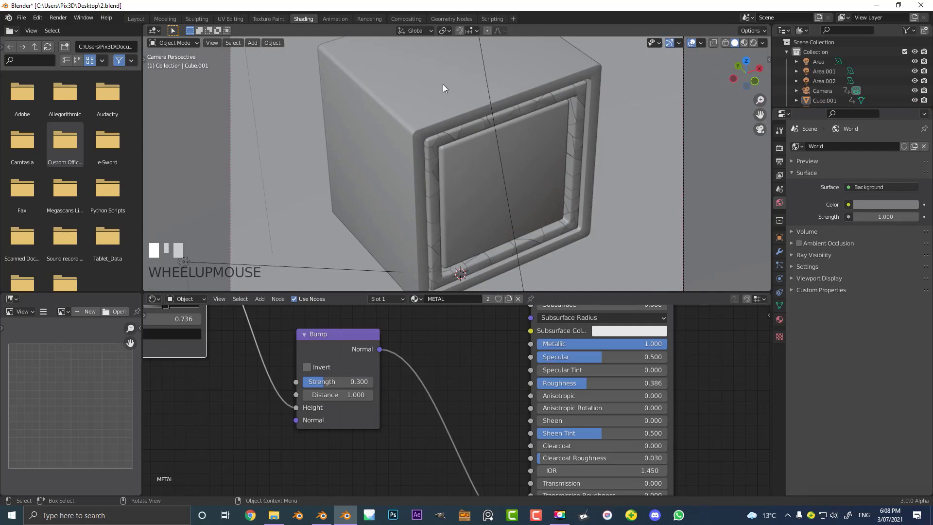
click(586, 144)
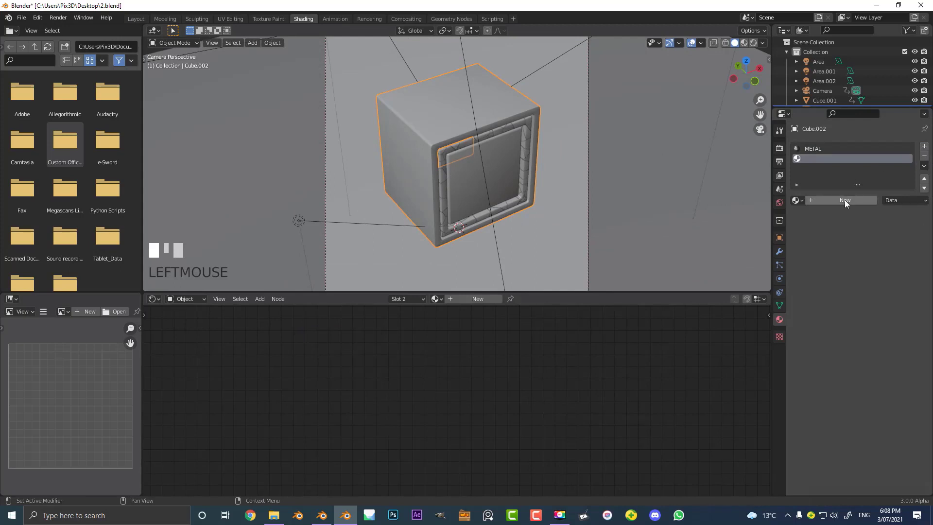
- Create a new material named GOLD in the empty slot
click(844, 200)
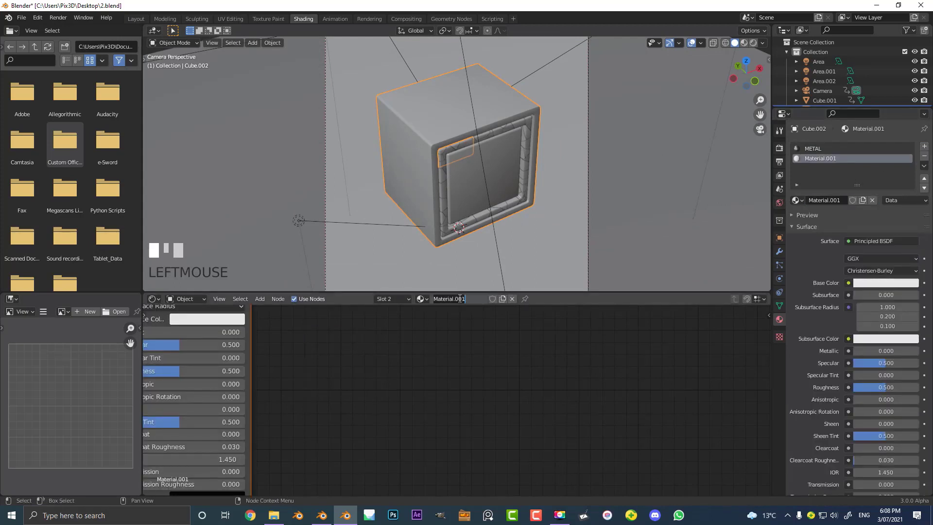
text(GOLD)
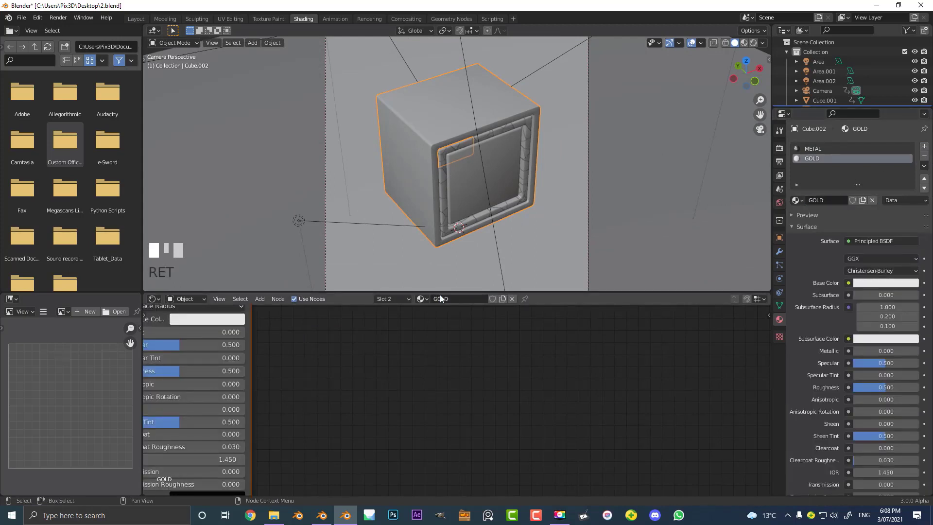
key(Tab)
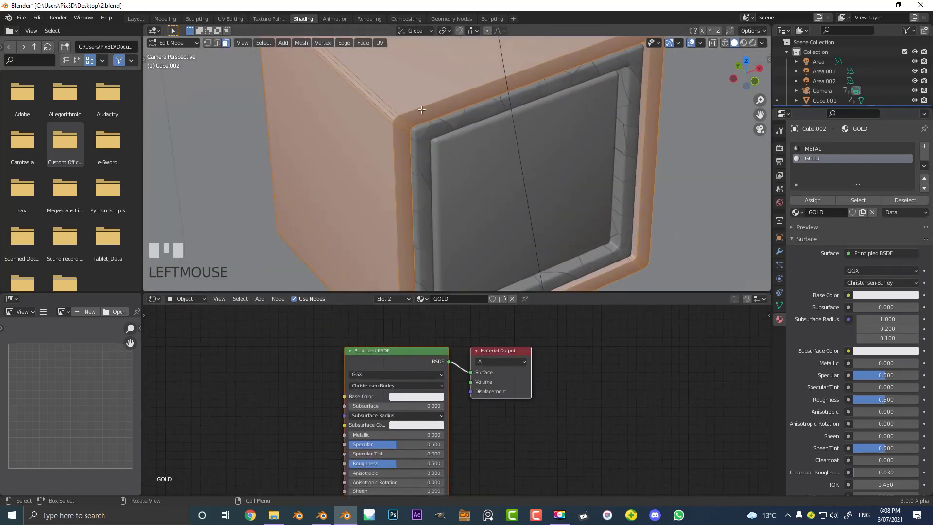
- In Edit Mode select the cube's front rim loop and assign GOLD to it
scroll(up, 3)
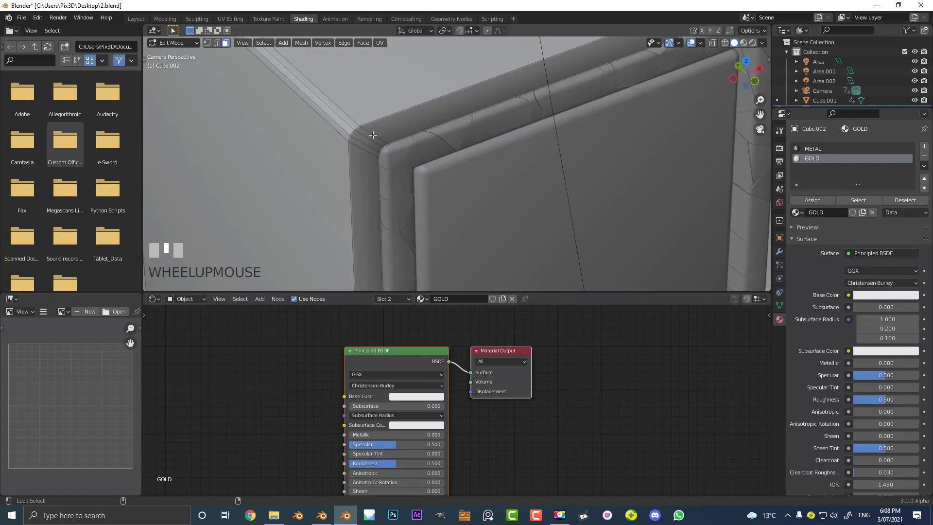
click(372, 134)
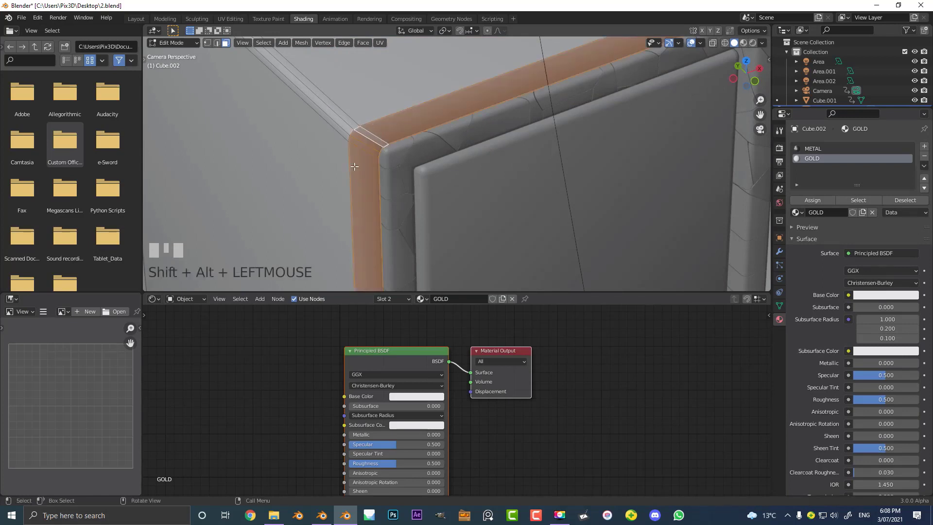
scroll(down, 3)
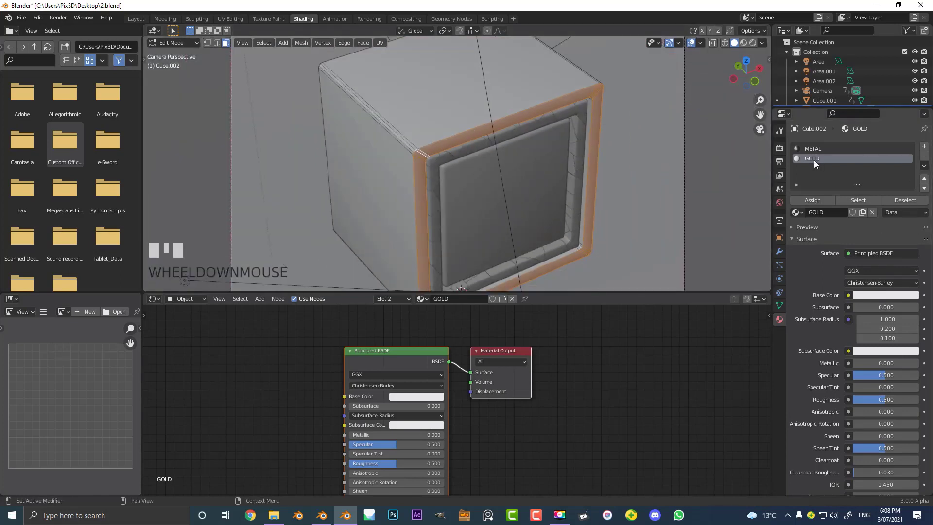
key(Tab)
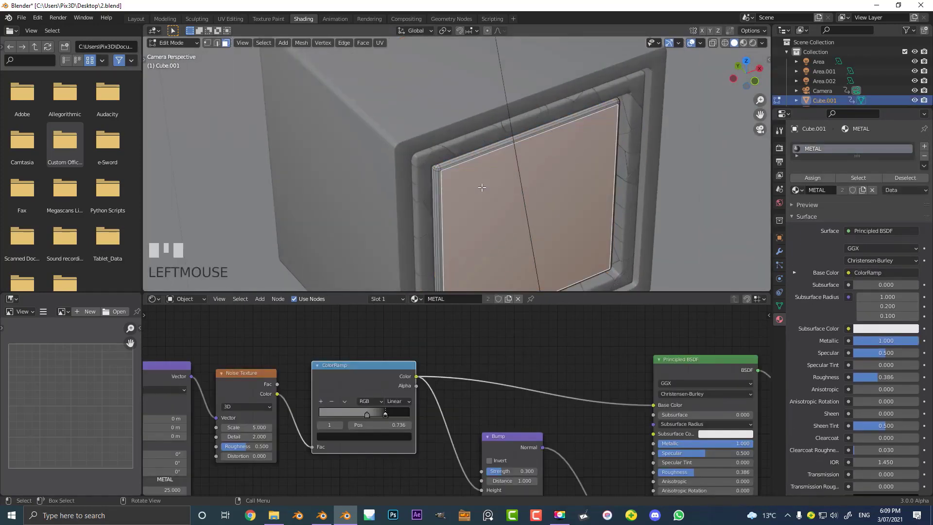
- Grow the inner panel face selection and assign it a GOLD material slot
scroll(up, 3)
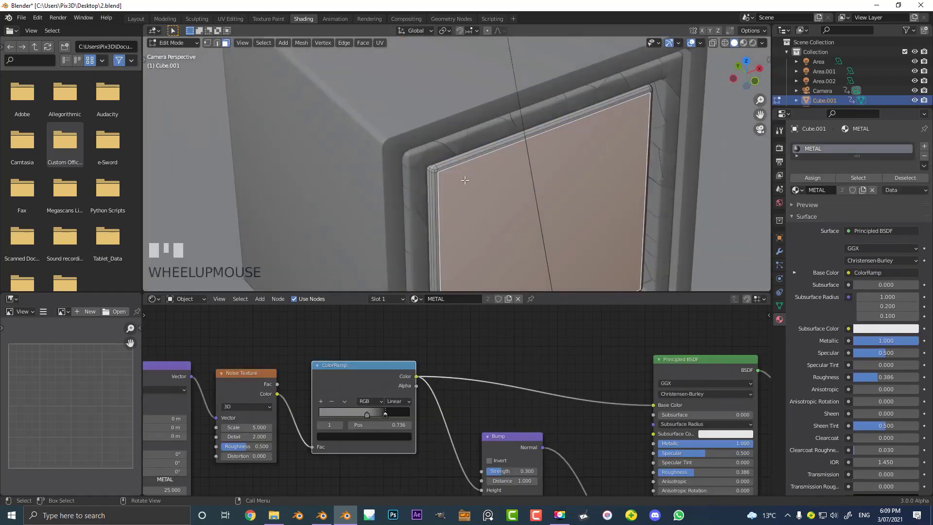
key(ctrl+KP_PLUS)
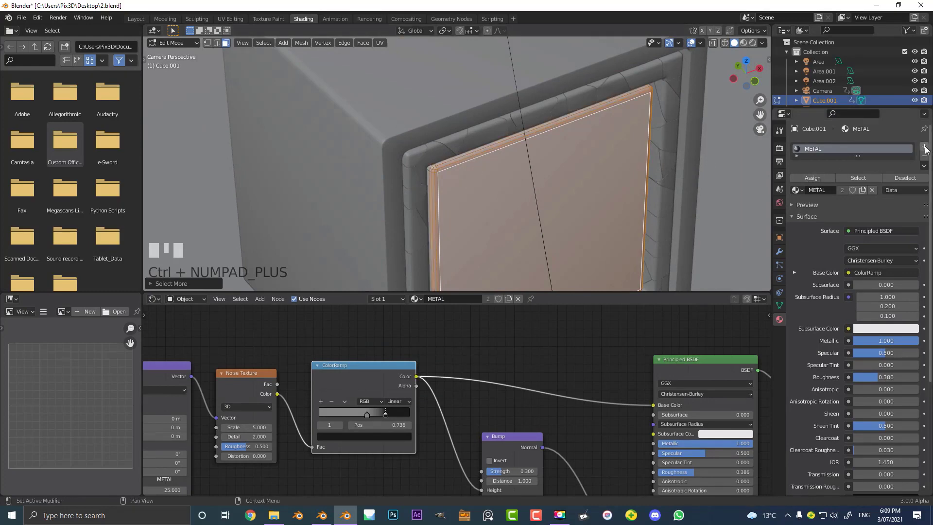
click(924, 147)
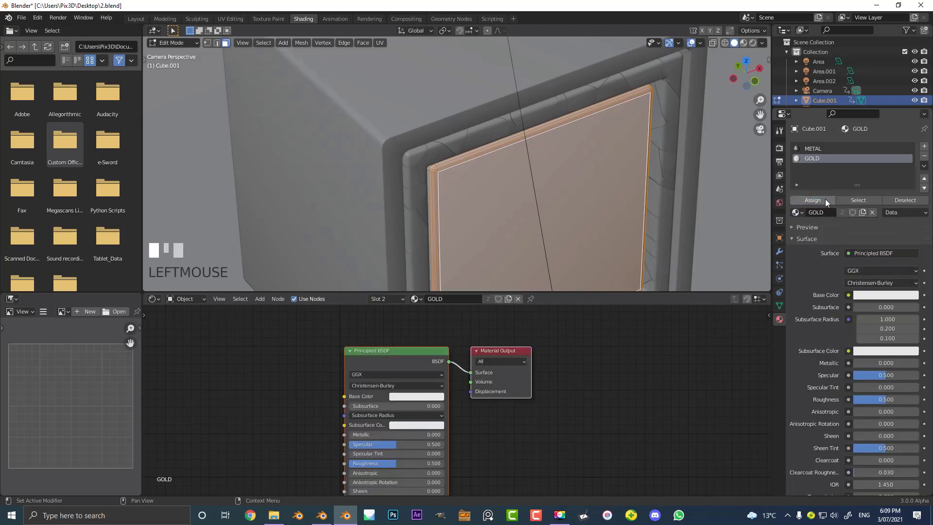
scroll(down, 3)
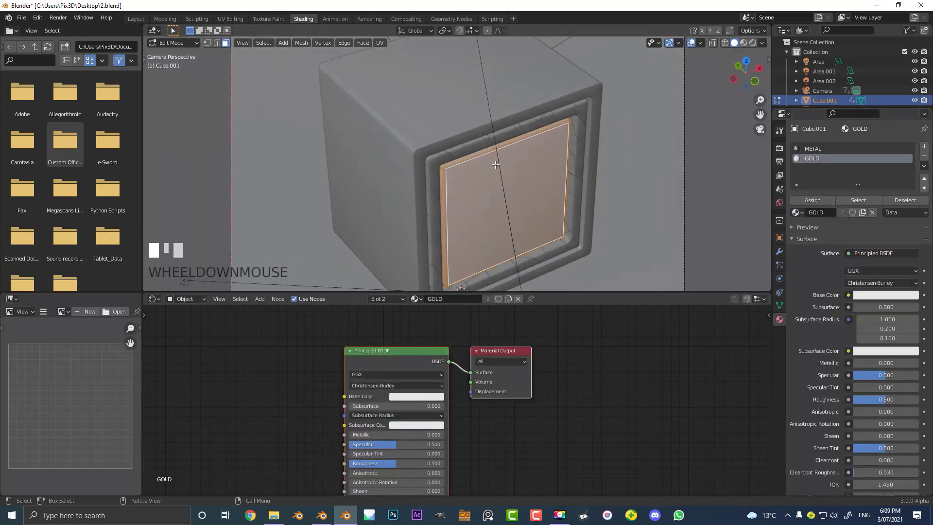
- Make GOLD a warm orange-gold, fully metallic with roughness 0.245, checked in rendered preview
click(417, 396)
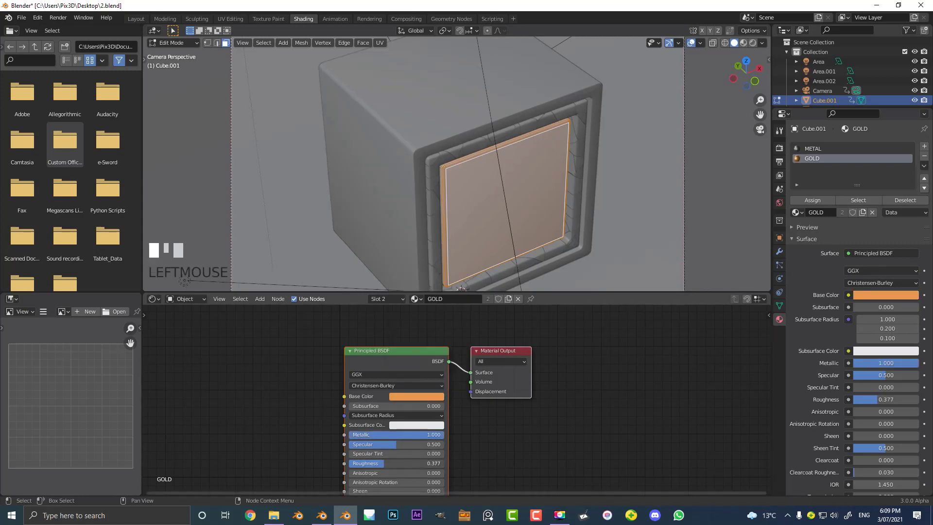
key(Tab)
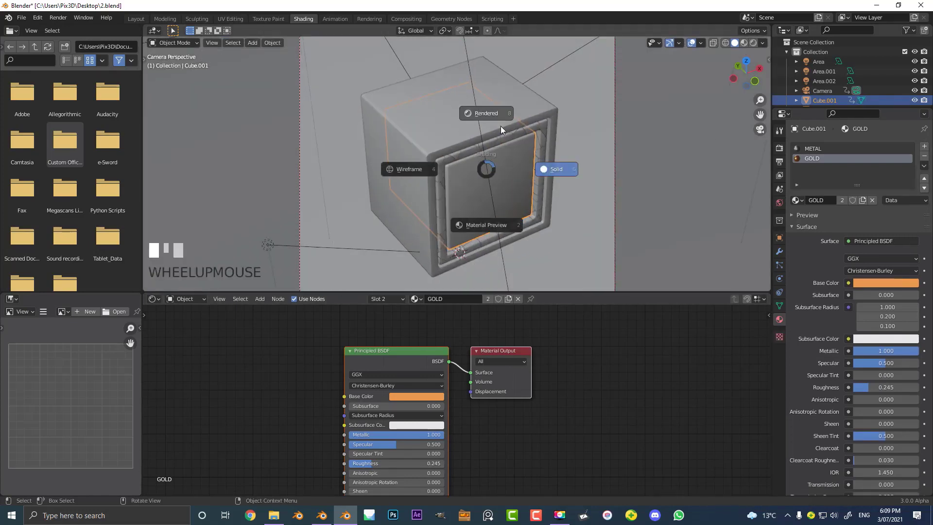
click(486, 113)
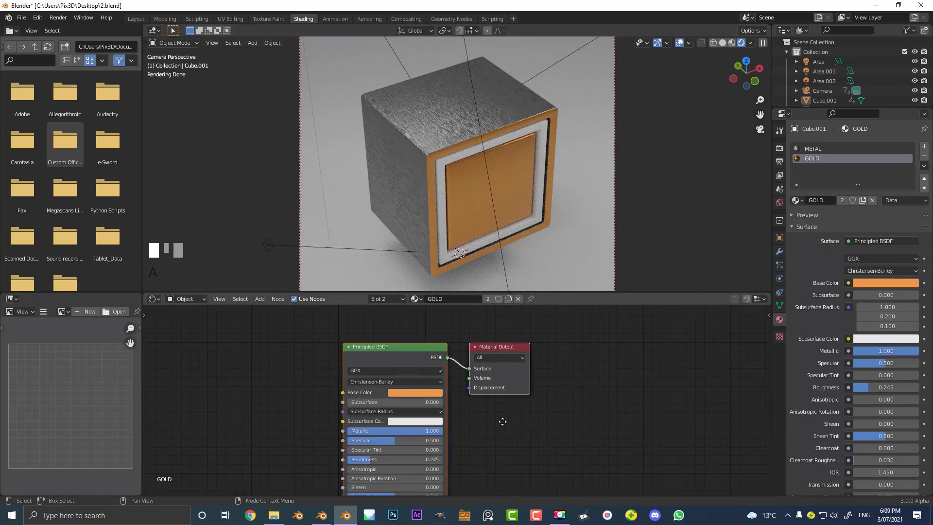
click(417, 392)
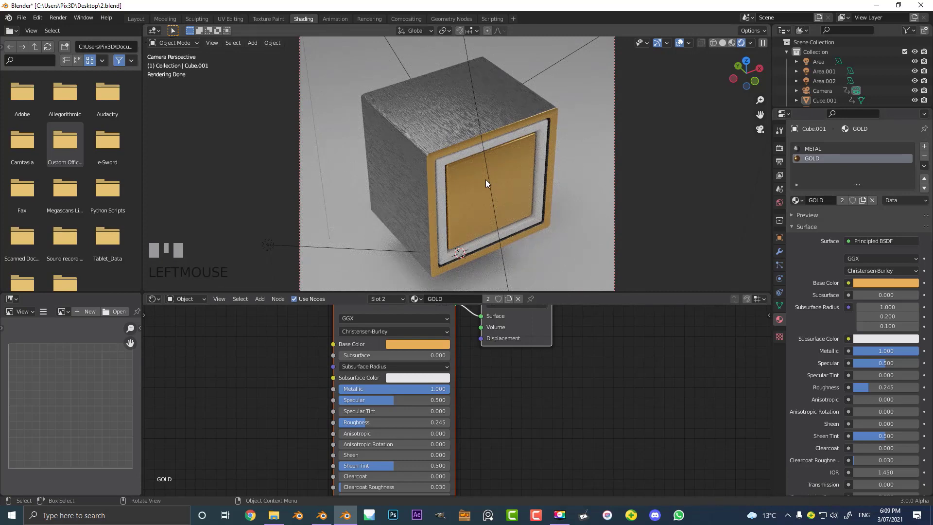
mouse_move(543, 191)
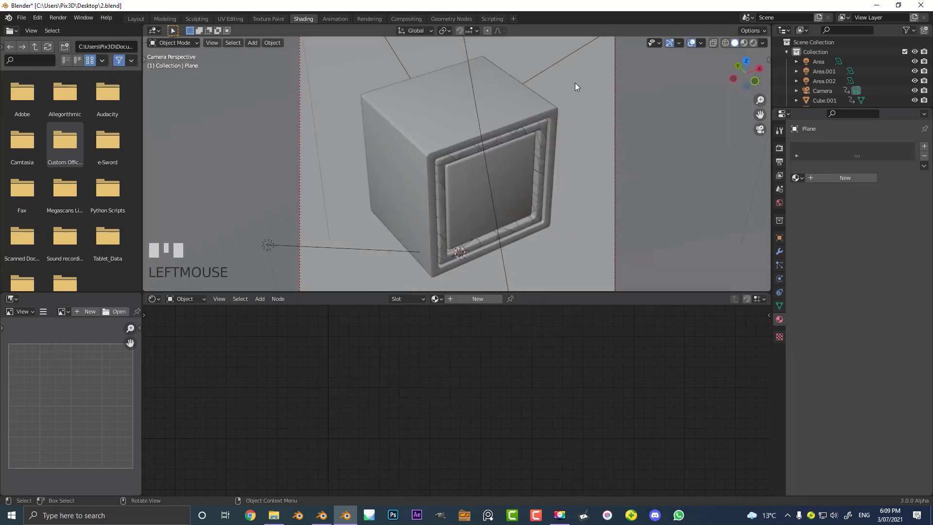
- Create a new material named GROUND on the plane with a nearly black base colour
click(477, 298)
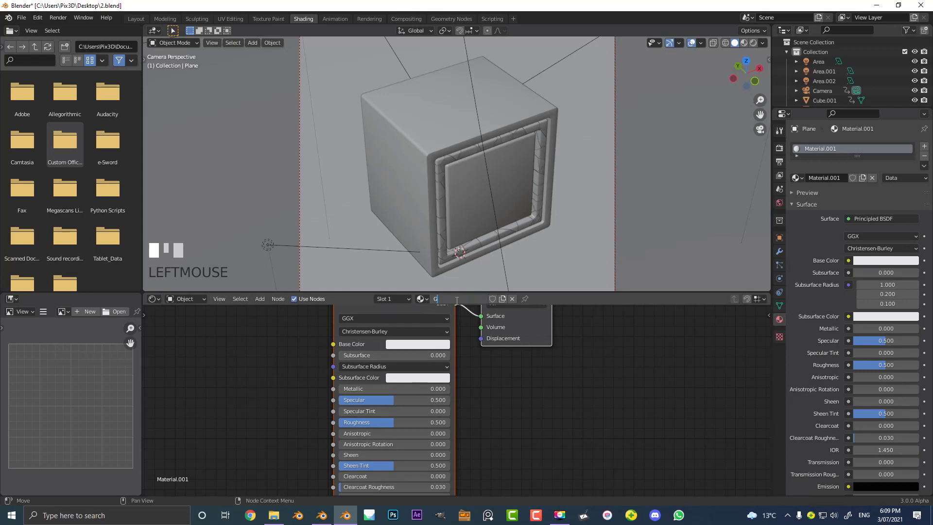
text(GROUND)
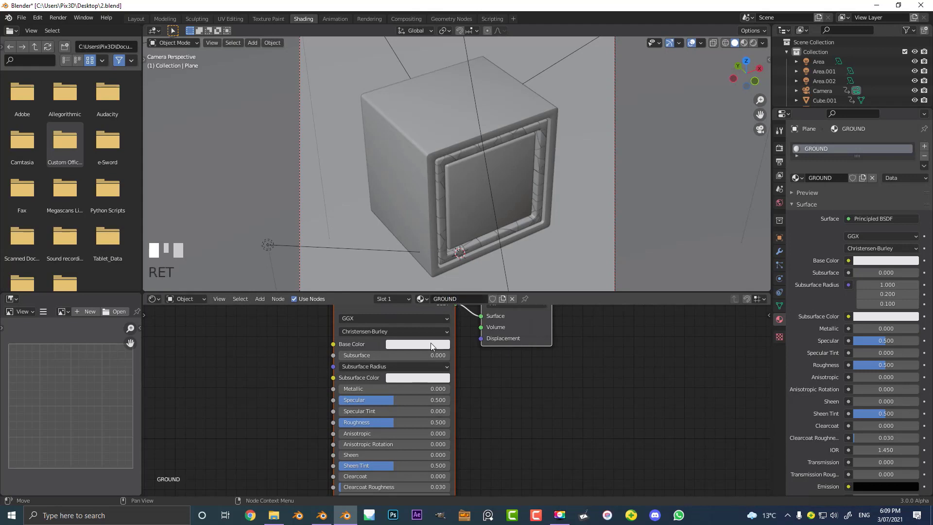
click(417, 344)
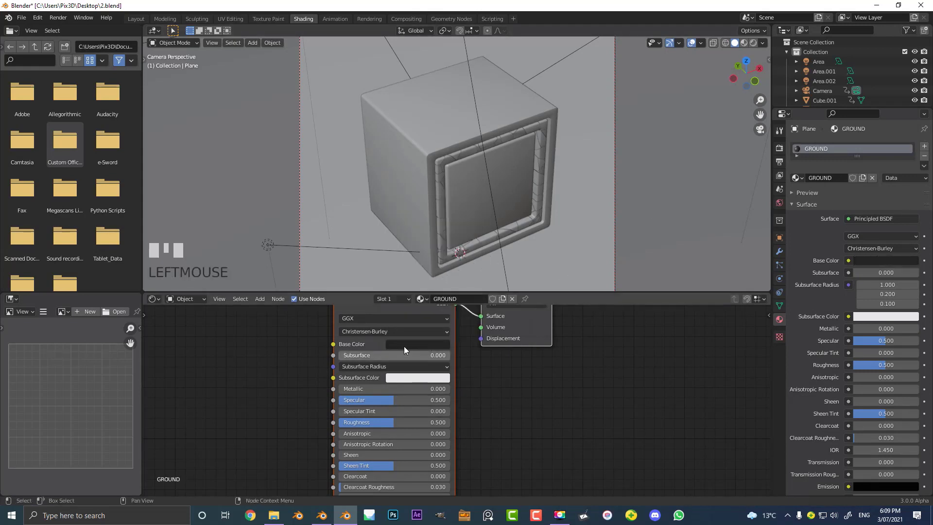
click(414, 344)
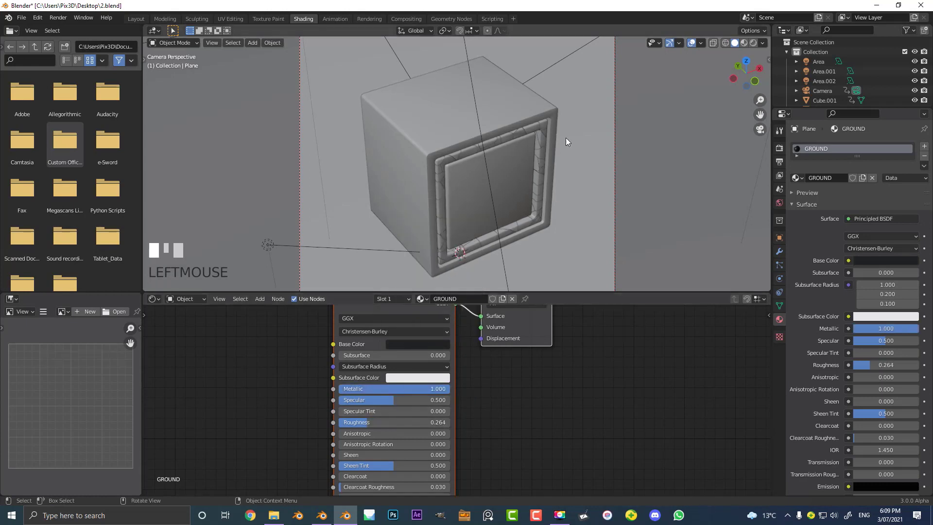
- Make GROUND fully metallic at roughness about 0.17 and preview it in Rendered shading
click(741, 42)
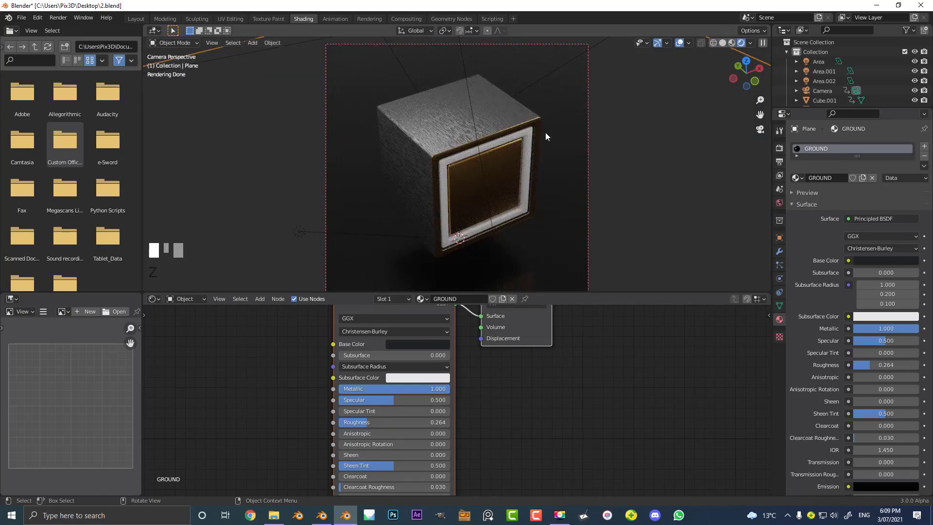
click(410, 343)
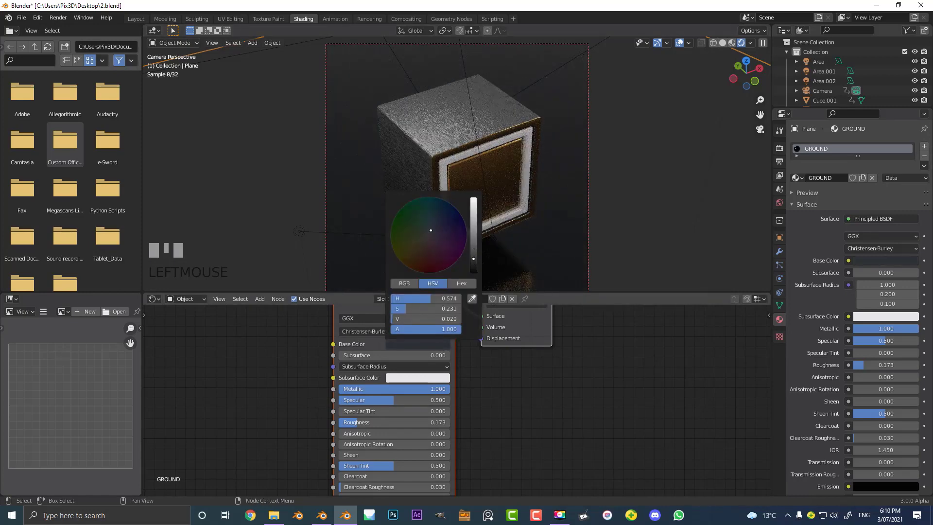
click(483, 169)
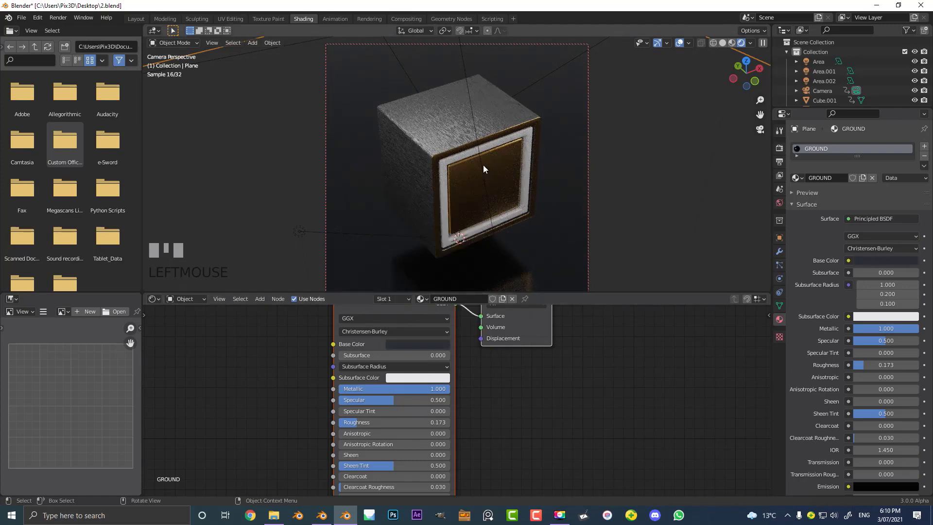
key(z)
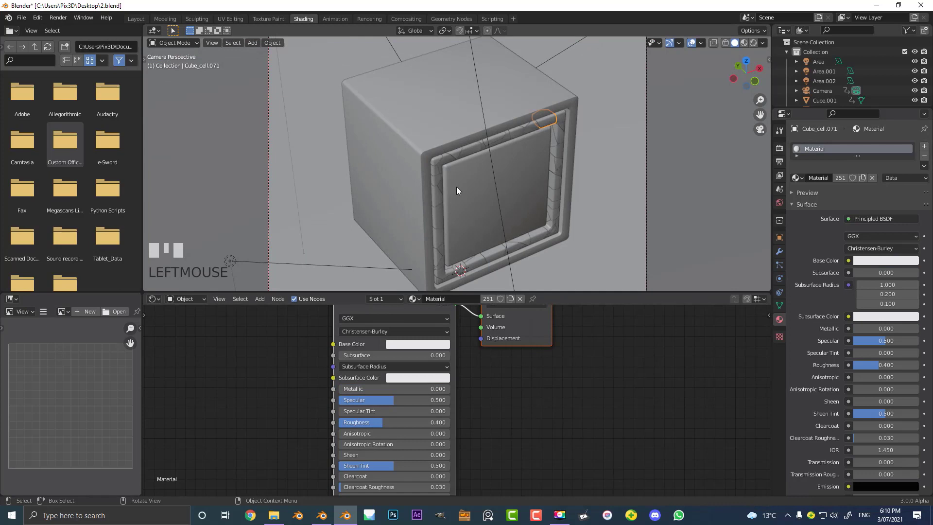
mouse_move(435, 298)
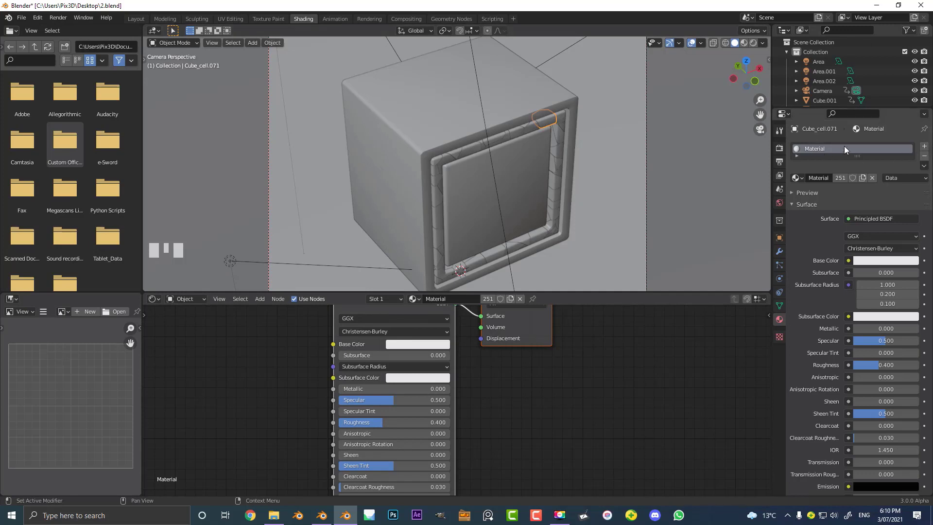
- Set the cube cell's GLASS material to transmission 1.0 and roughness 0.018
click(508, 137)
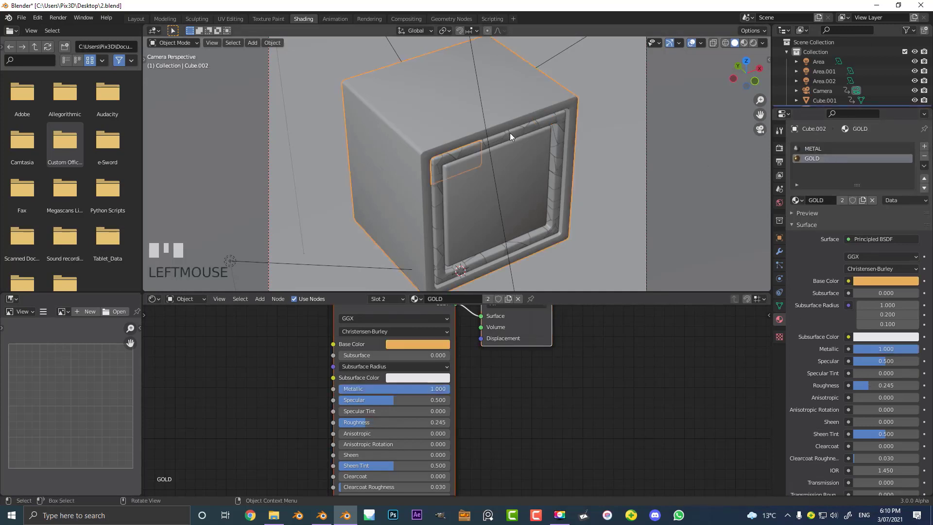
click(494, 131)
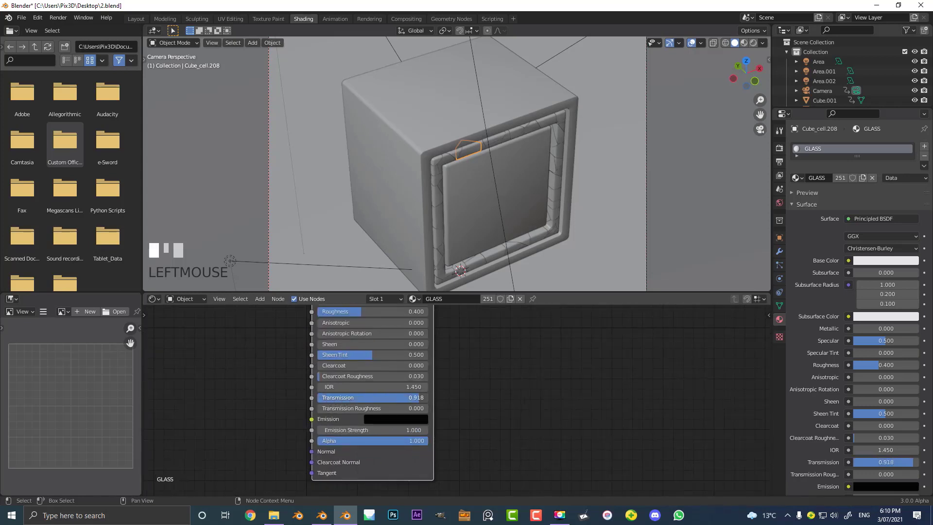
scroll(up, 3)
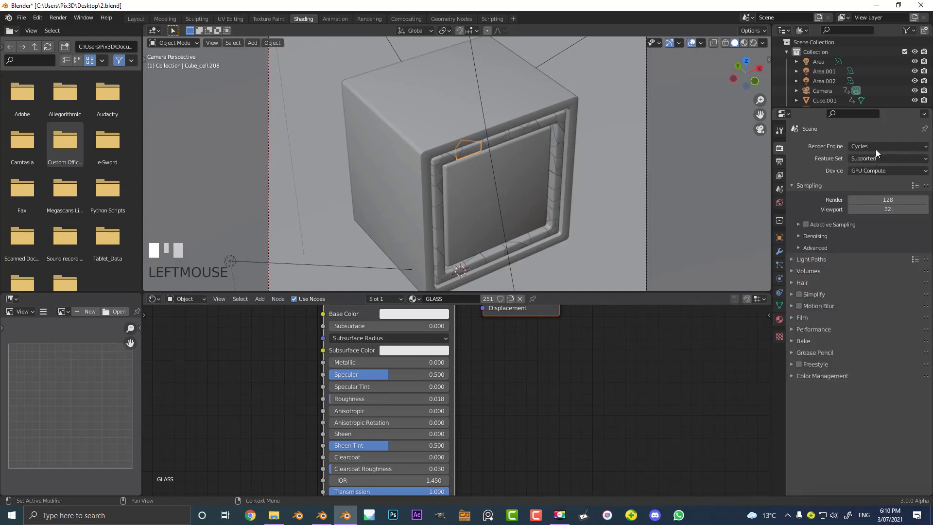
- Switch to Eevee and enable screen space reflections with refraction
click(886, 146)
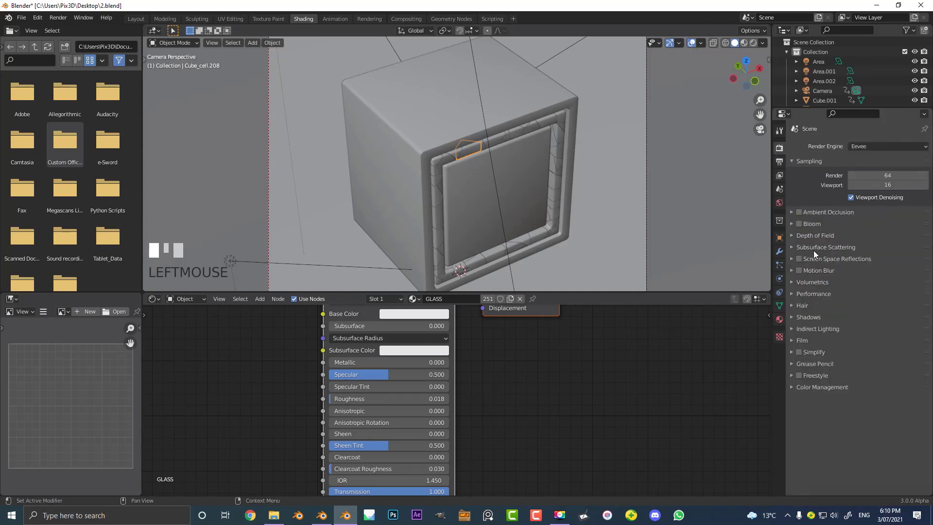
click(798, 258)
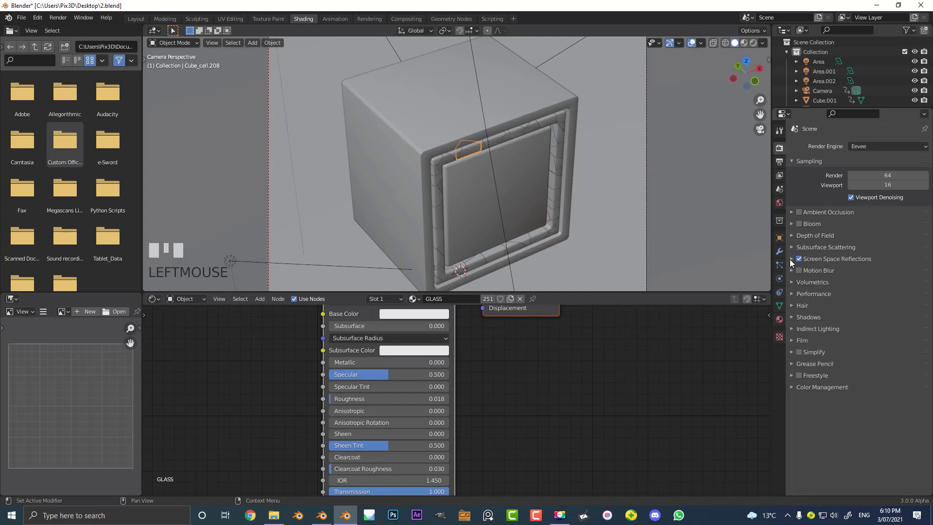
click(792, 258)
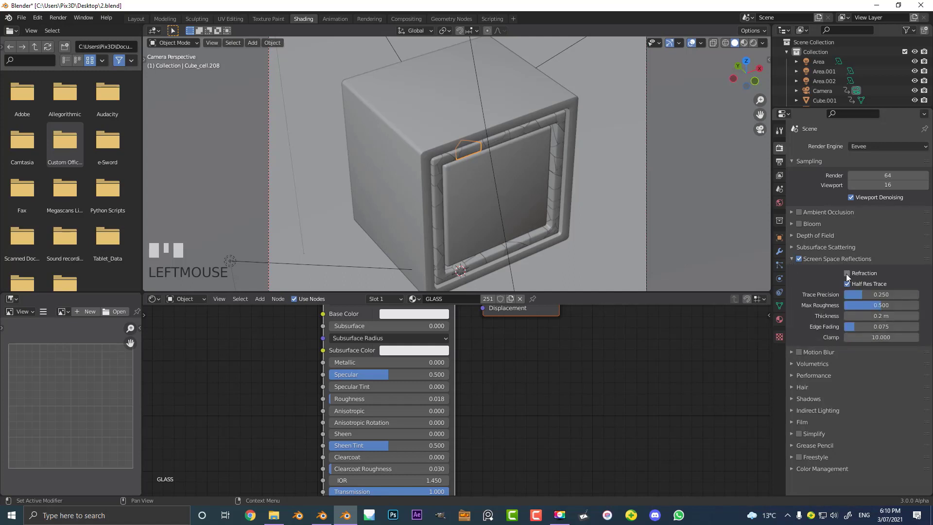
click(846, 273)
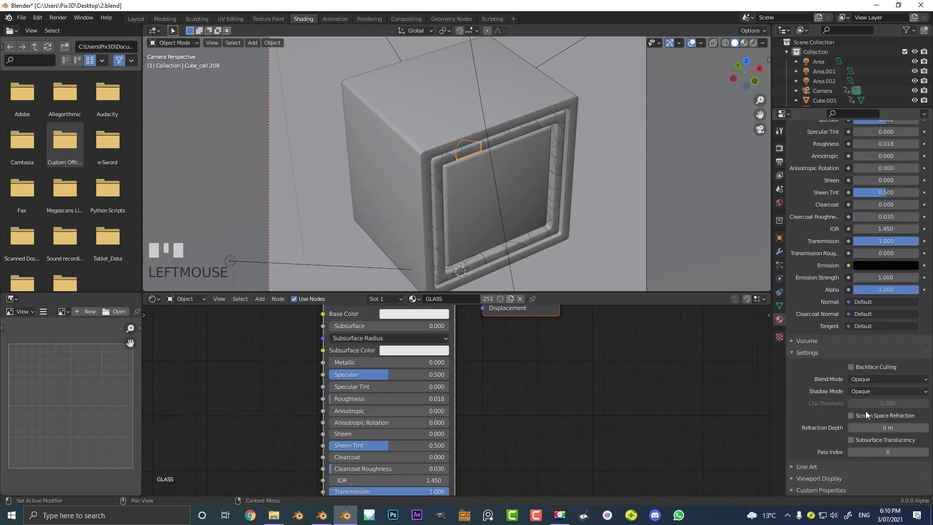
- Leave the material's blend mode opaque and set the render engine back to Cycles
click(887, 379)
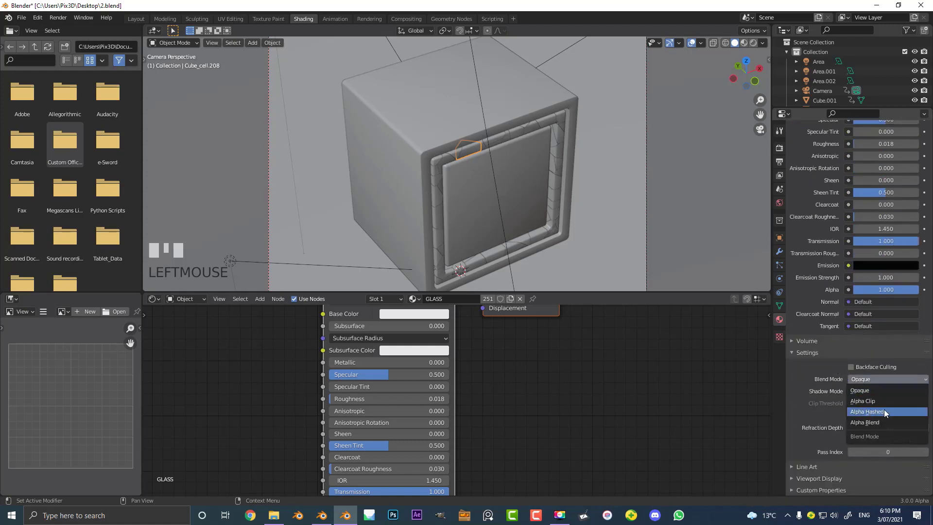
click(885, 390)
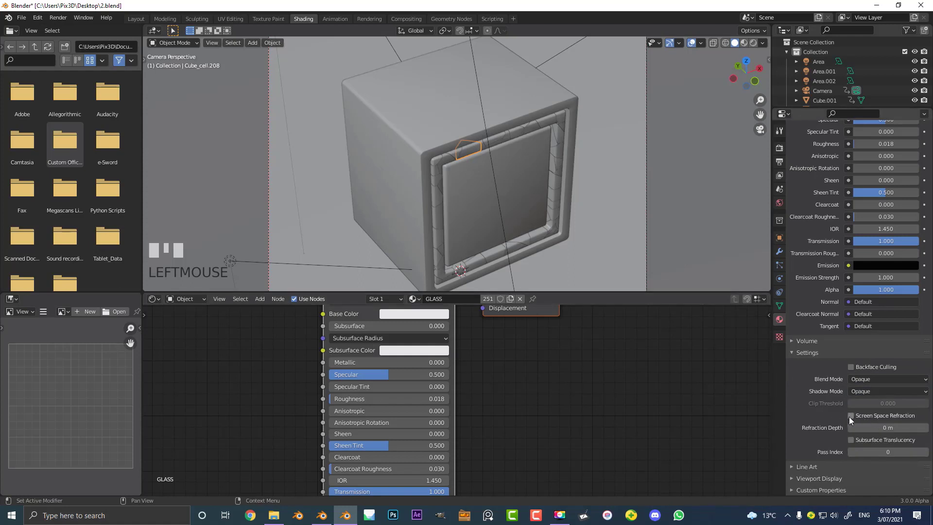
scroll(down, 3)
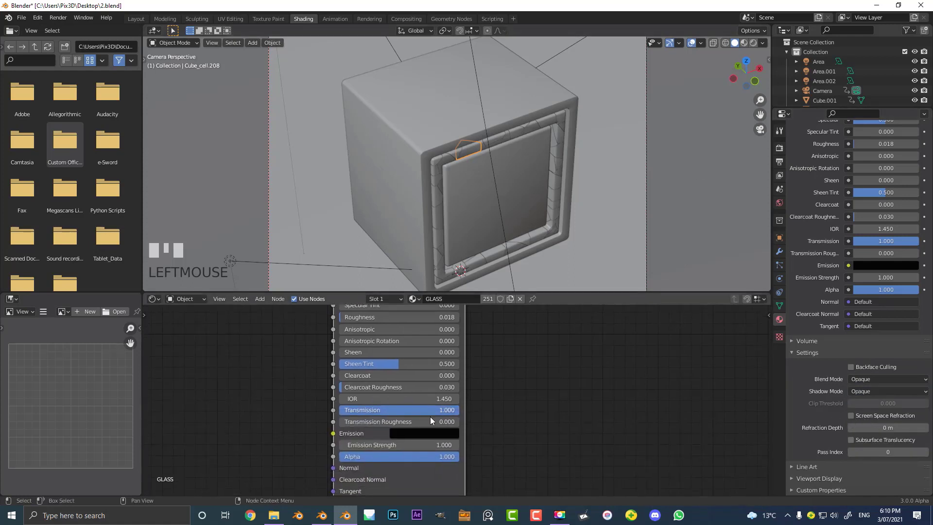
click(778, 320)
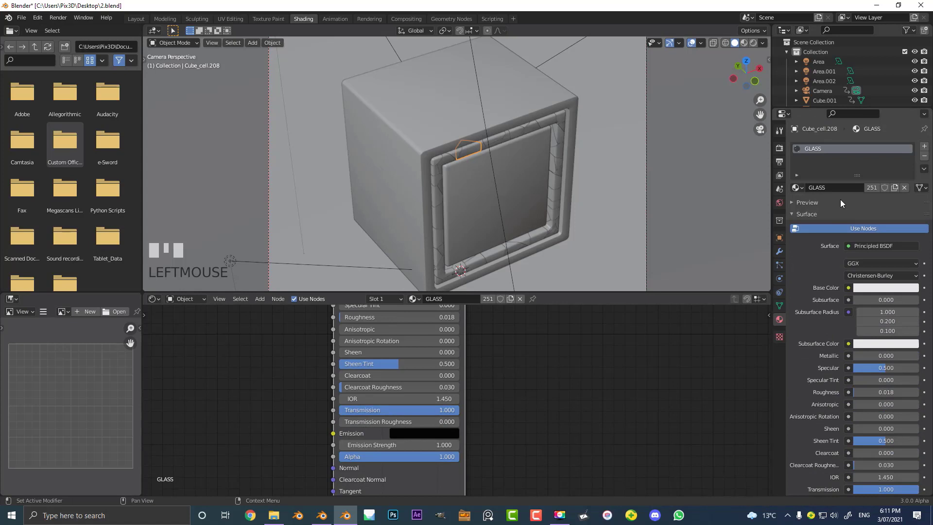
click(886, 146)
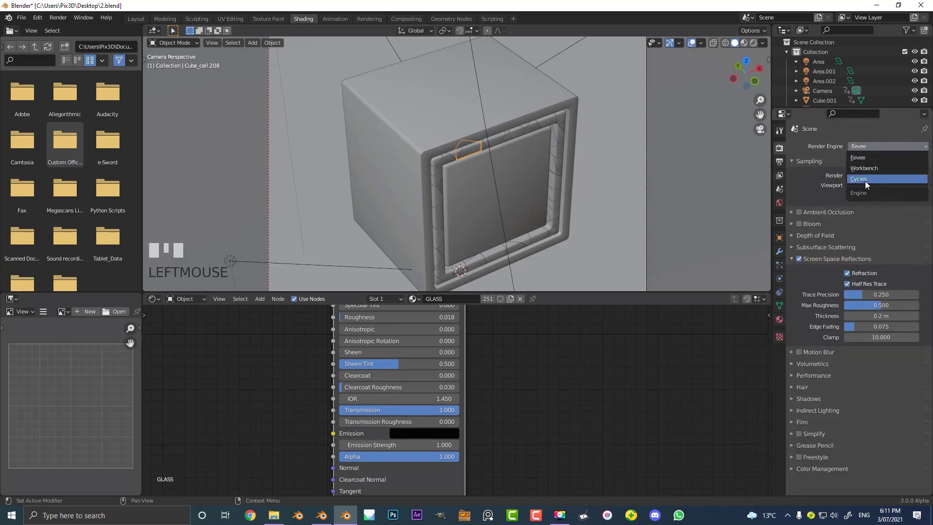
click(858, 179)
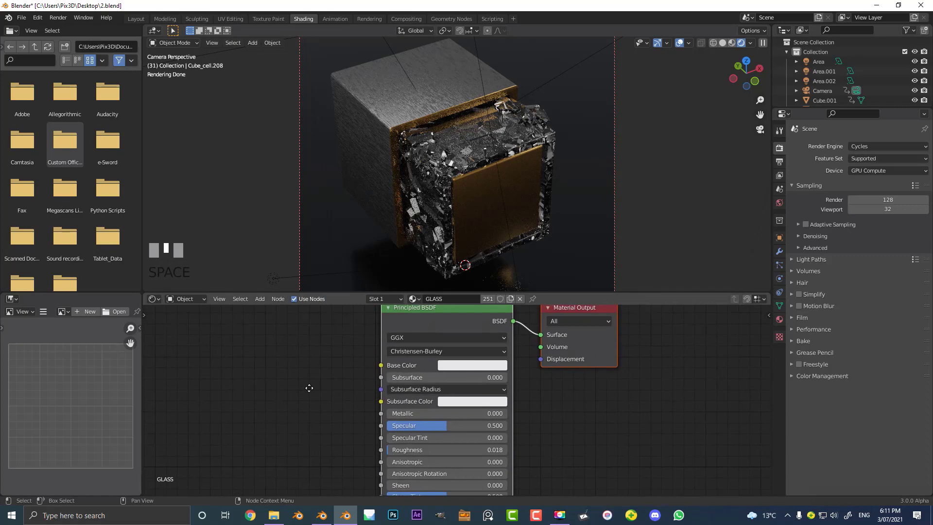
- Inspect the glass base colour in the picker while previewing the Cycles render
click(473, 364)
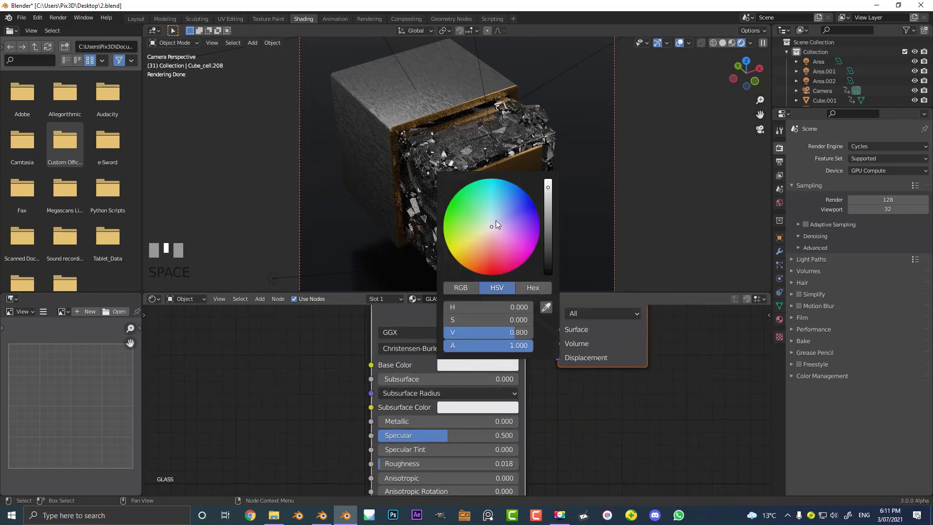
click(494, 216)
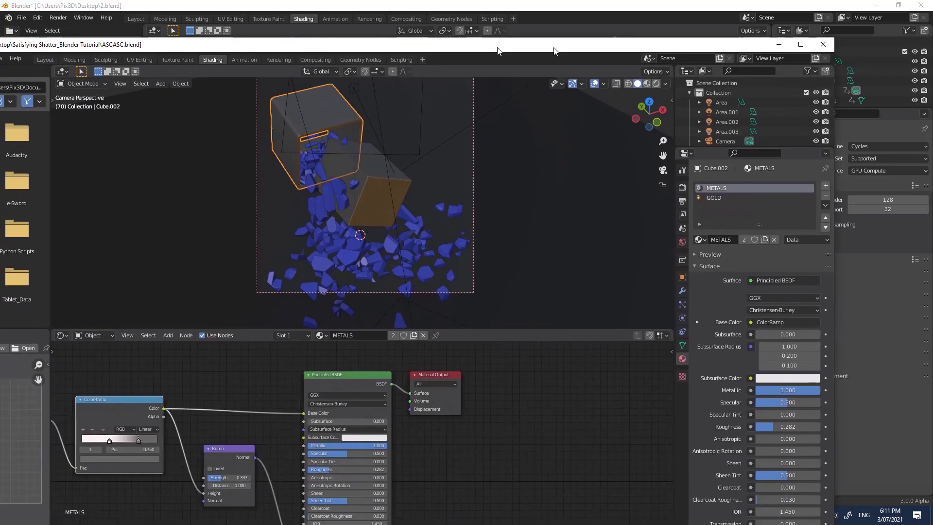
- Compare the reference tutorial's material full size, then return to the 2.blend project
click(800, 44)
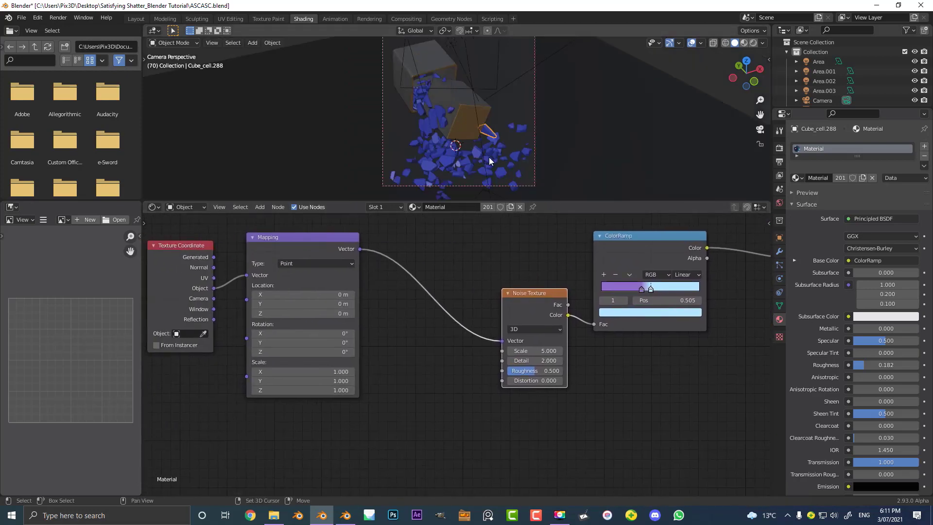
click(741, 42)
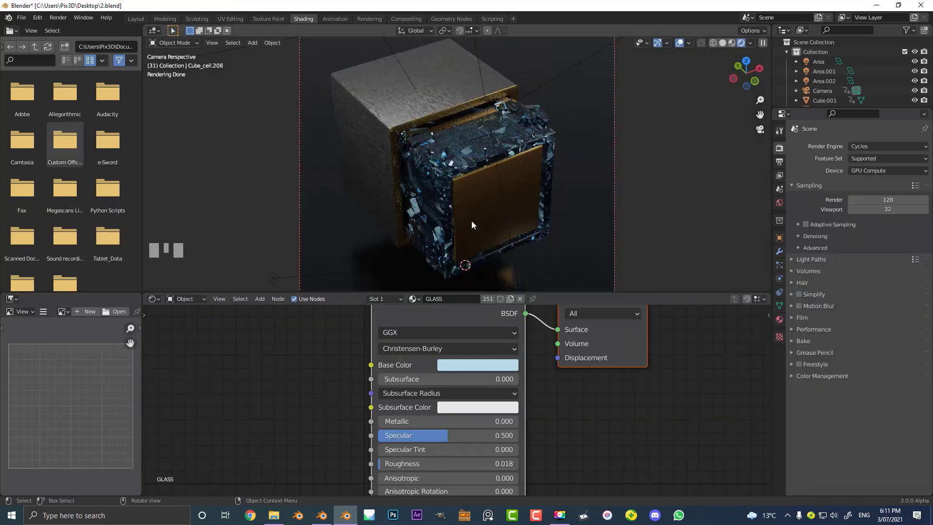
- Keep the light blue glass tint, save the project and add a point light in Rendered view
click(476, 364)
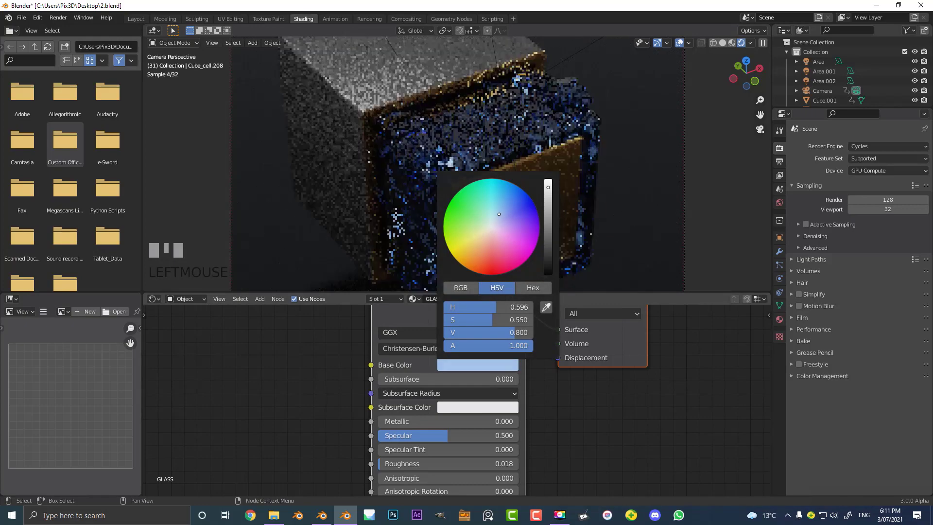
click(491, 162)
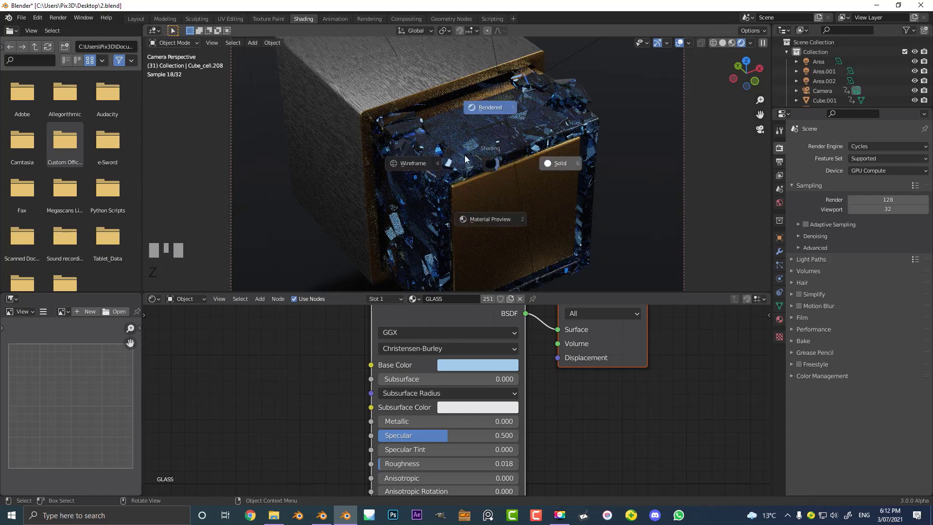
scroll(down, 3)
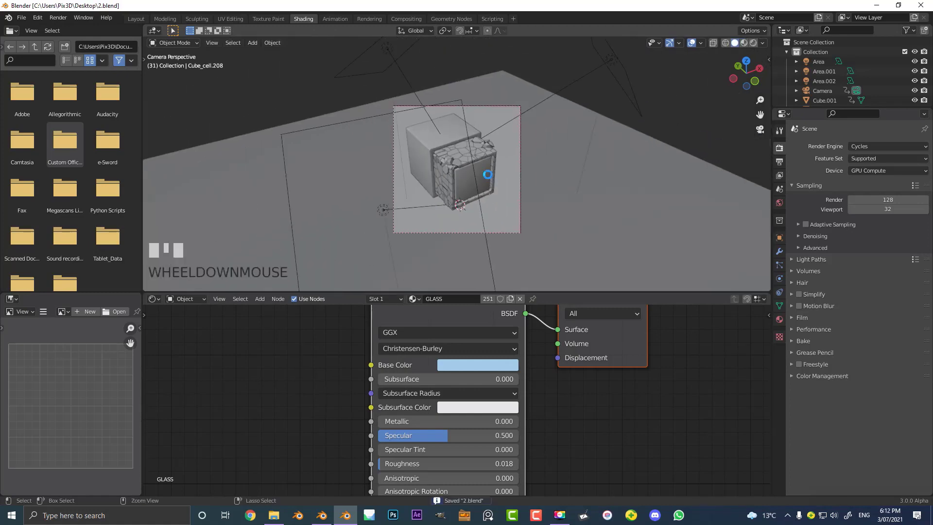
scroll(up, 3)
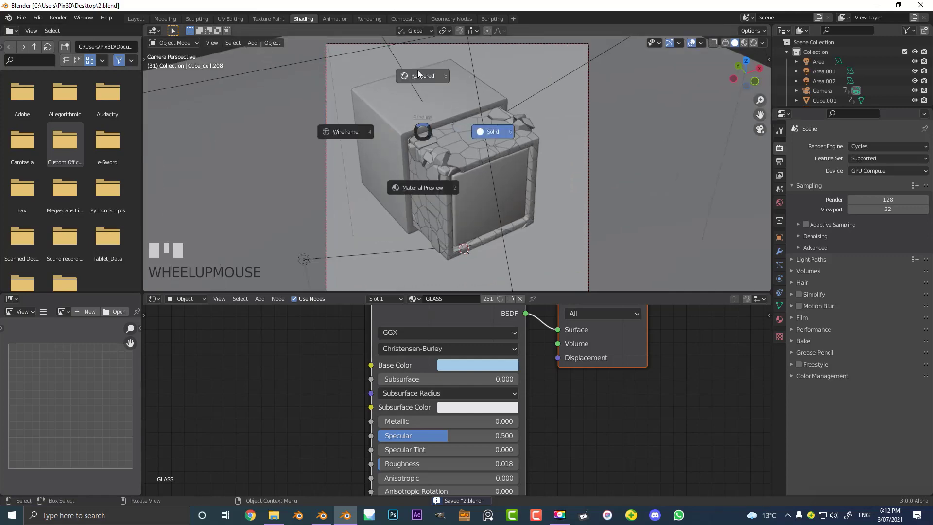
click(421, 76)
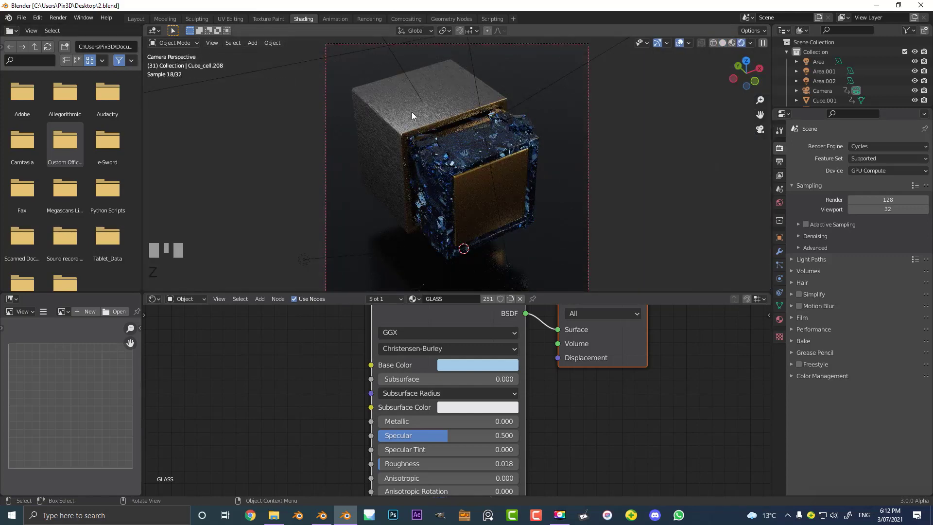
click(252, 42)
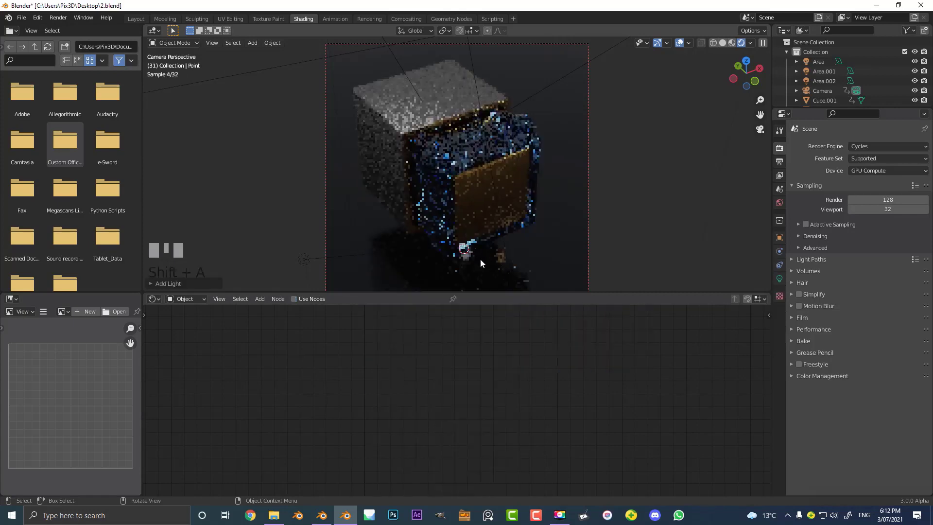
- Move the point light above the cube with 0.88 m radius and duplicate copies to its left
key(g)
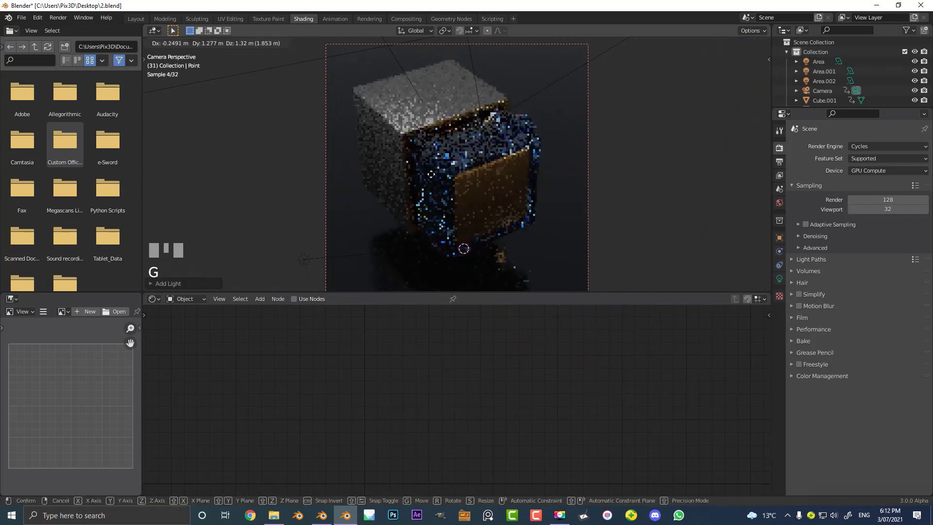
mouse_move(350, 67)
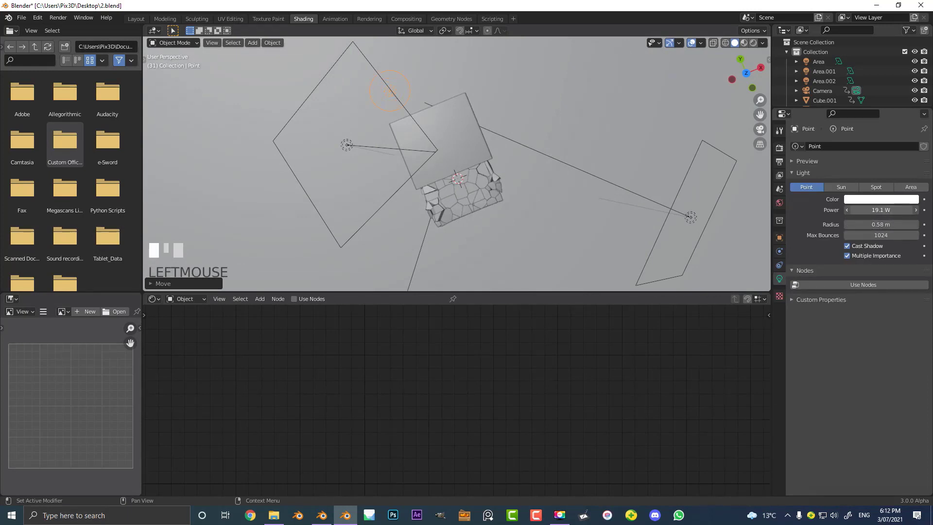
click(742, 42)
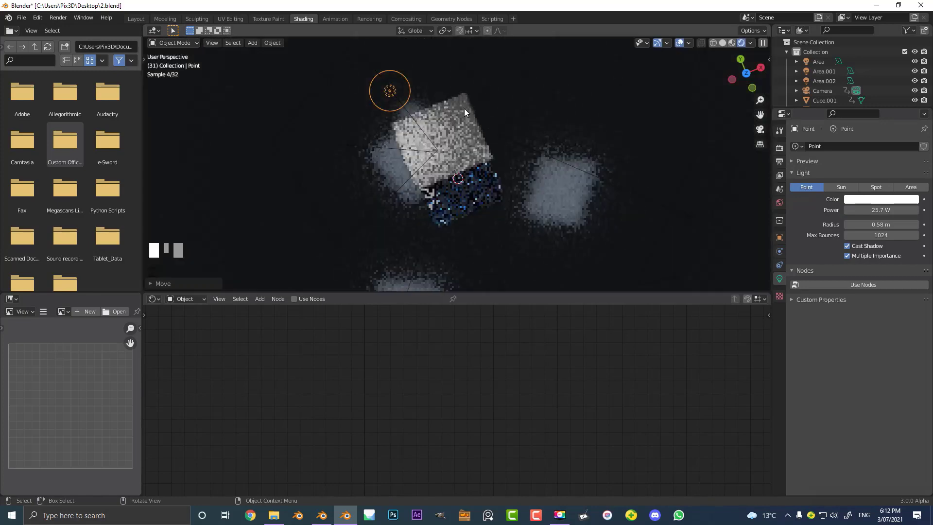
key(NUMPAD_0)
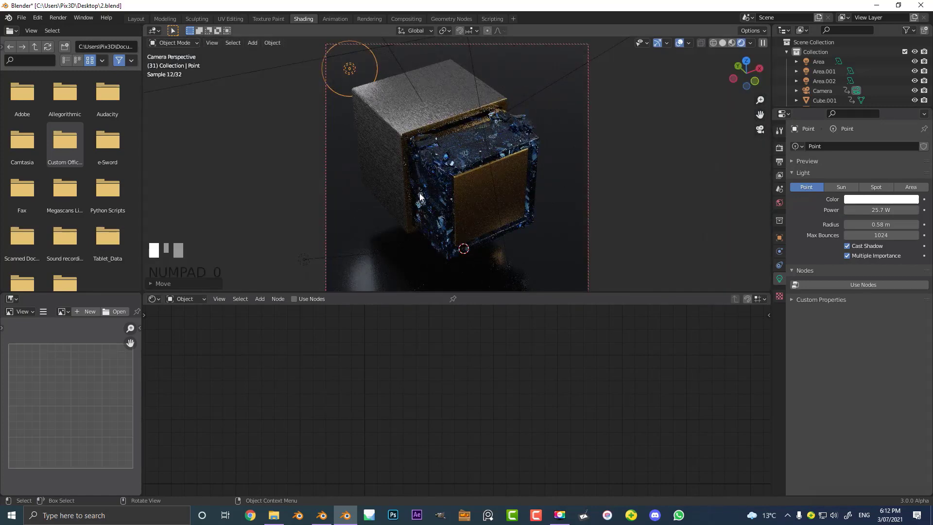
click(388, 184)
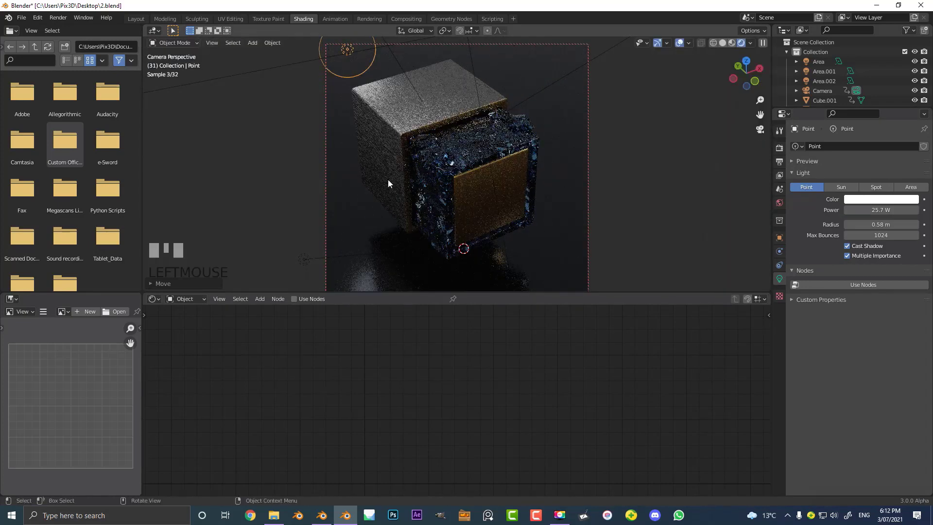
key(shift+d)
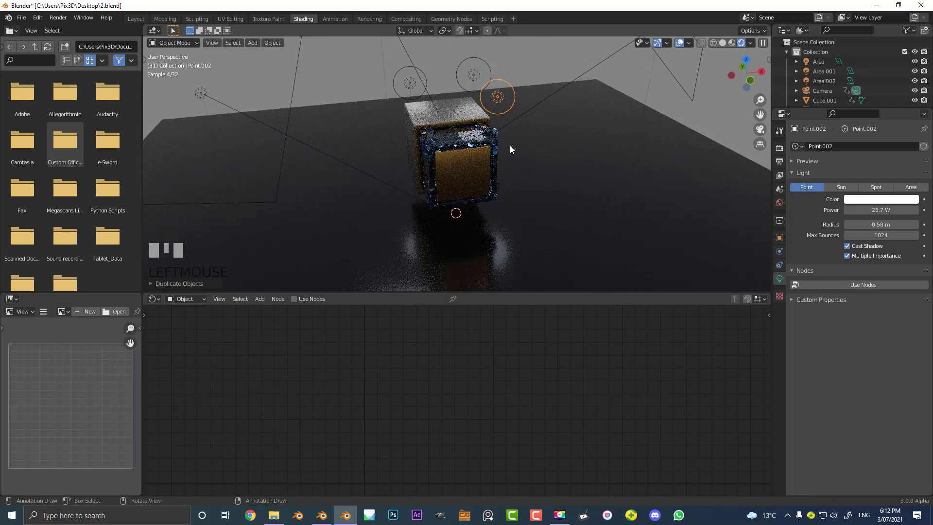
key(numpad_0)
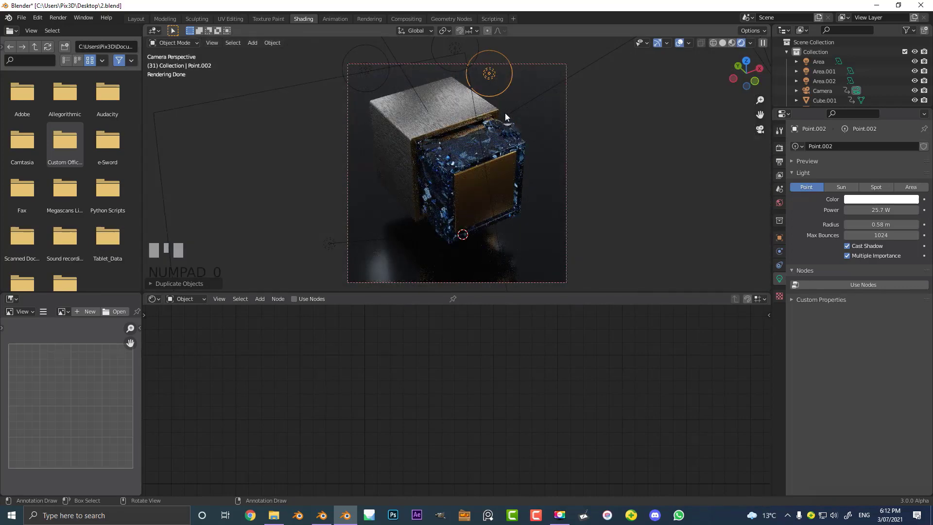
key(shift+d)
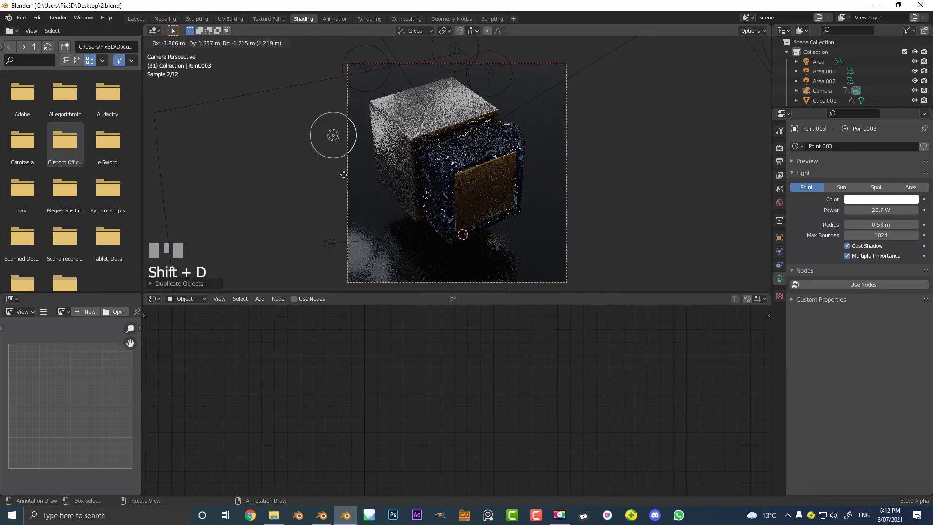
click(343, 153)
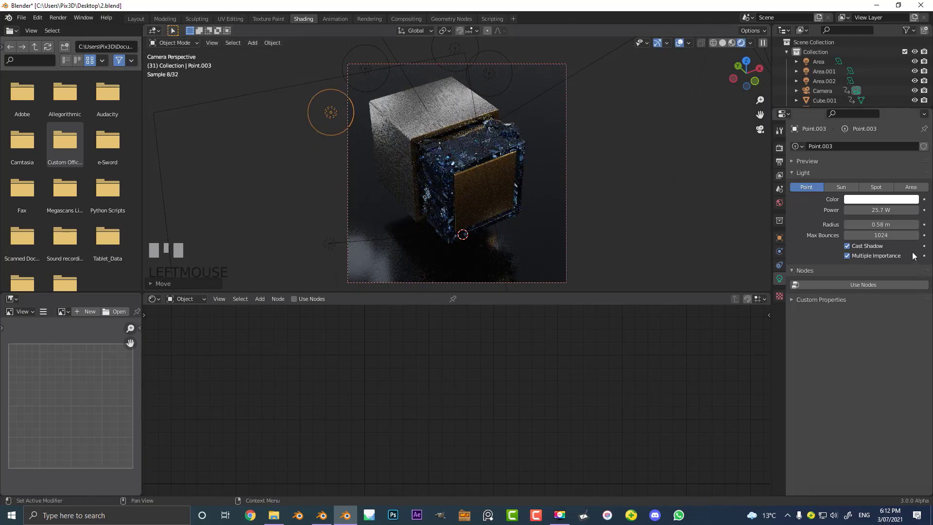
- Reposition a light and duplicate further copies around the cube's rim up to Point.005
key(g)
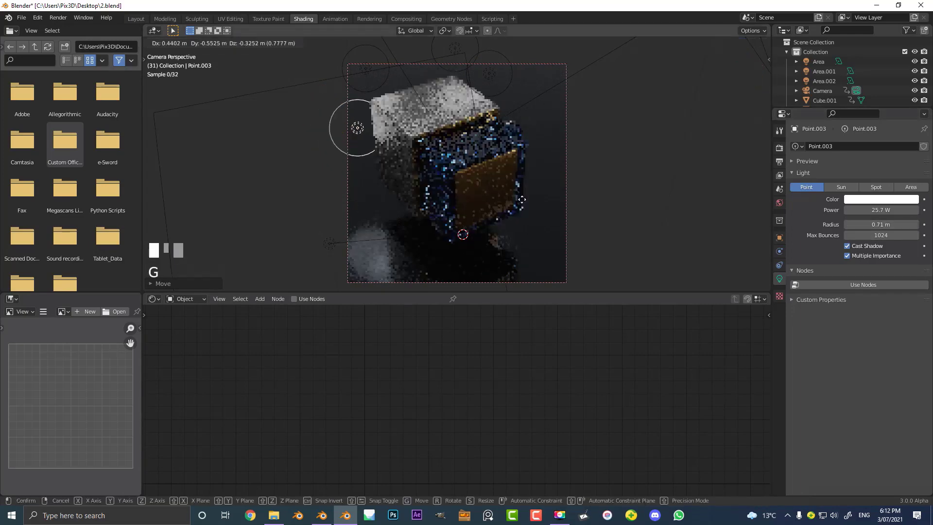
mouse_move(344, 173)
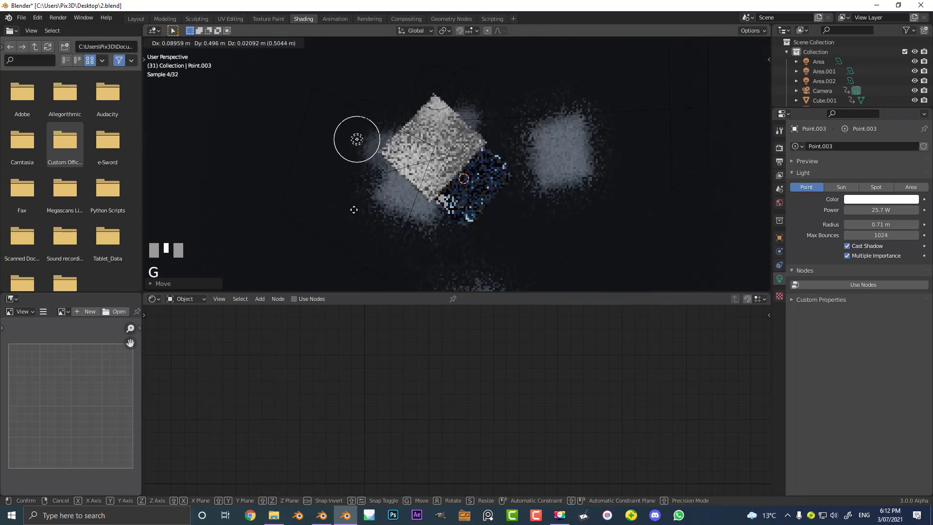
mouse_move(357, 140)
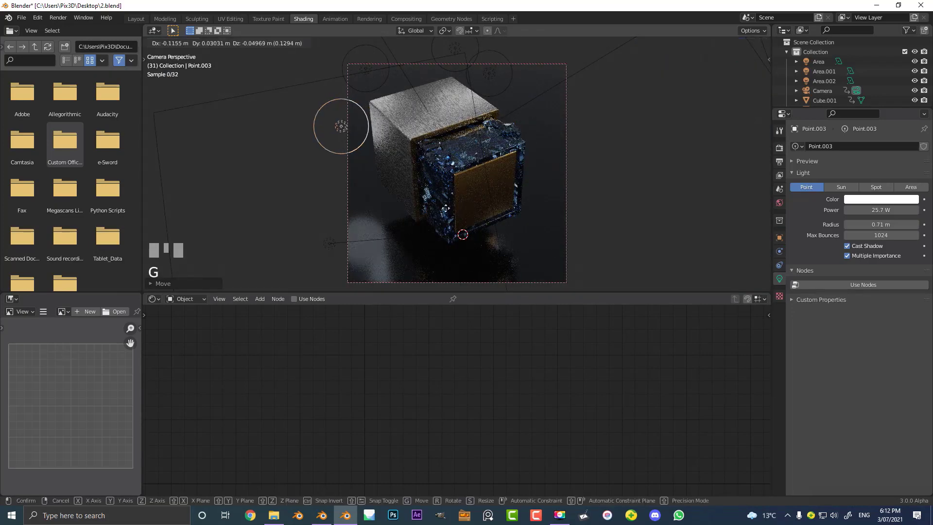
click(410, 149)
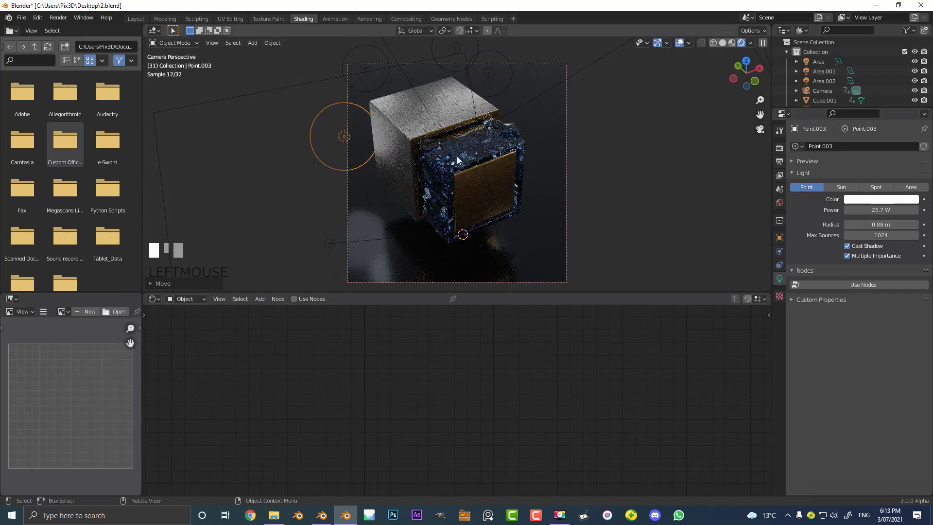
key(shift+d)
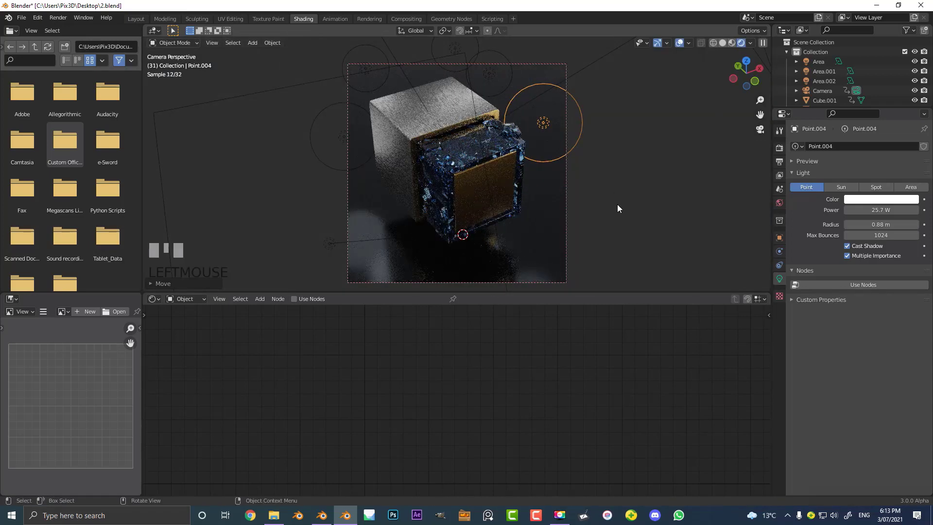
key(shift+d)
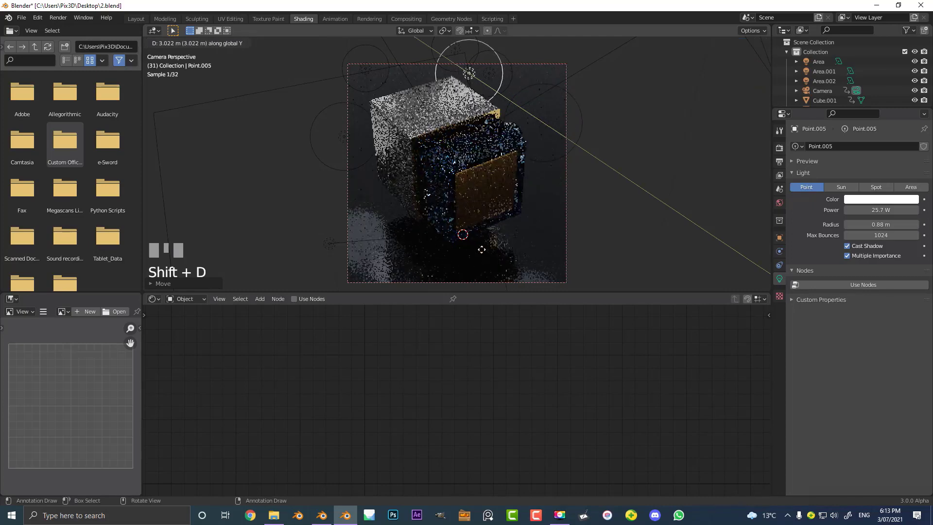
click(492, 163)
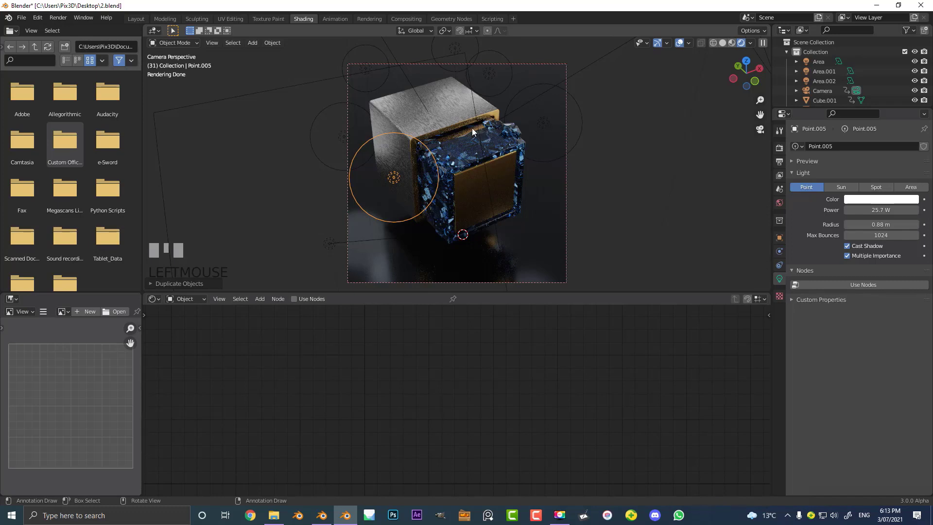
mouse_move(468, 139)
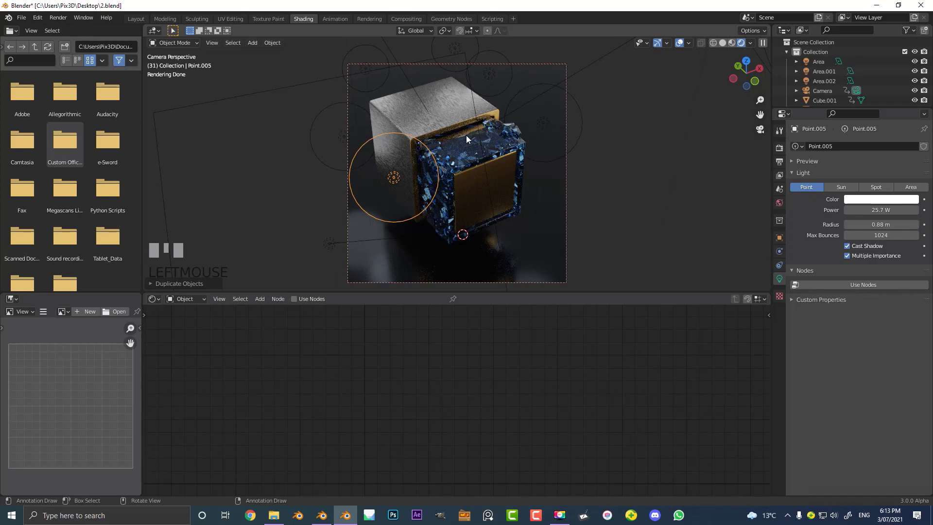
mouse_move(505, 153)
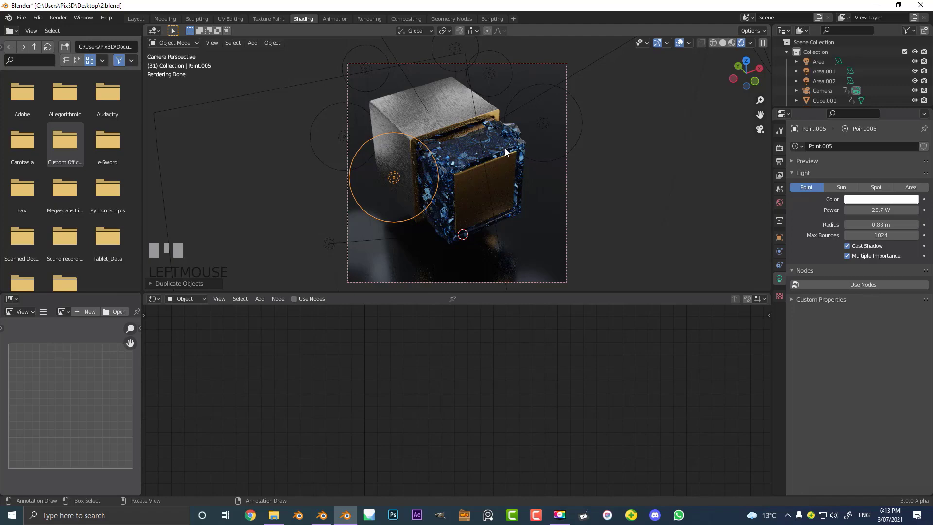
scroll(up, 3)
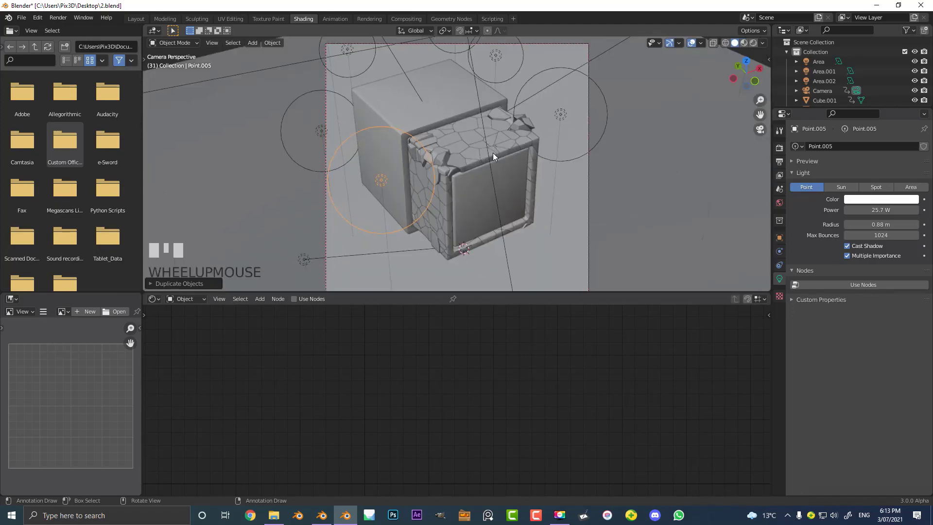
- Switch to the Layout workspace at frame 38 and start rendering the still image
click(135, 19)
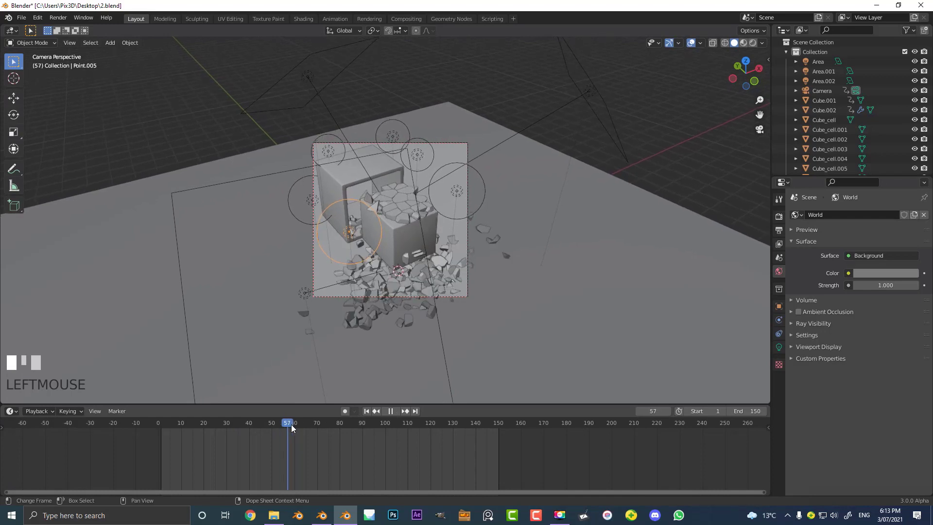
scroll(up, 3)
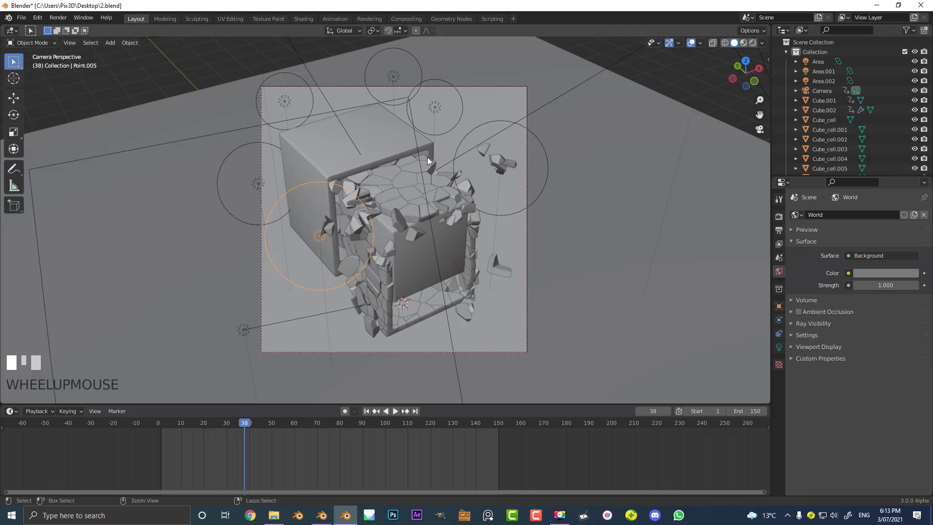
click(57, 18)
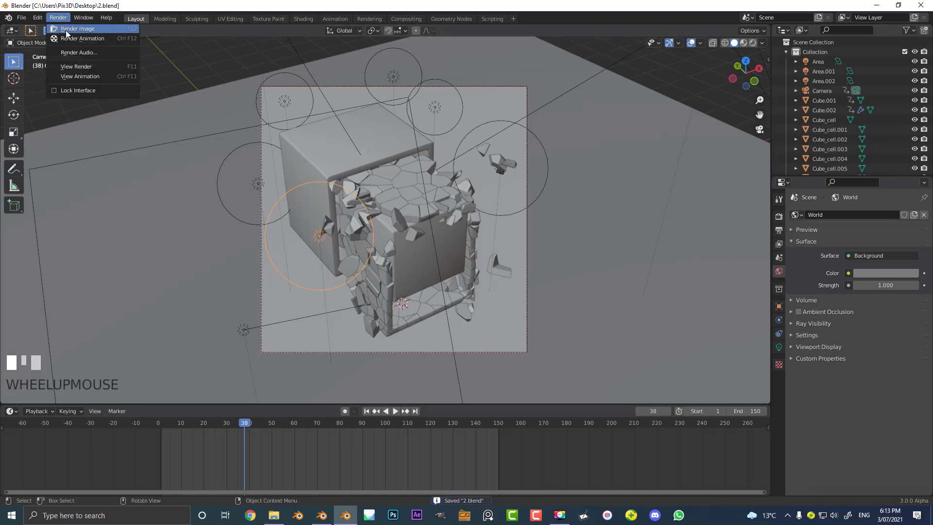
click(78, 28)
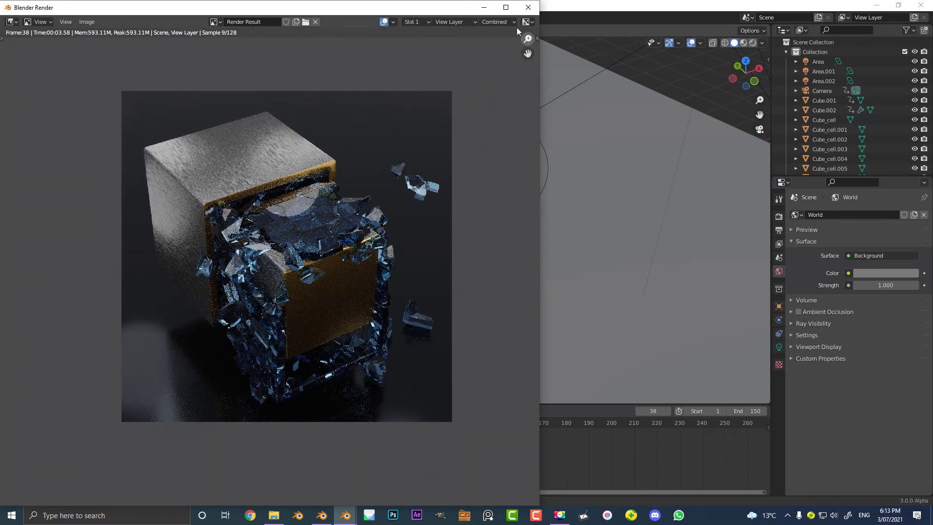
- Maximize the Cycles render of frame 38 to inspect the bursting blue glass shards
click(506, 7)
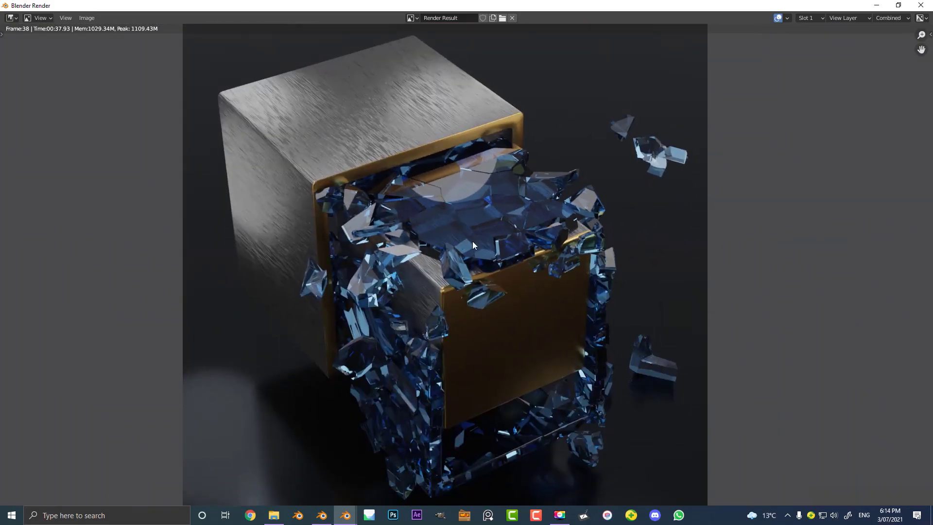
mouse_move(925, 6)
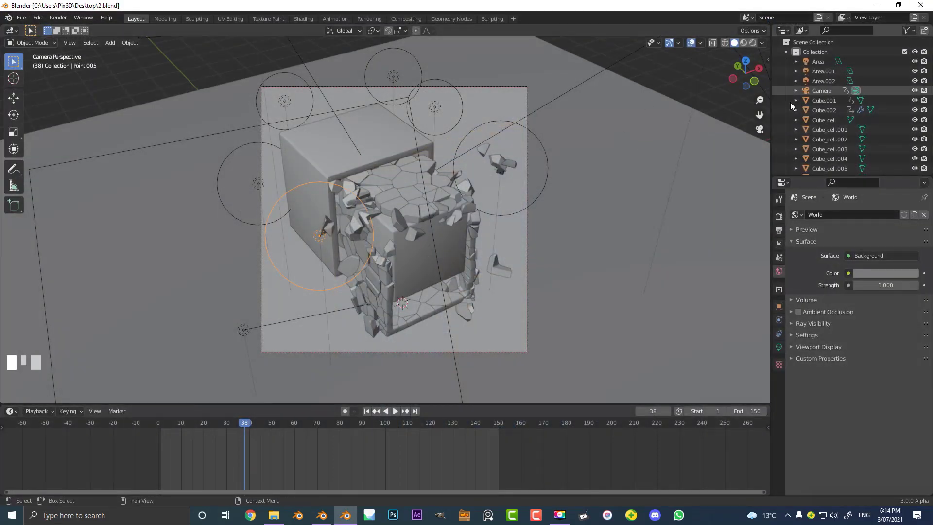
- Set the render output folder to the Desktop in Output Properties
click(779, 229)
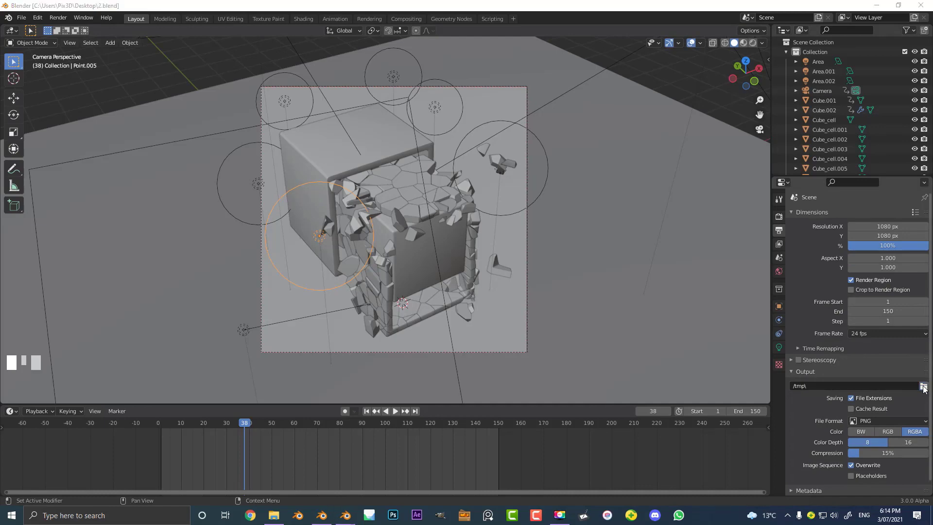
click(923, 385)
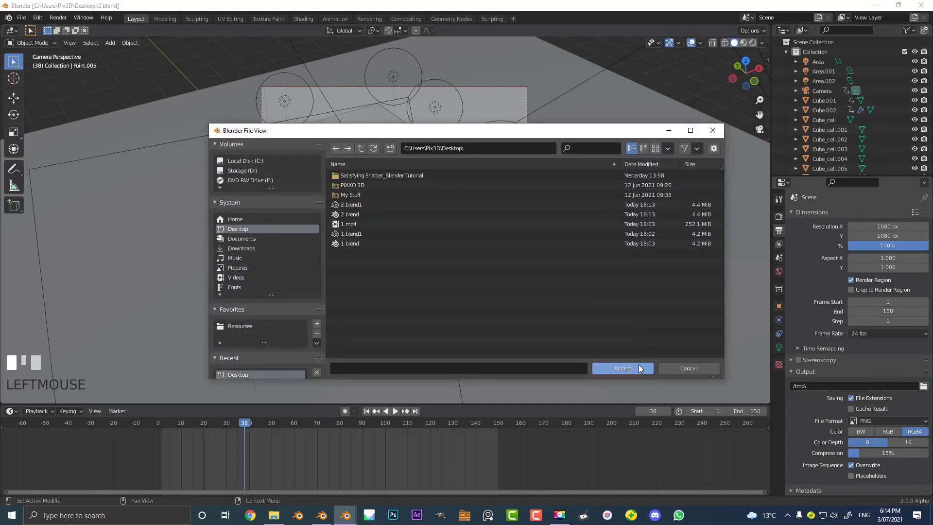
click(622, 367)
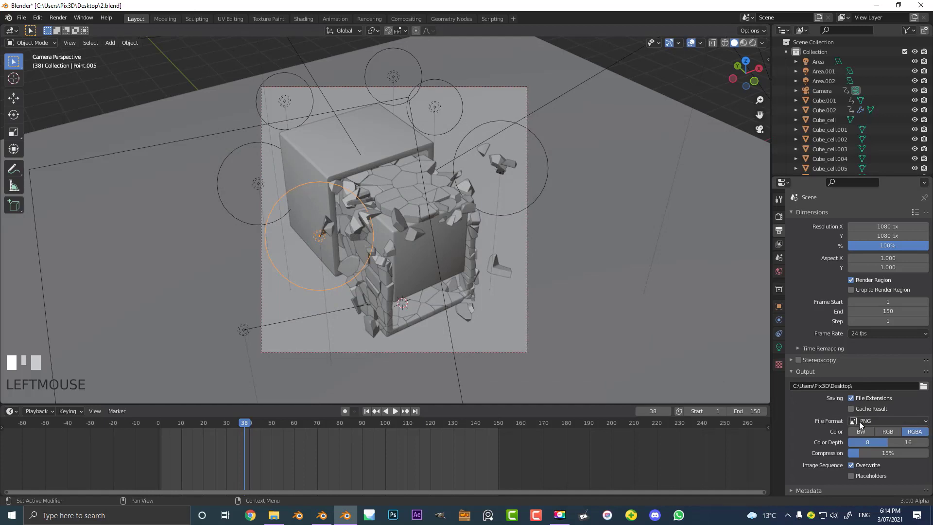
mouse_move(886, 421)
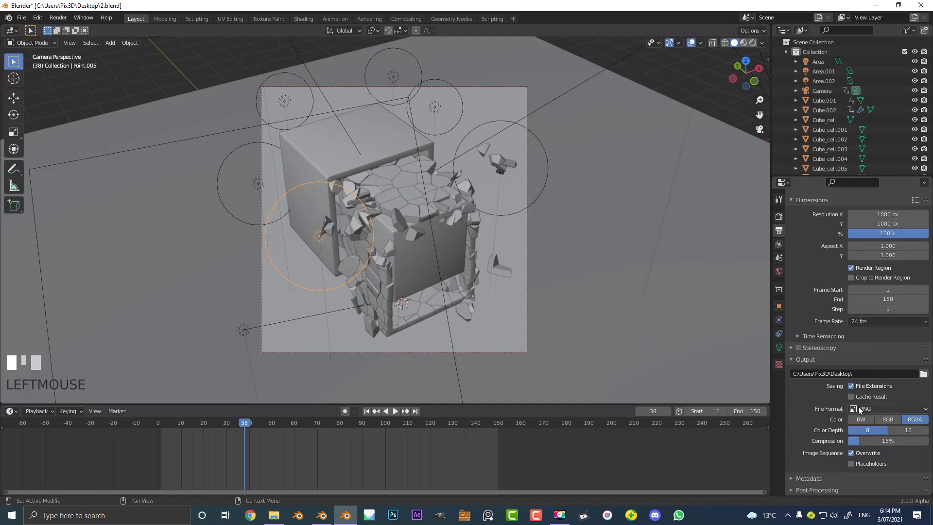
- Set output to FFmpeg Video in an MPEG-4 container and save the blend file
click(886, 408)
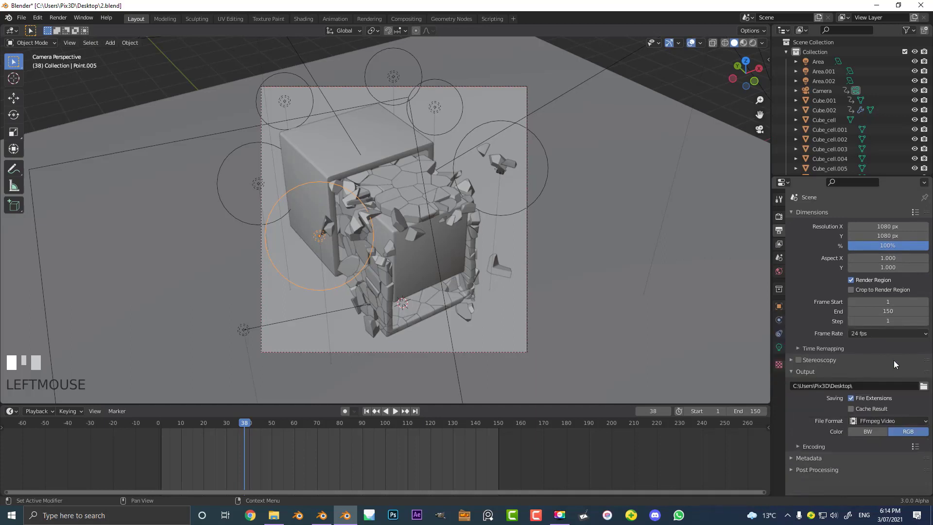
scroll(down, 3)
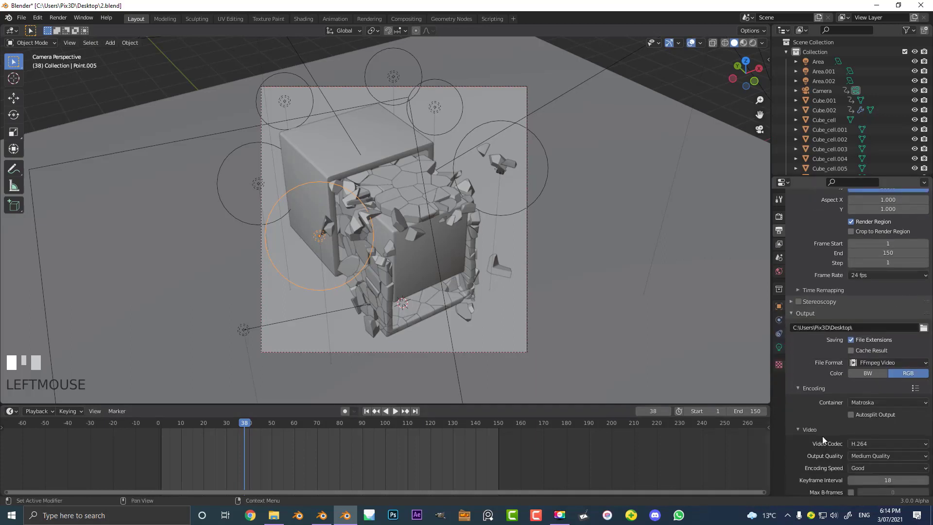
click(886, 402)
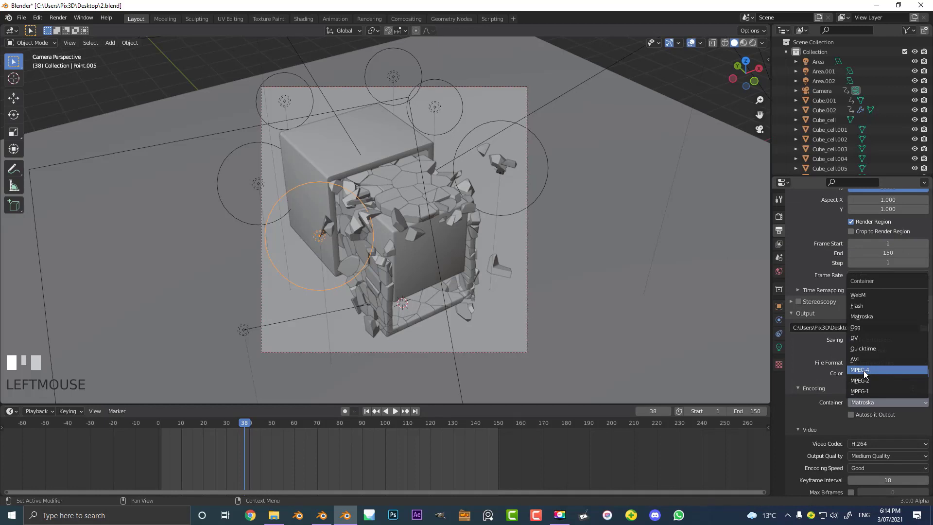
click(860, 369)
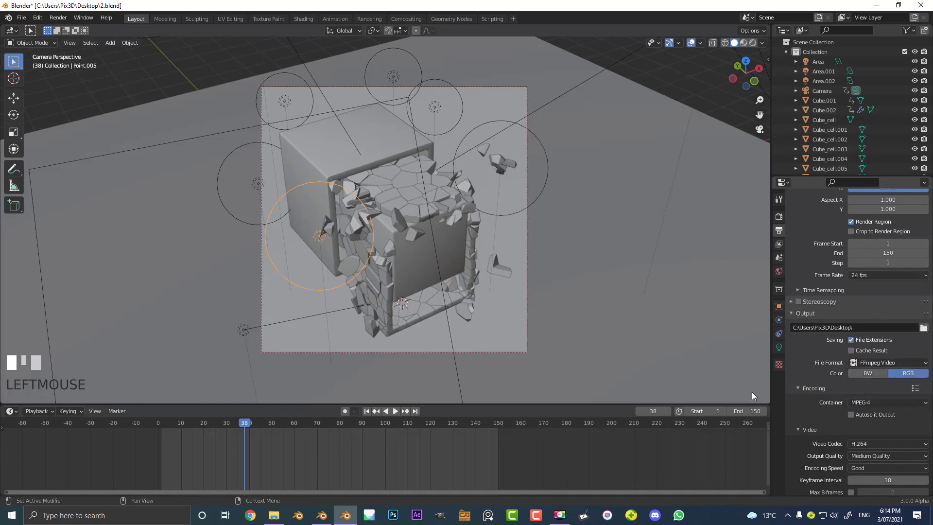
scroll(down, 3)
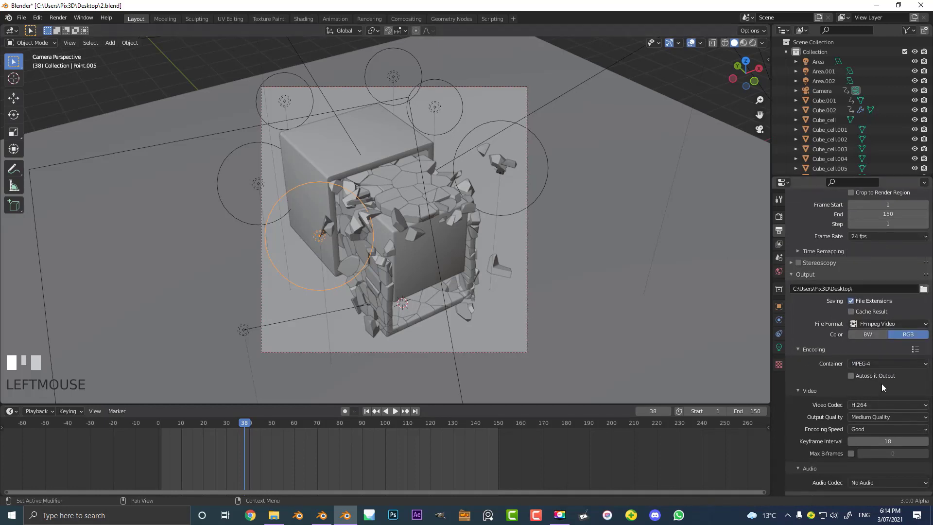
key(ctrl+s)
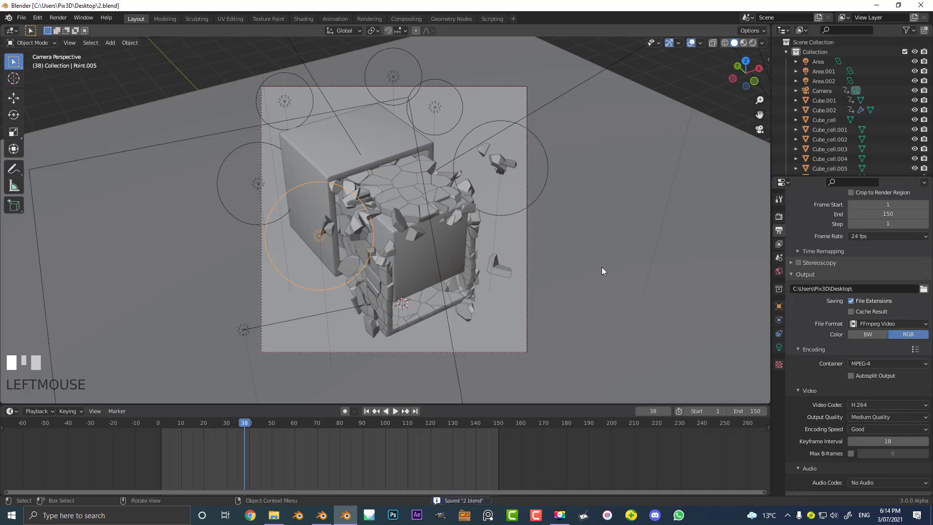
click(58, 18)
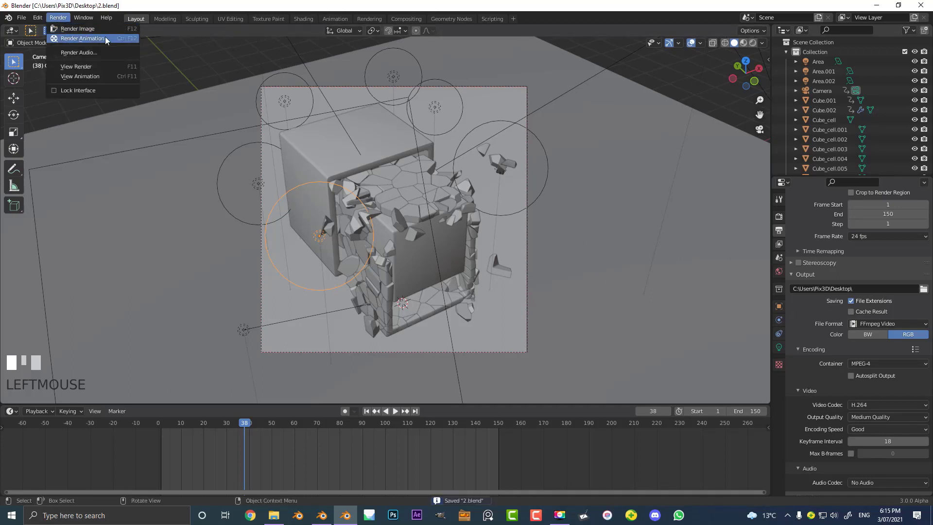
click(393, 238)
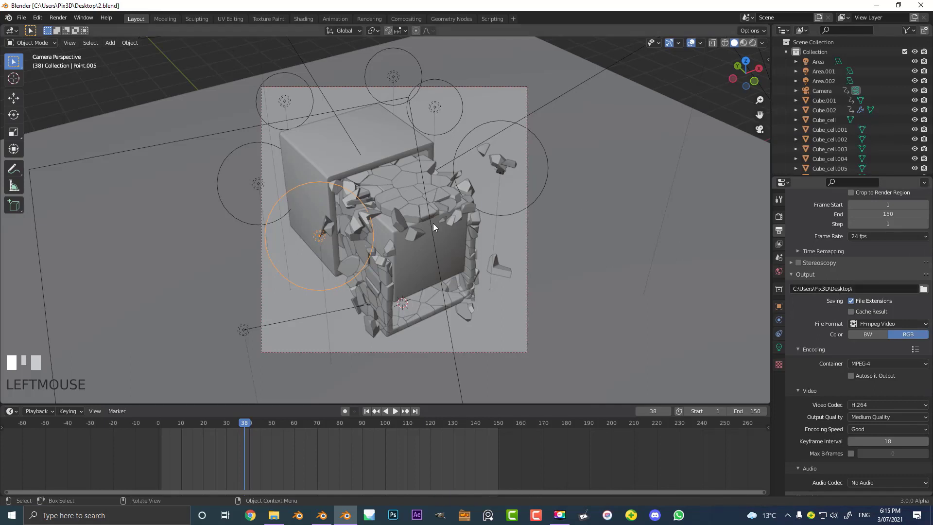
mouse_move(672, 250)
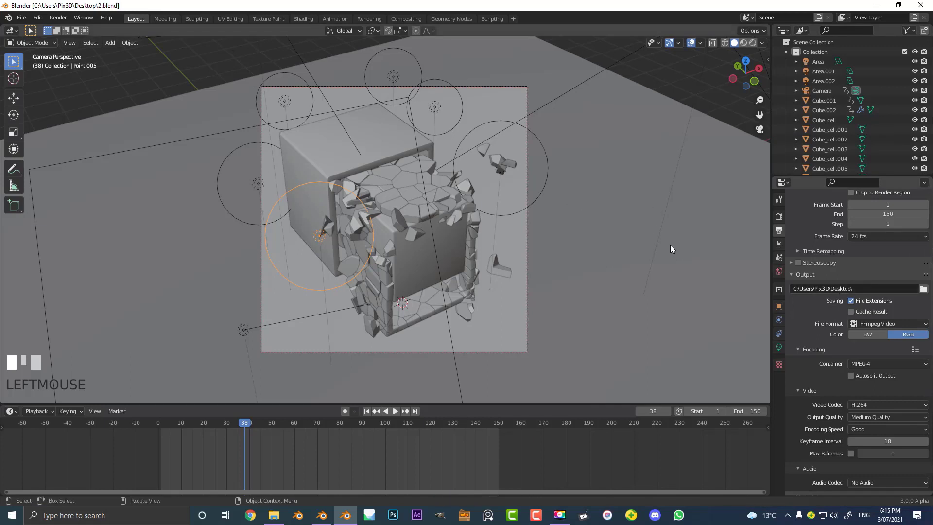